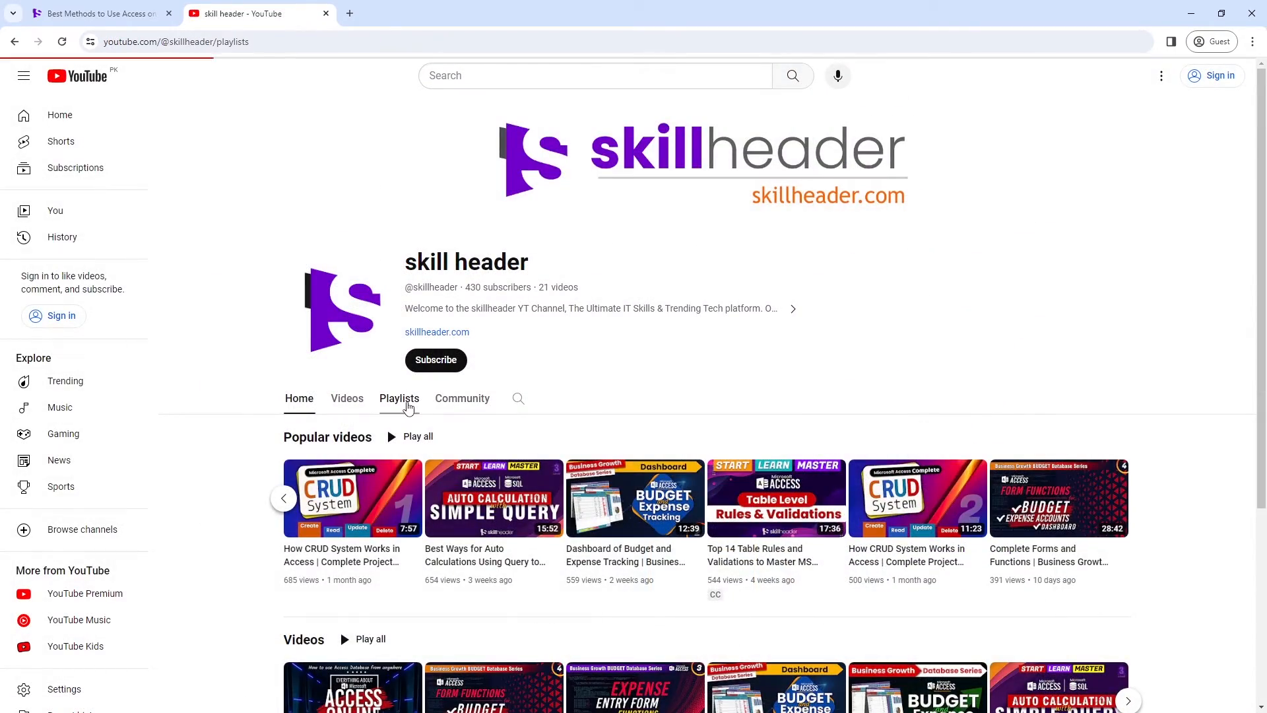
# Step: Browse the channel's playlists, including MS Access Database Advanced, then open skillheader.com
pyautogui.click(399, 398)
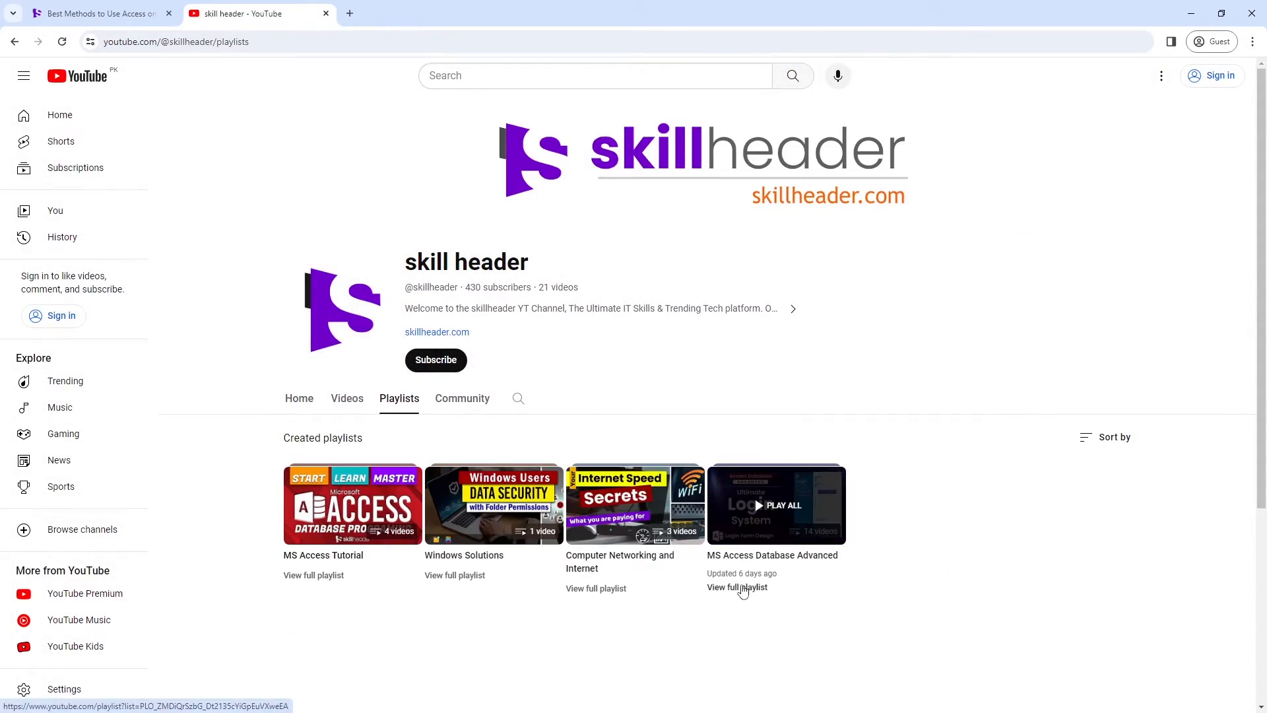
pyautogui.click(737, 587)
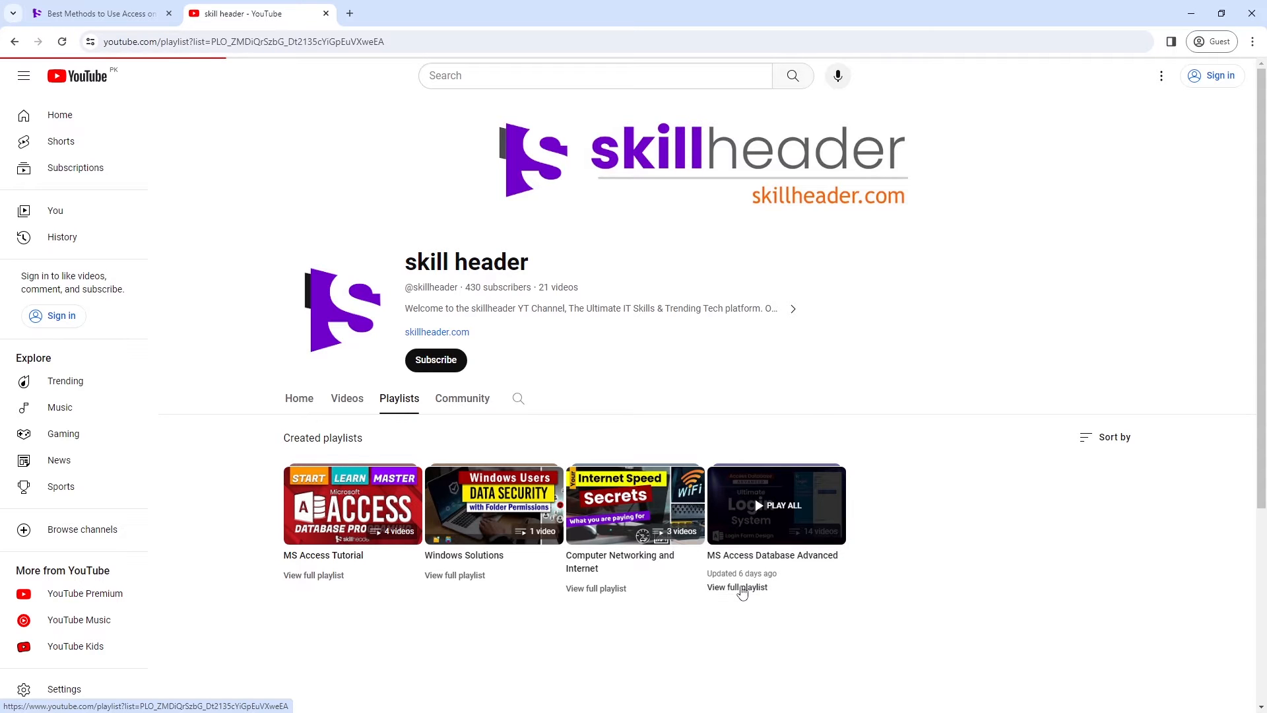
pyautogui.click(737, 587)
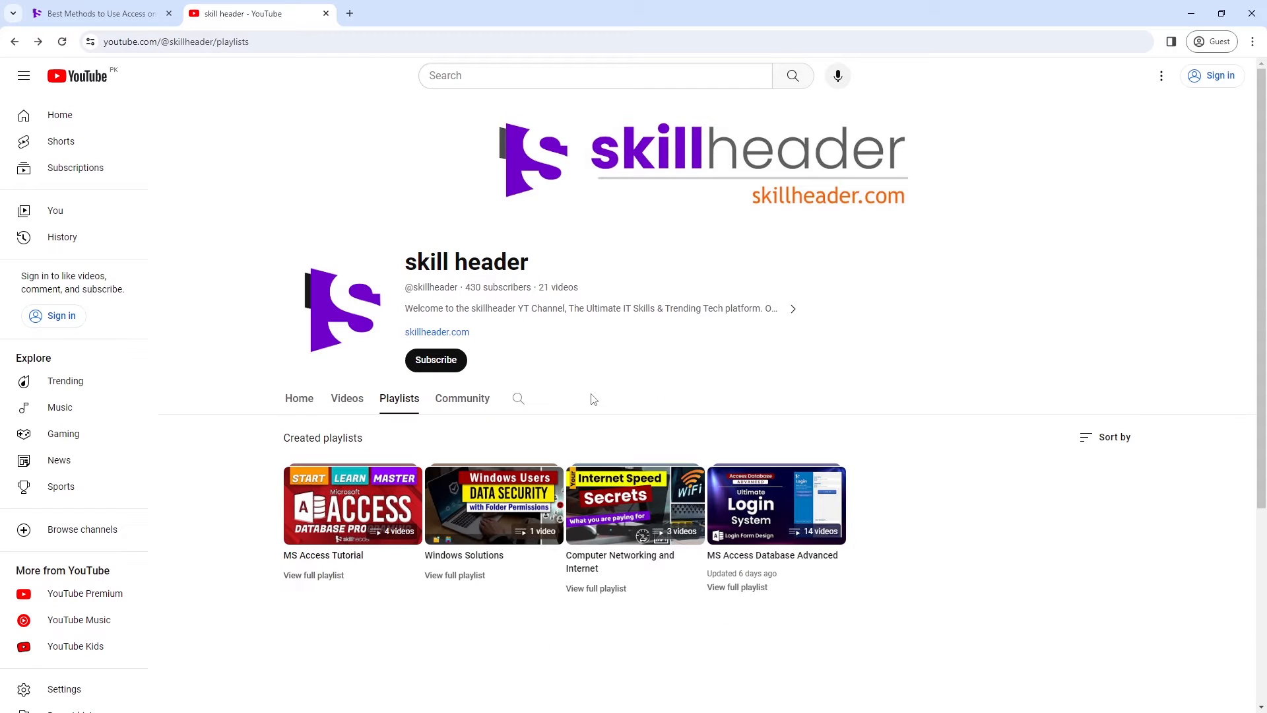
pyautogui.click(436, 332)
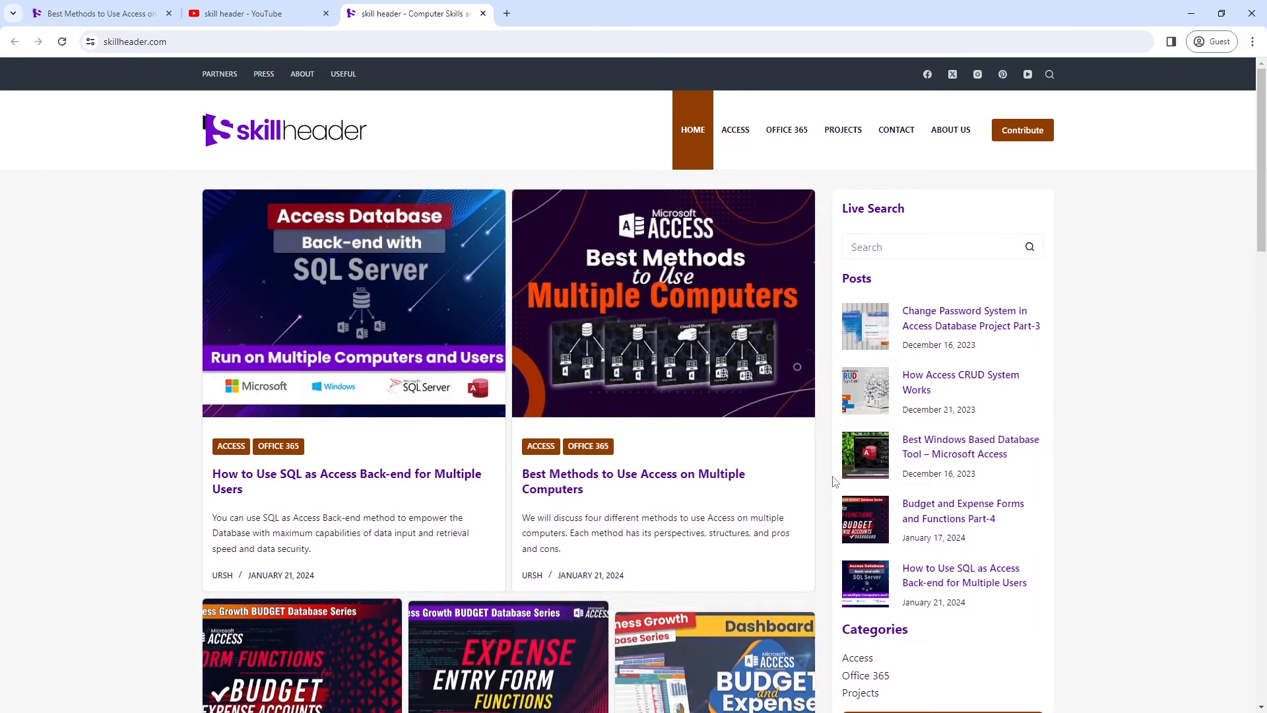
pyautogui.moveTo(843, 132)
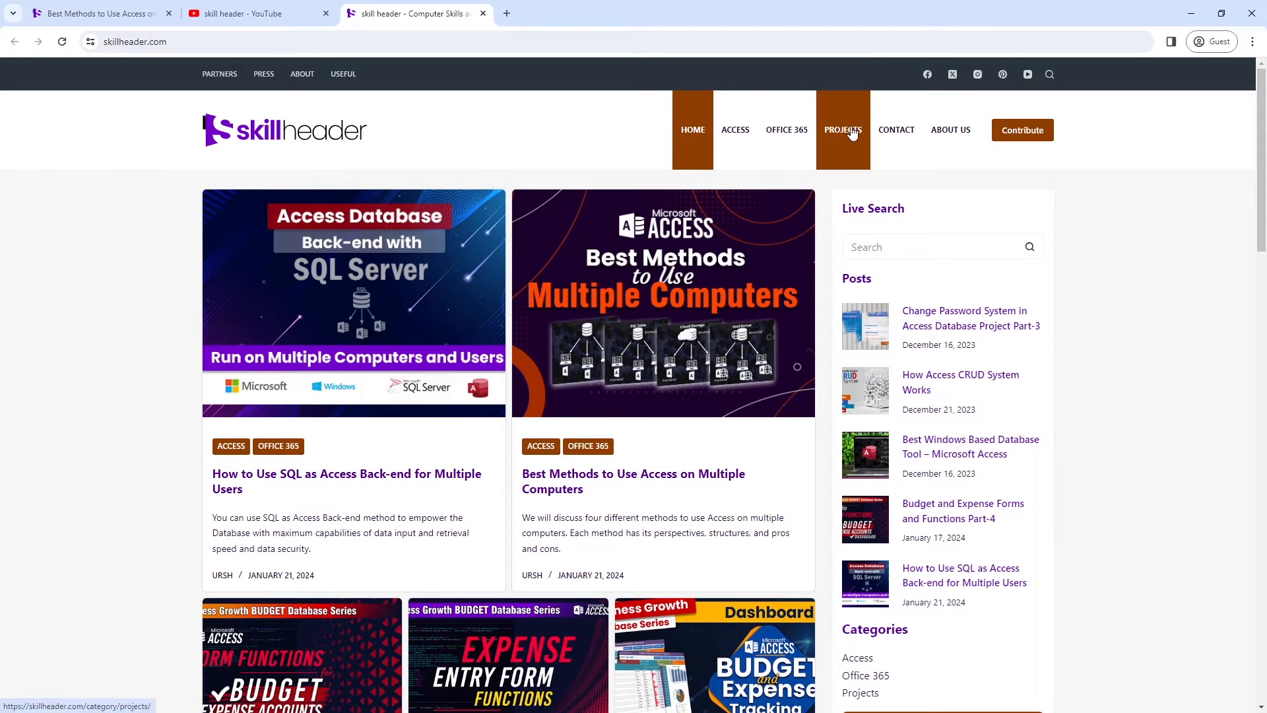
# Step: Check the skillheader.com Projects menu, then close the browser to the desktop
pyautogui.click(843, 130)
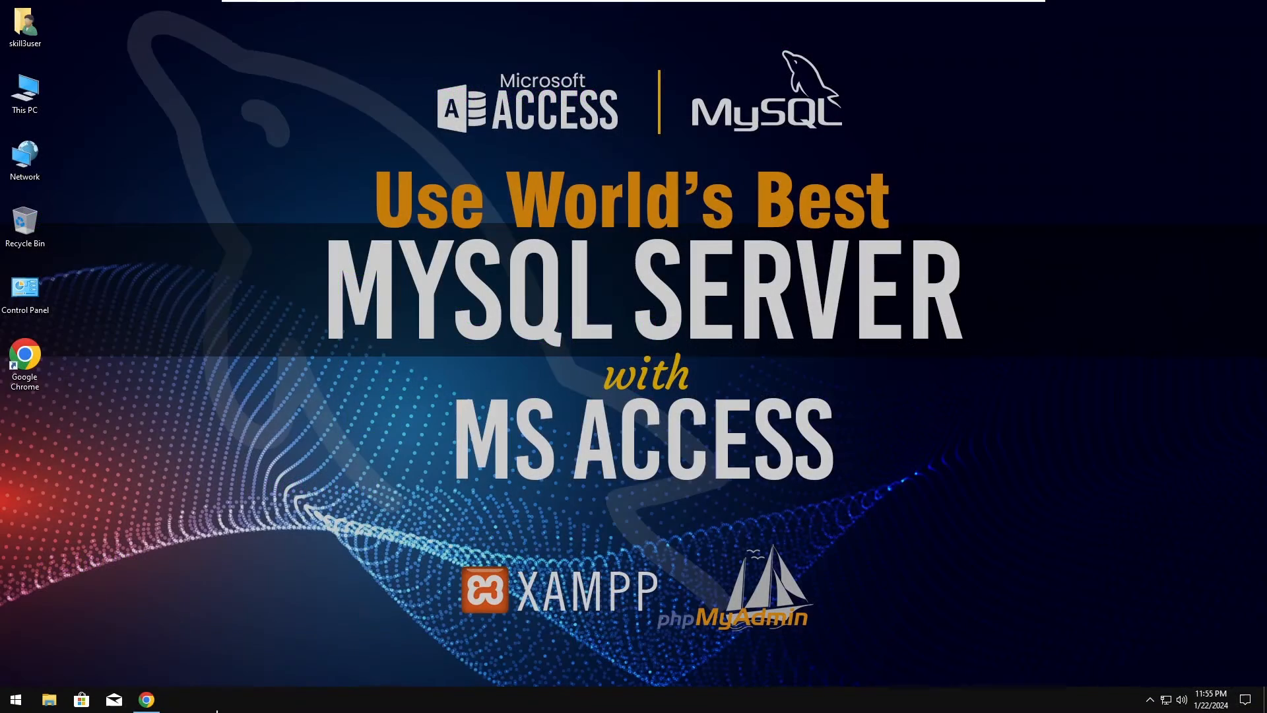
# Step: Download the XAMPP installer from Apache Friends and find it in the download history
pyautogui.click(147, 699)
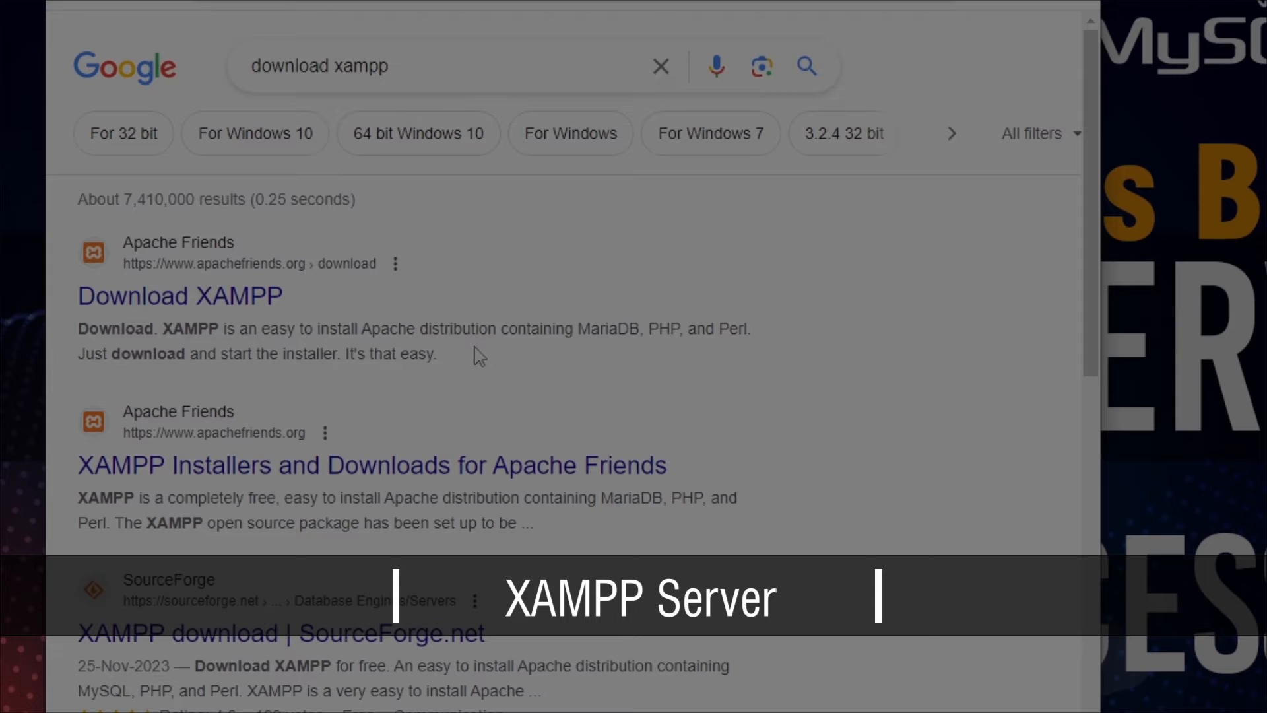
pyautogui.click(179, 296)
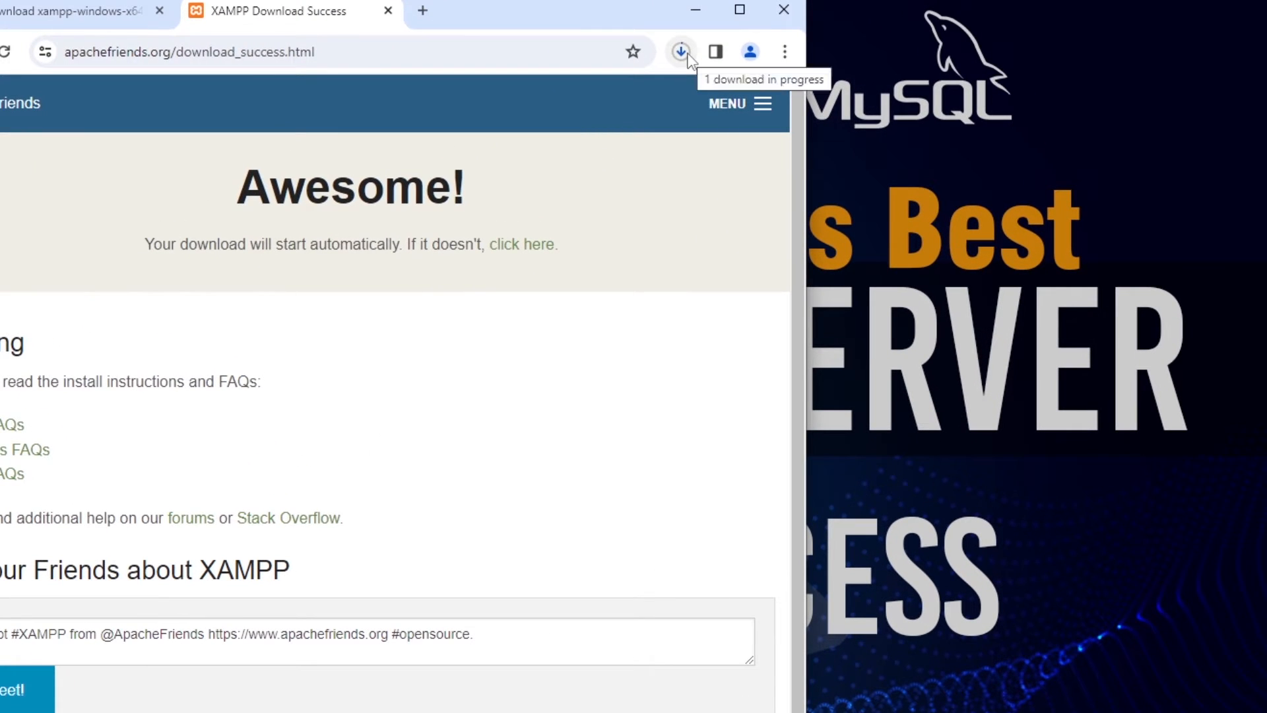
pyautogui.click(681, 51)
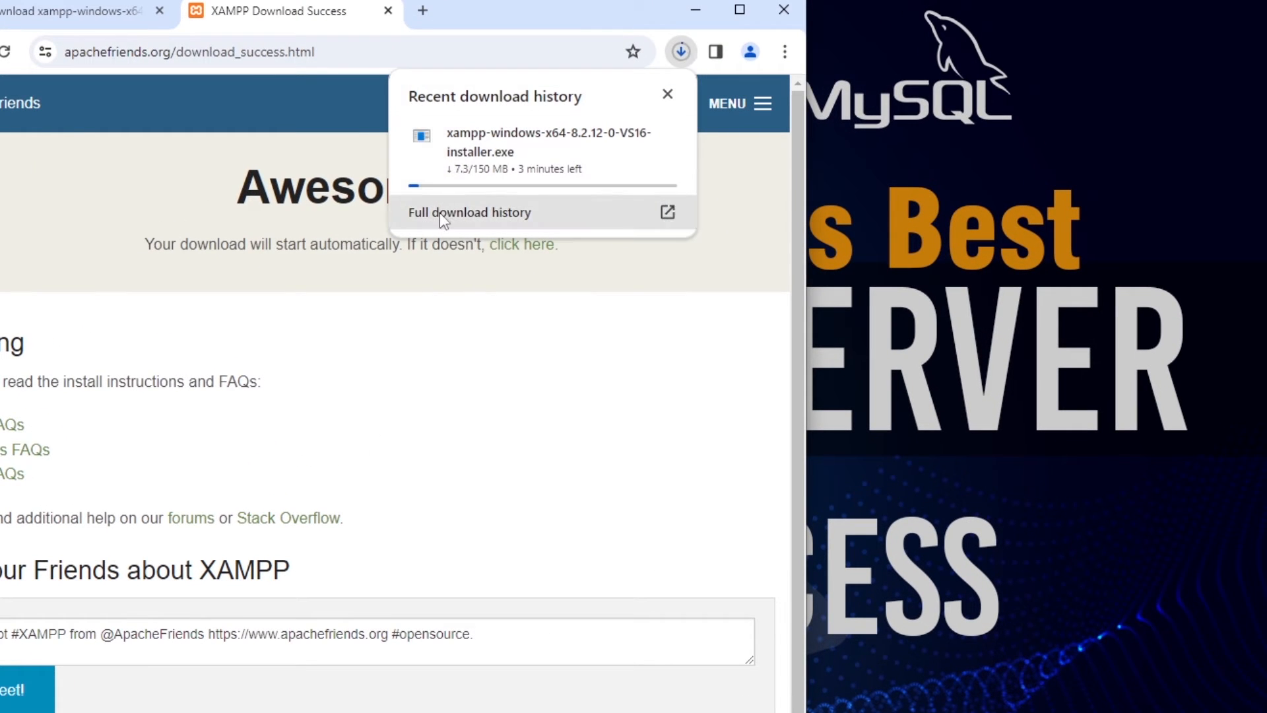
pyautogui.click(469, 212)
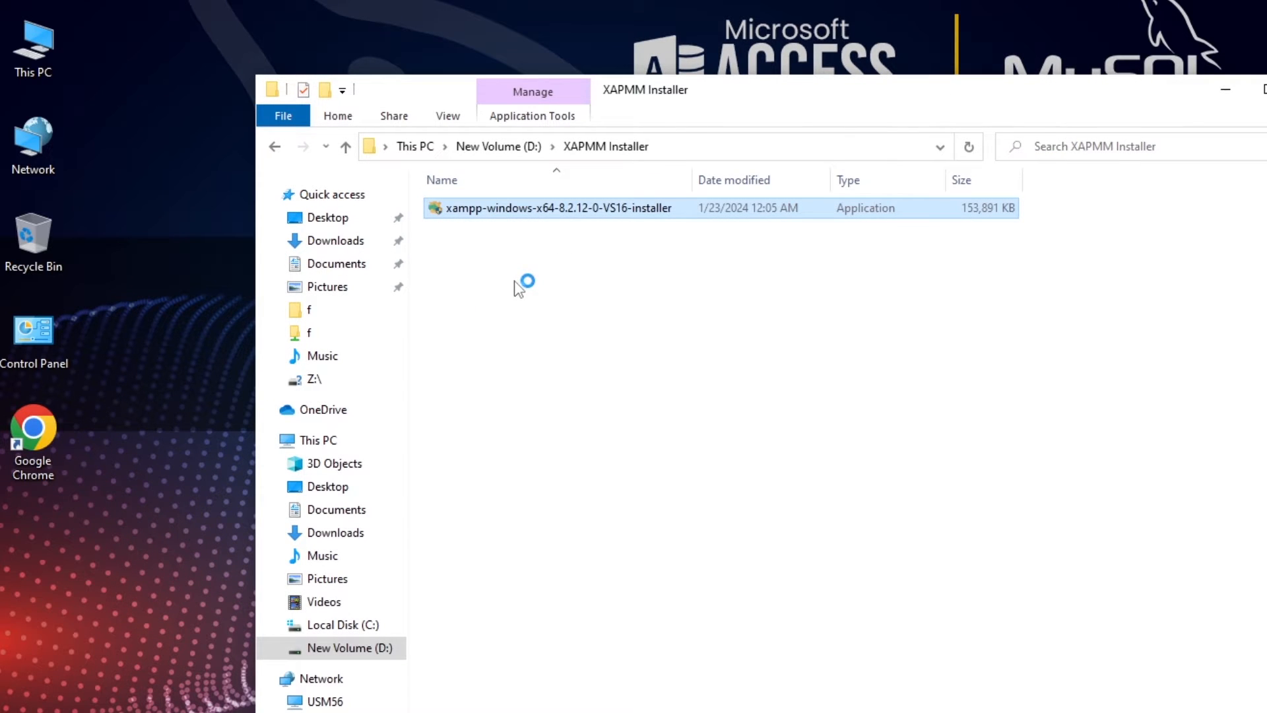
# Step: Launch the XAMPP installer, dismiss the UAC warning, and accept the default components
pyautogui.doubleClick(553, 207)
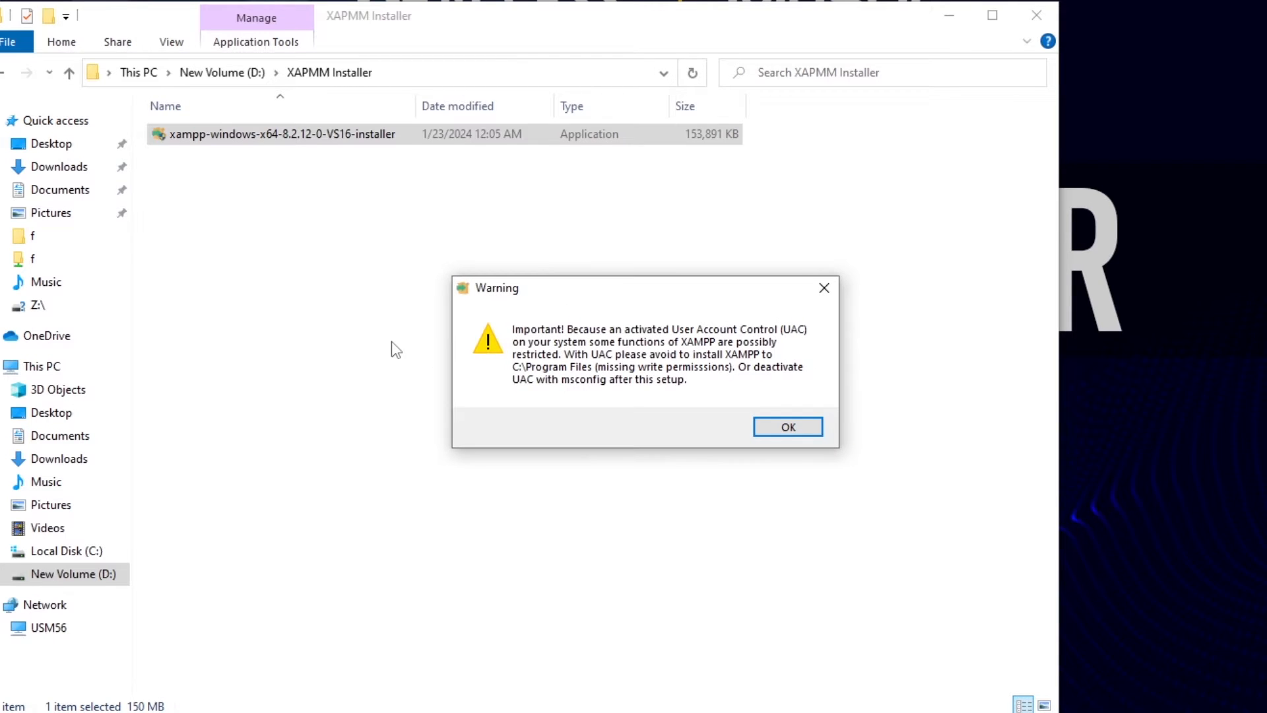
pyautogui.moveTo(429, 353)
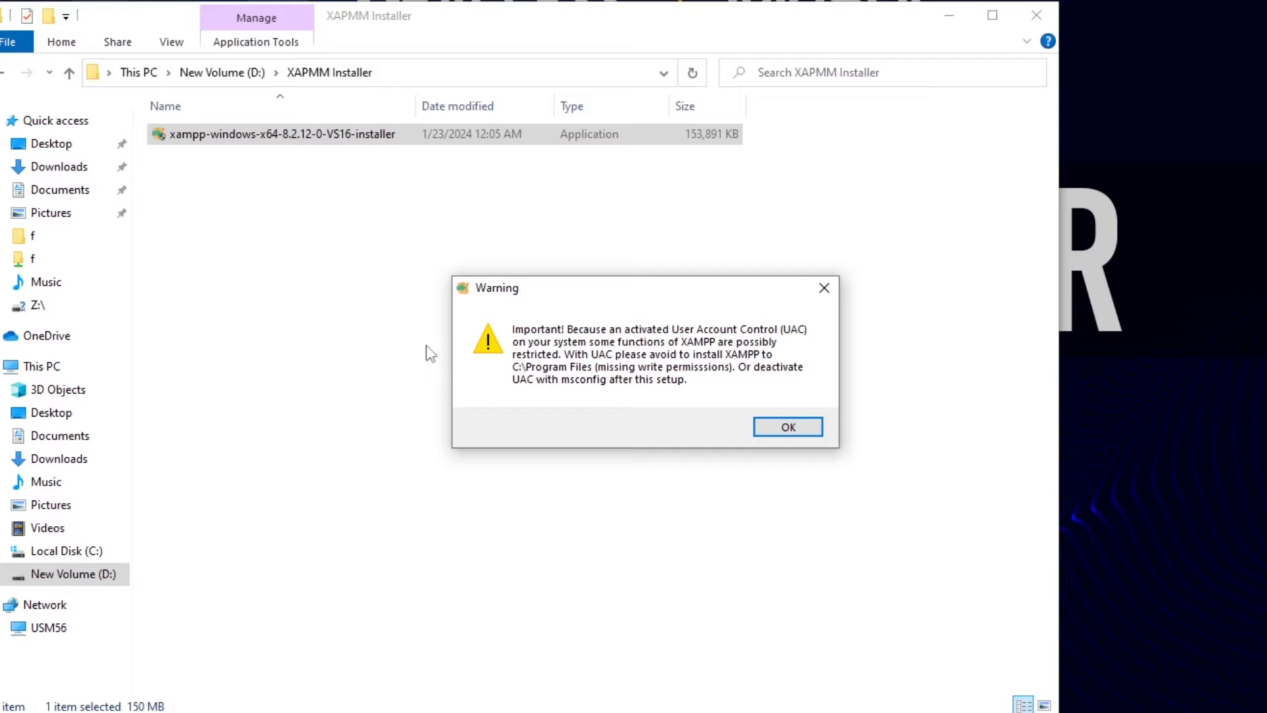
pyautogui.click(788, 426)
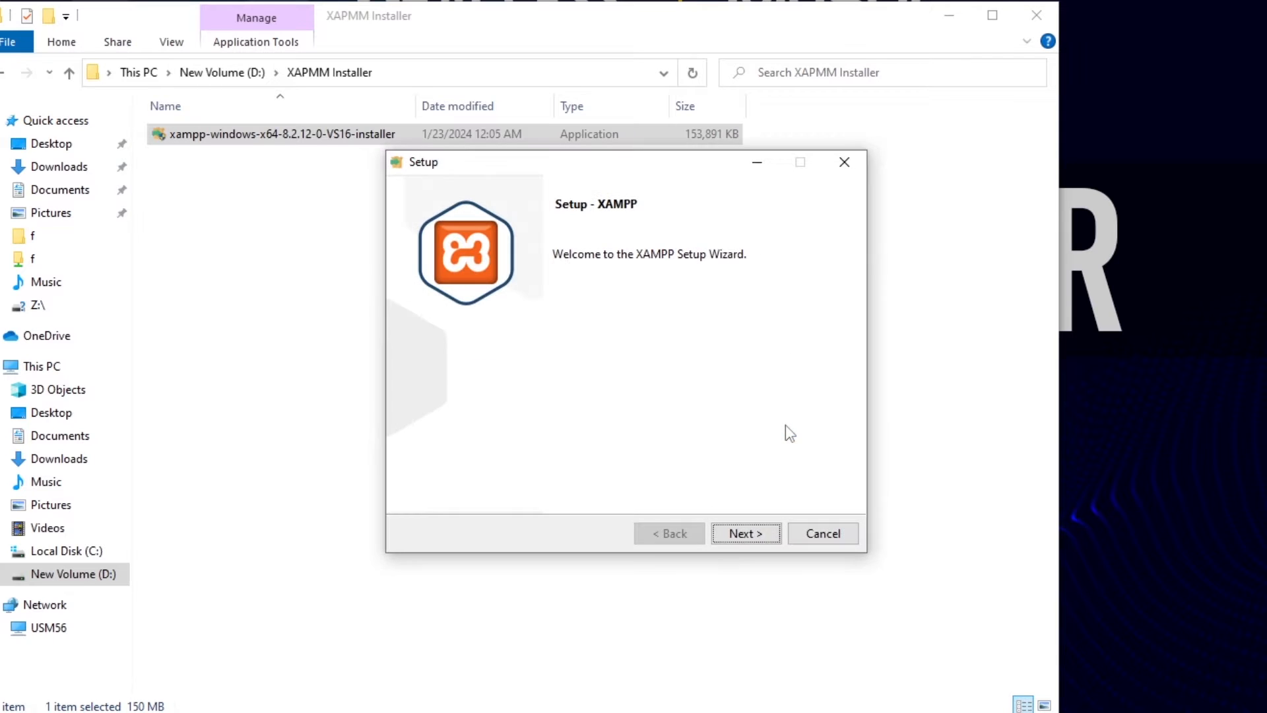
pyautogui.click(746, 533)
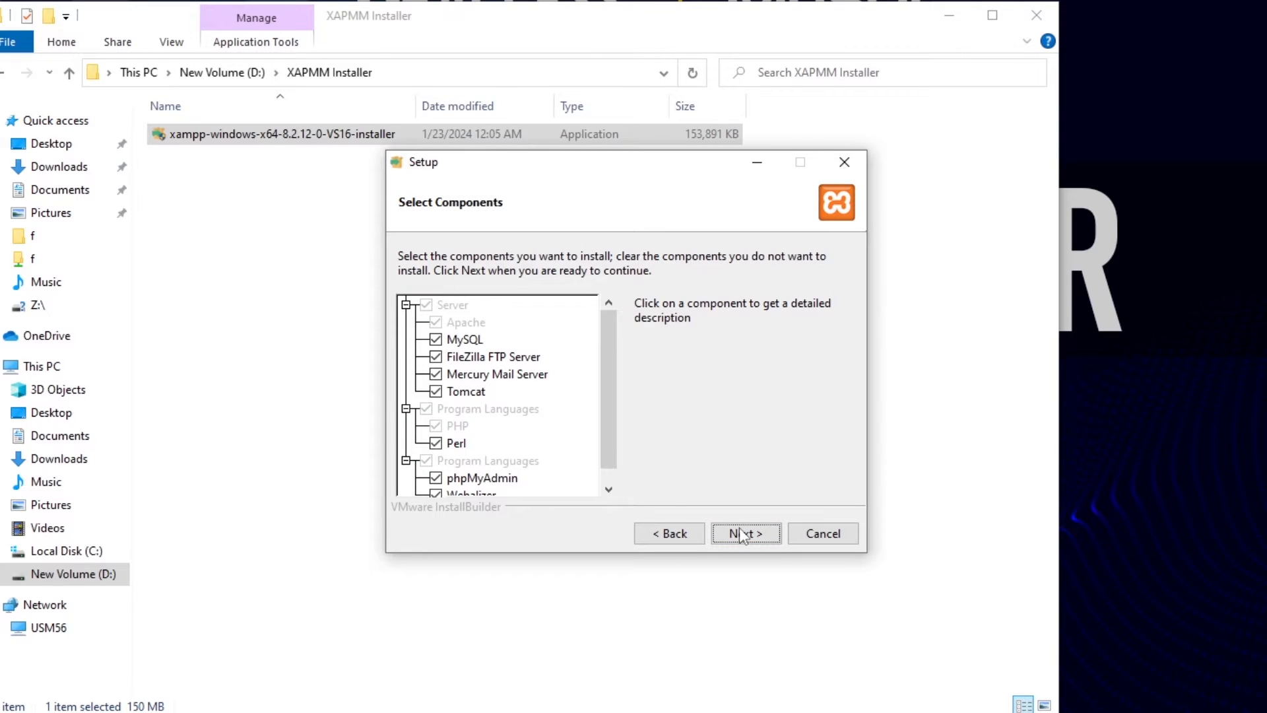
pyautogui.moveTo(452, 348)
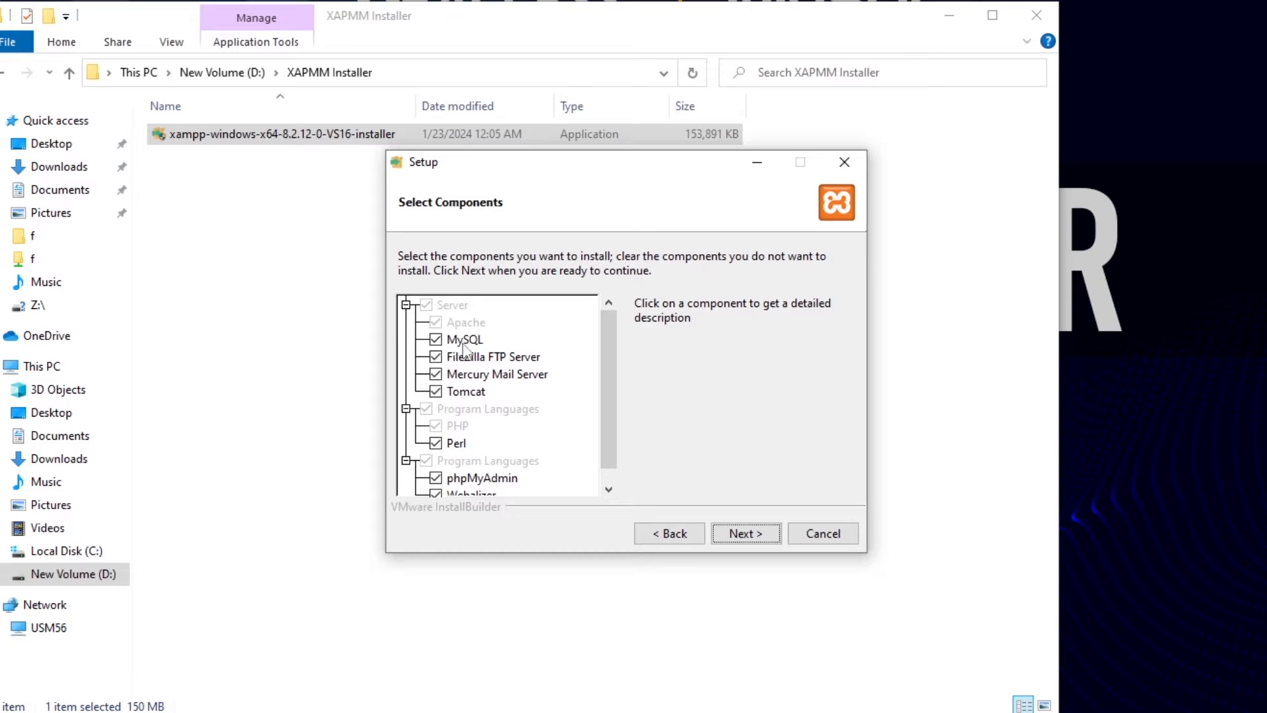
pyautogui.scroll(-3)
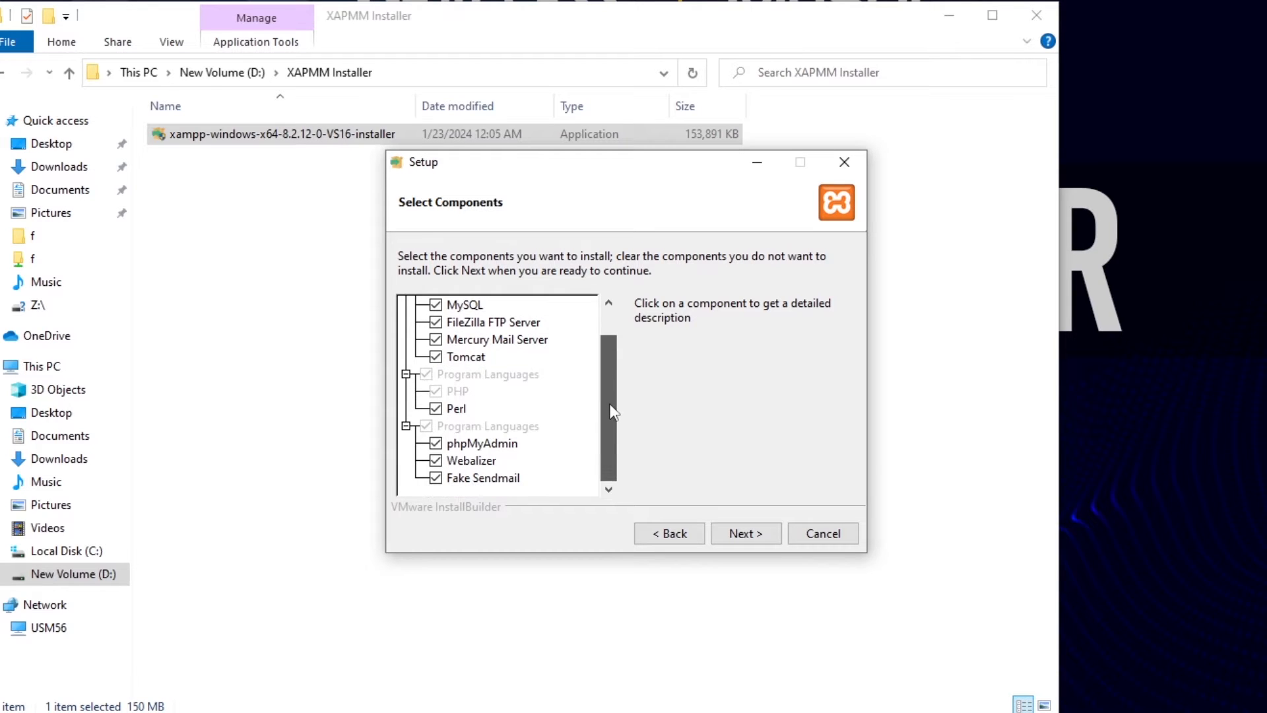
pyautogui.moveTo(744, 541)
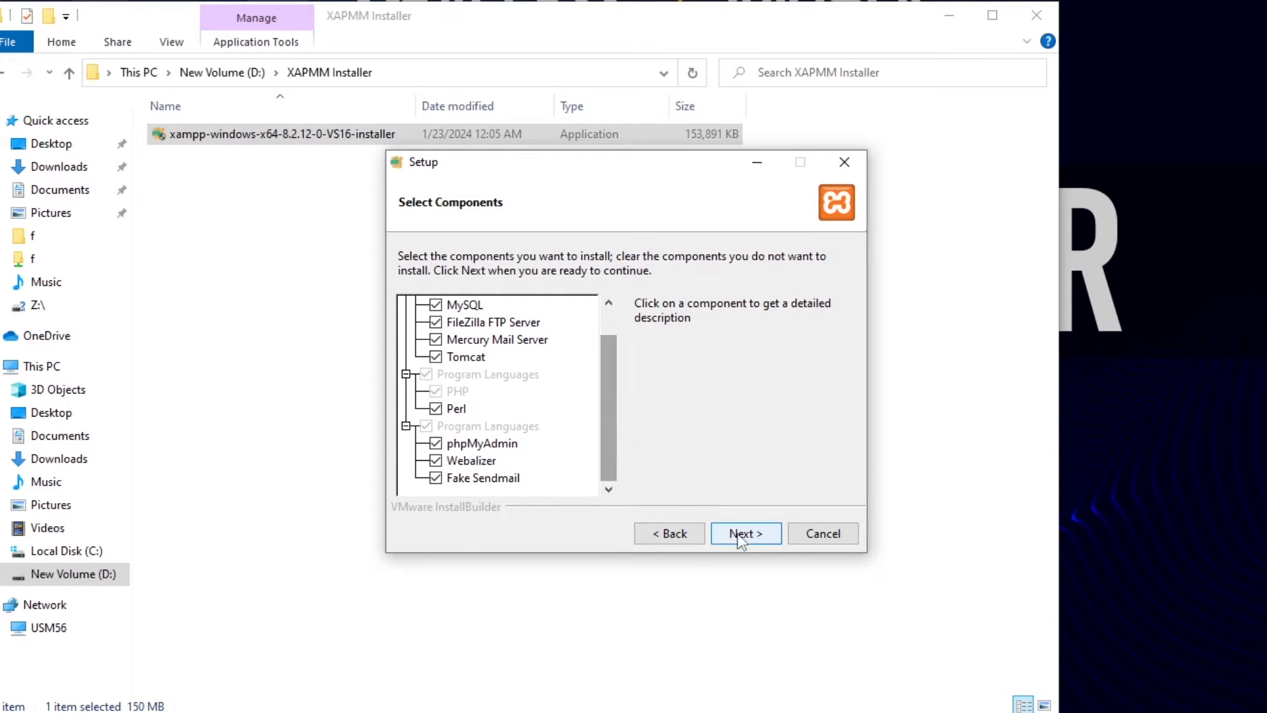
pyautogui.click(746, 533)
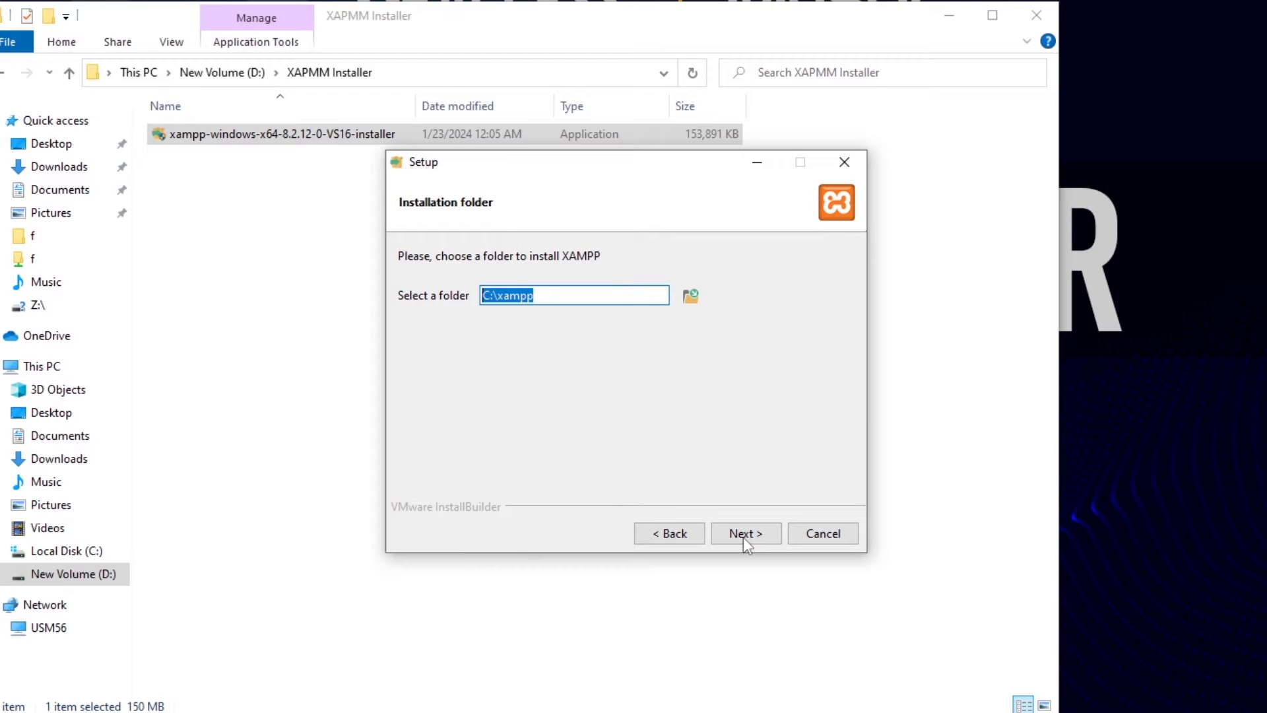
pyautogui.click(496, 295)
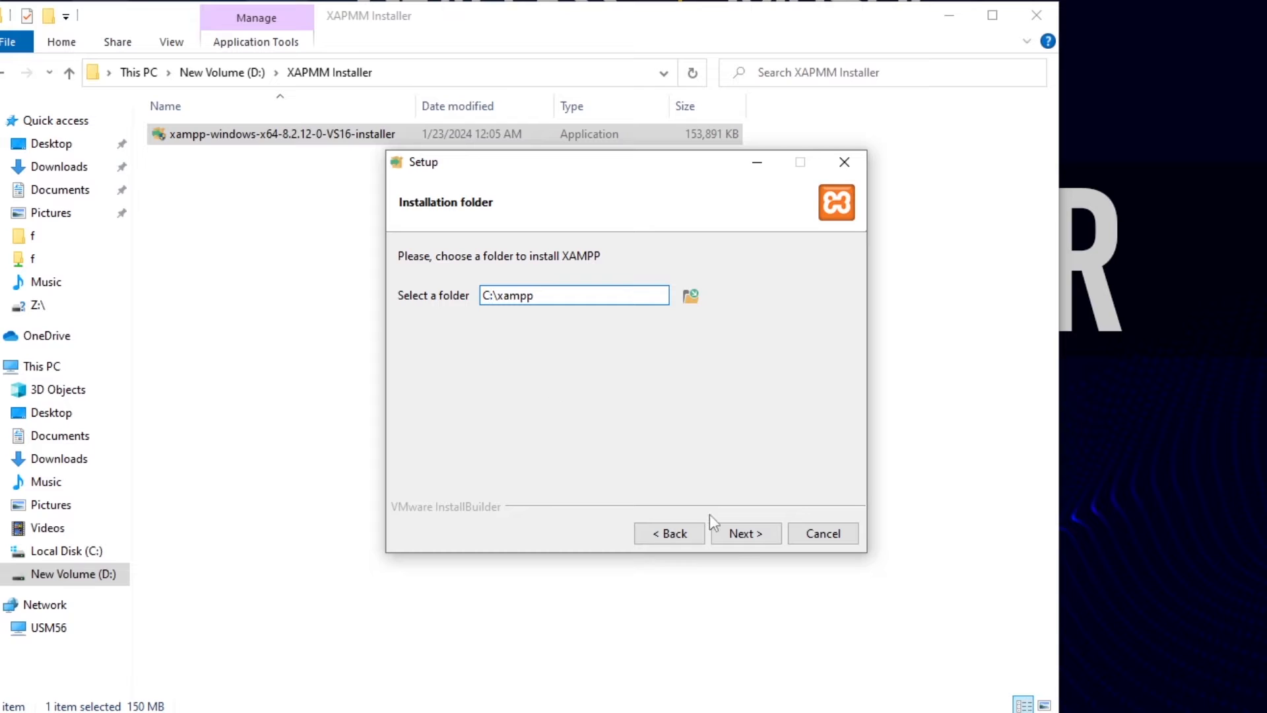
# Step: Install into C:\xampp in English, allow Apache through the firewall, and finish setup
pyautogui.click(745, 534)
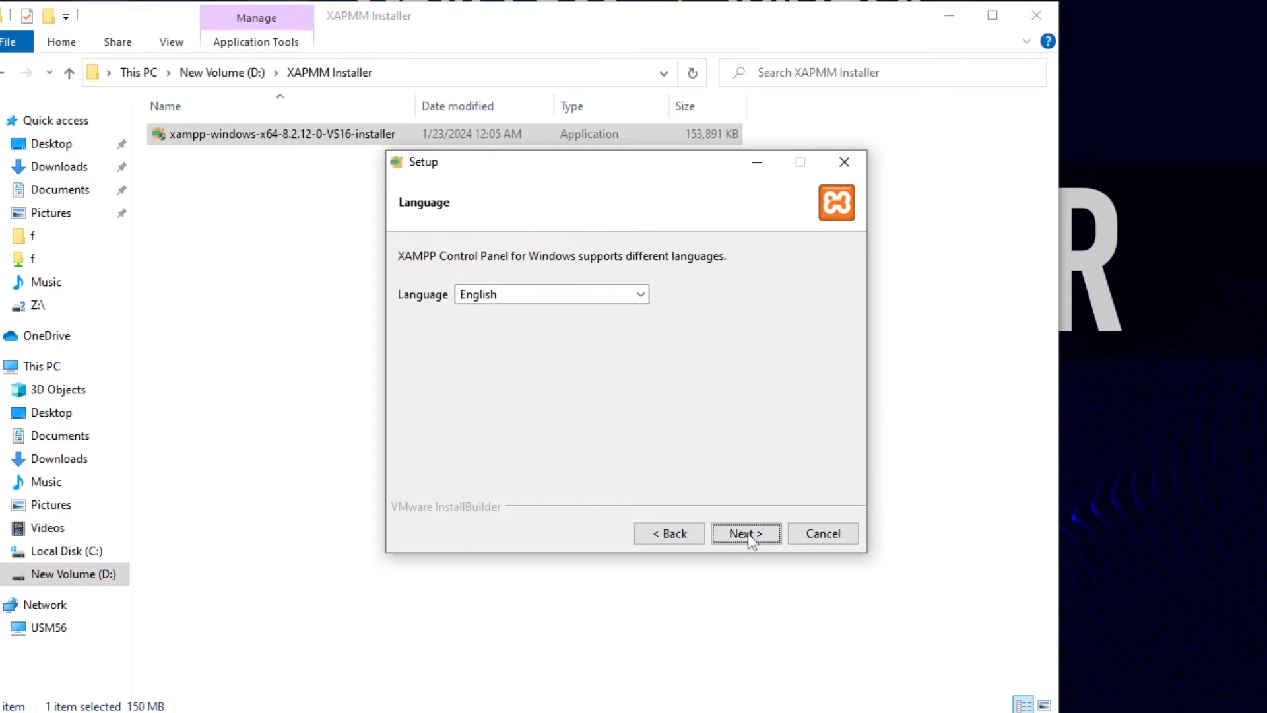
pyautogui.click(747, 533)
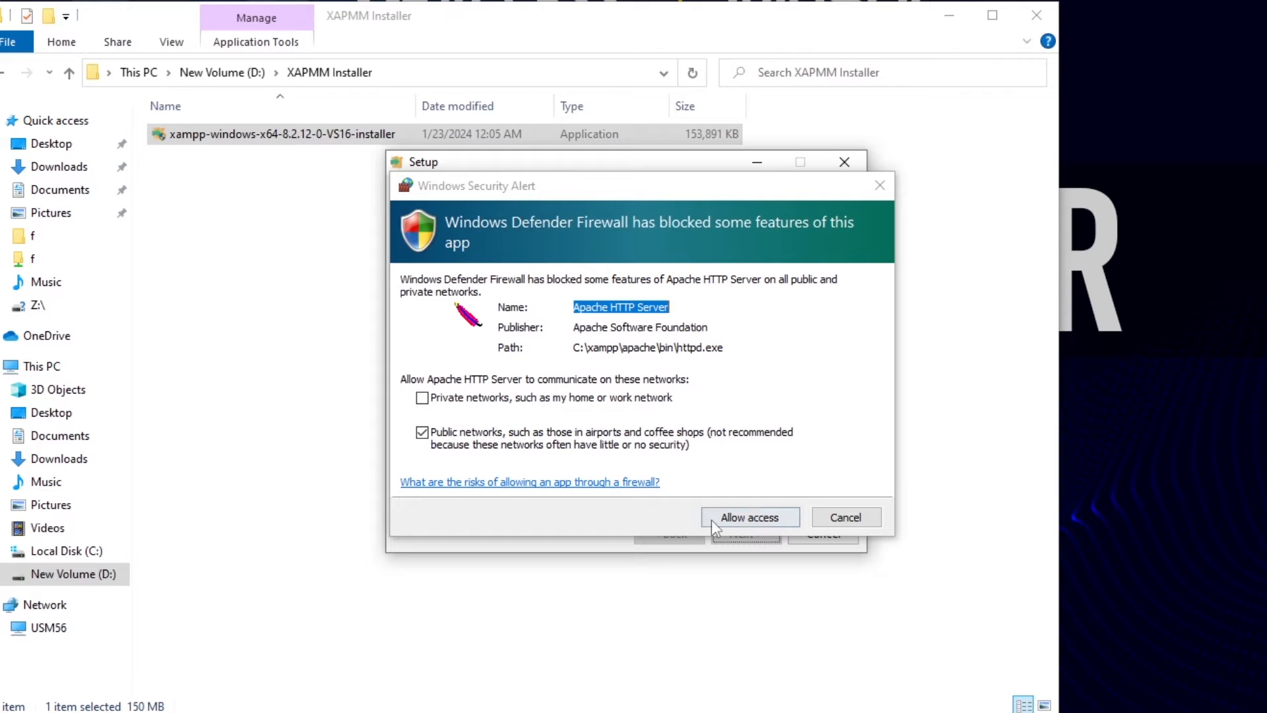
pyautogui.click(750, 517)
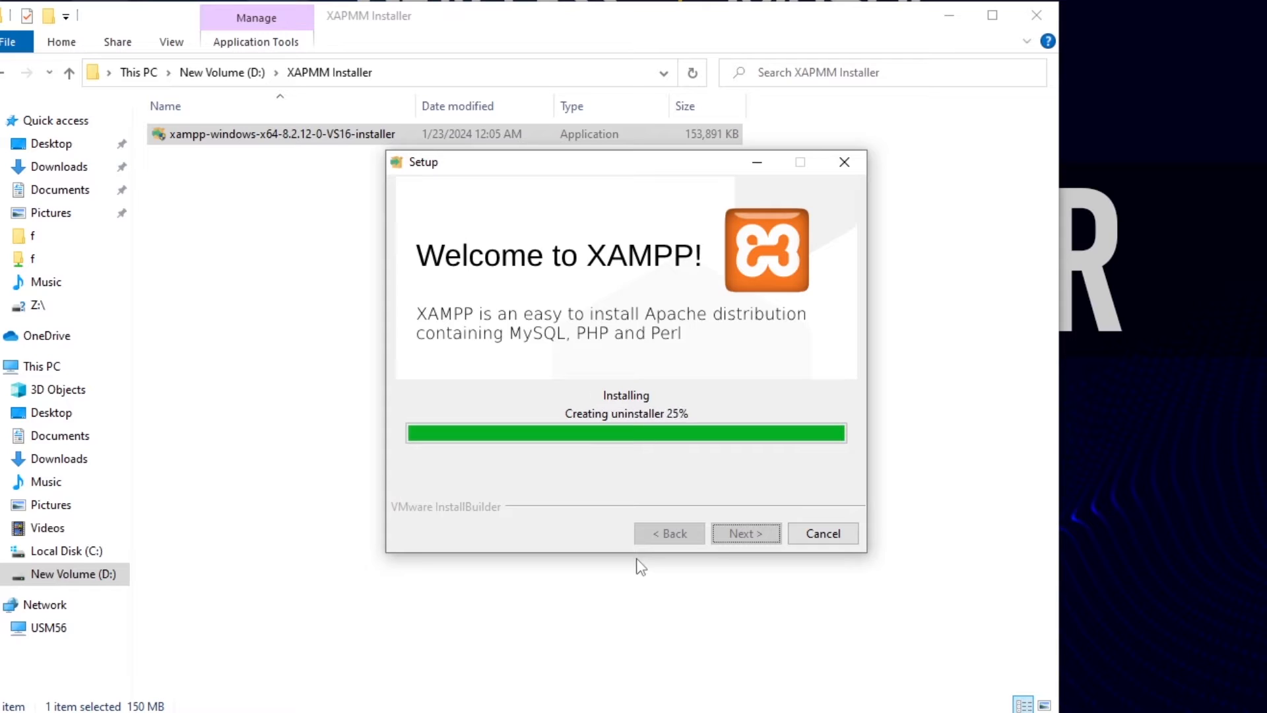
pyautogui.moveTo(542, 620)
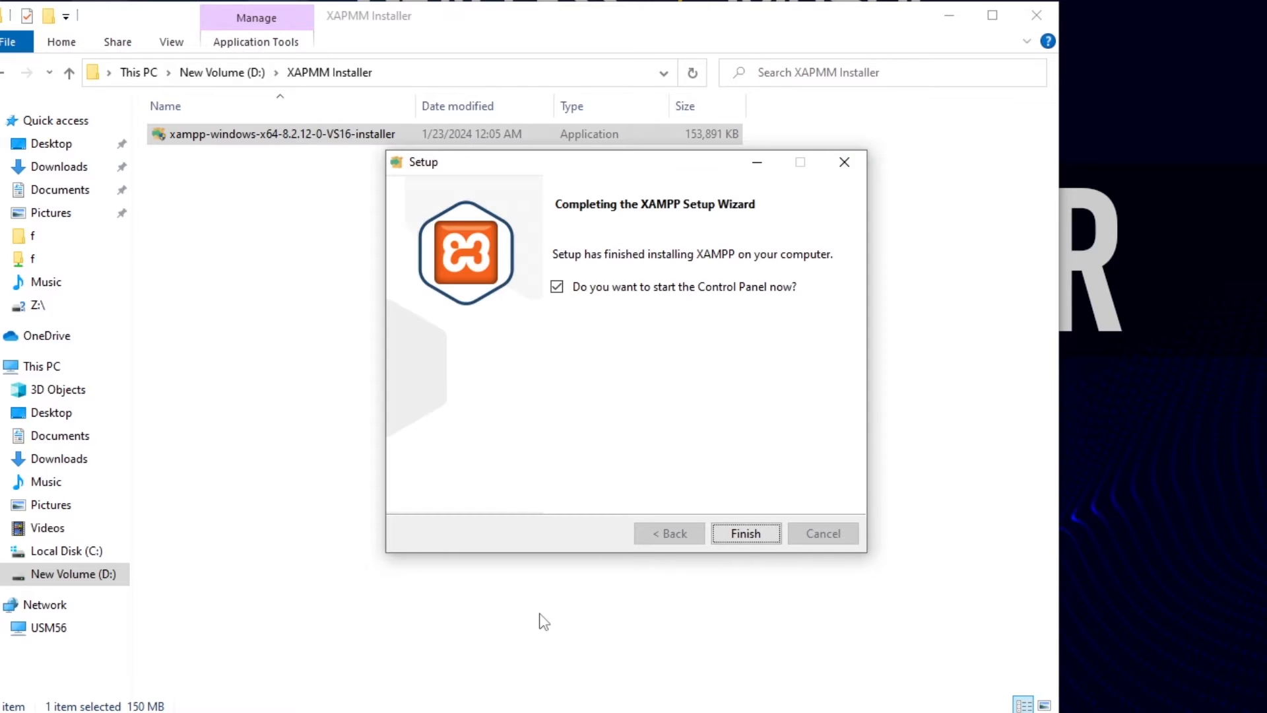
pyautogui.moveTo(720, 584)
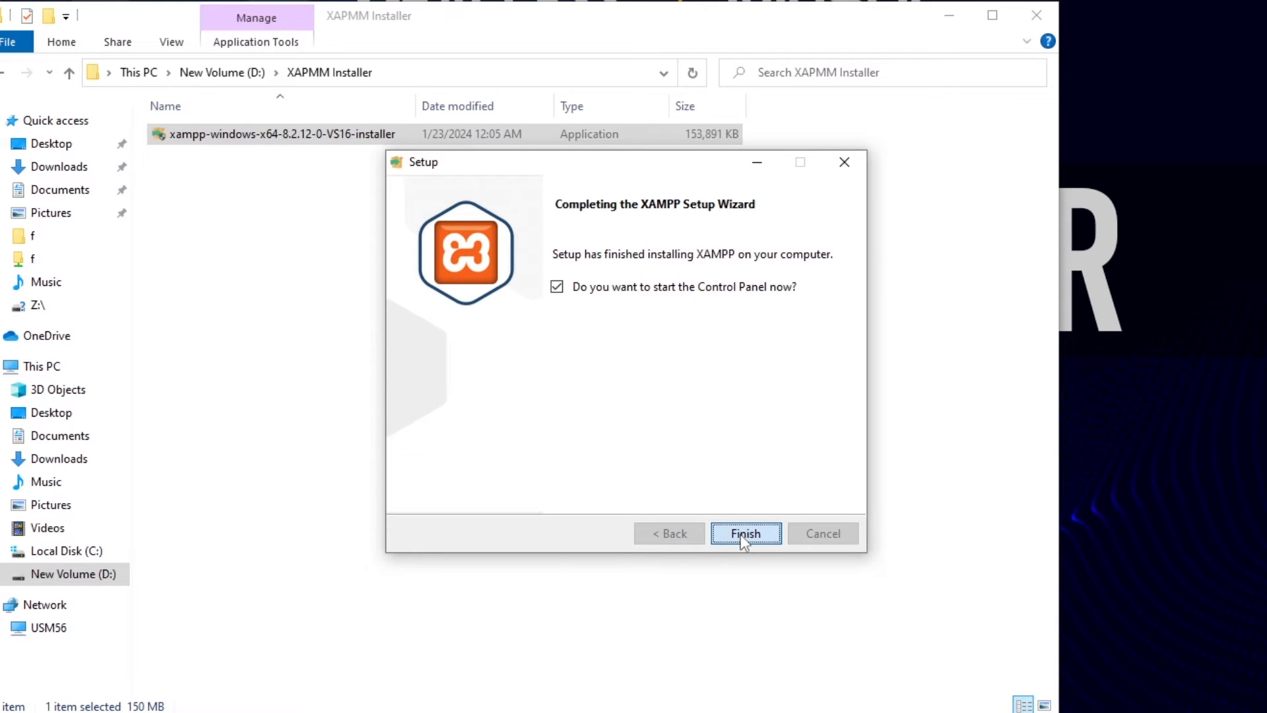
pyautogui.click(747, 533)
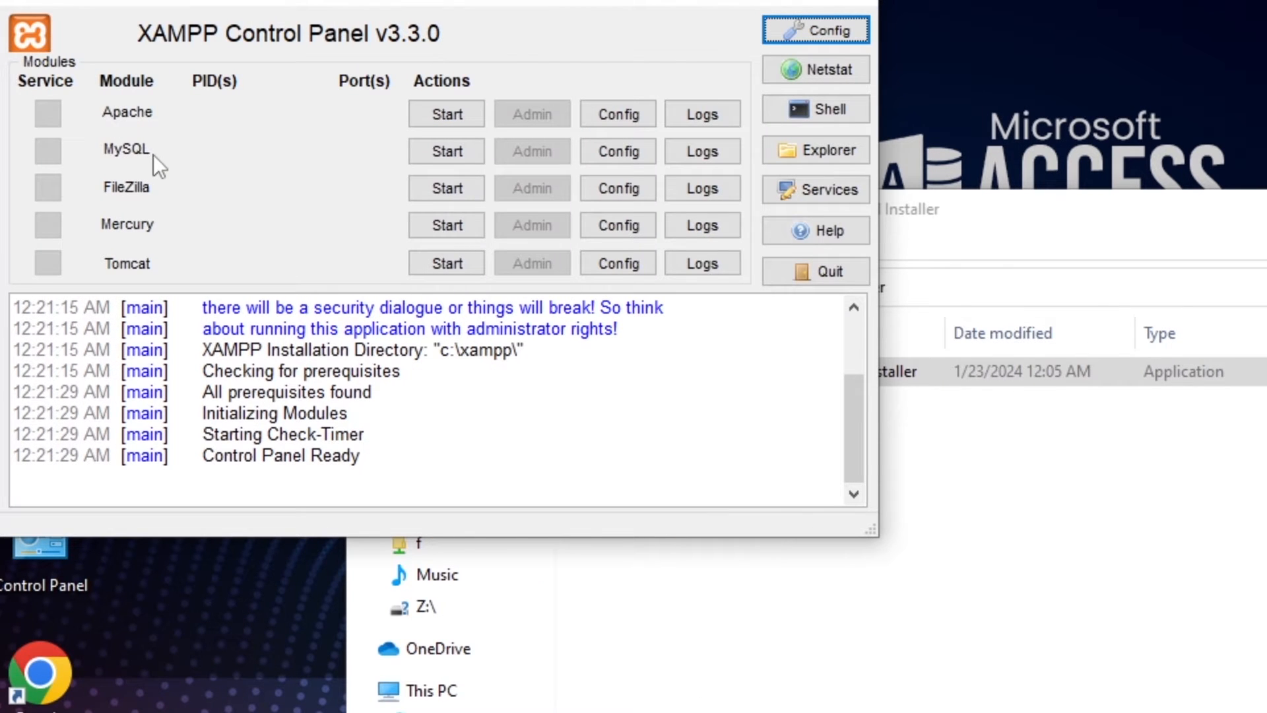
# Step: Start Apache and MySQL in XAMPP and allow mysqld through the Windows firewall
pyautogui.click(446, 114)
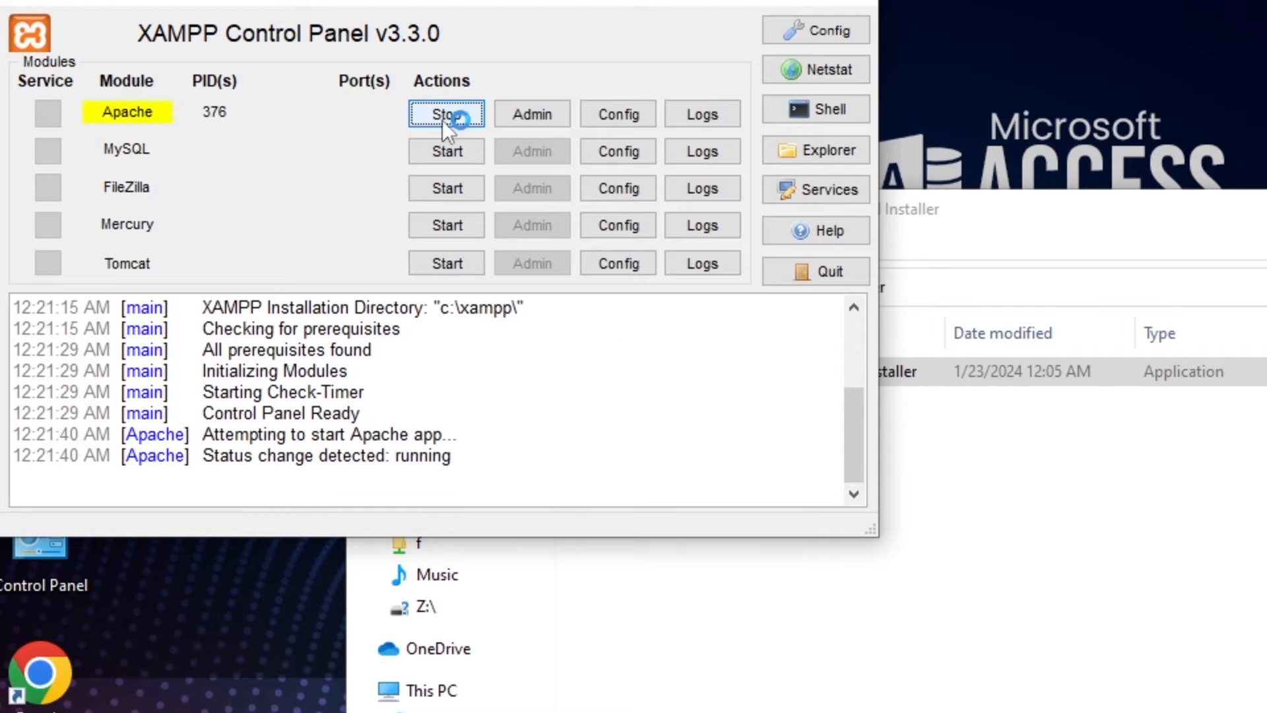
pyautogui.click(447, 151)
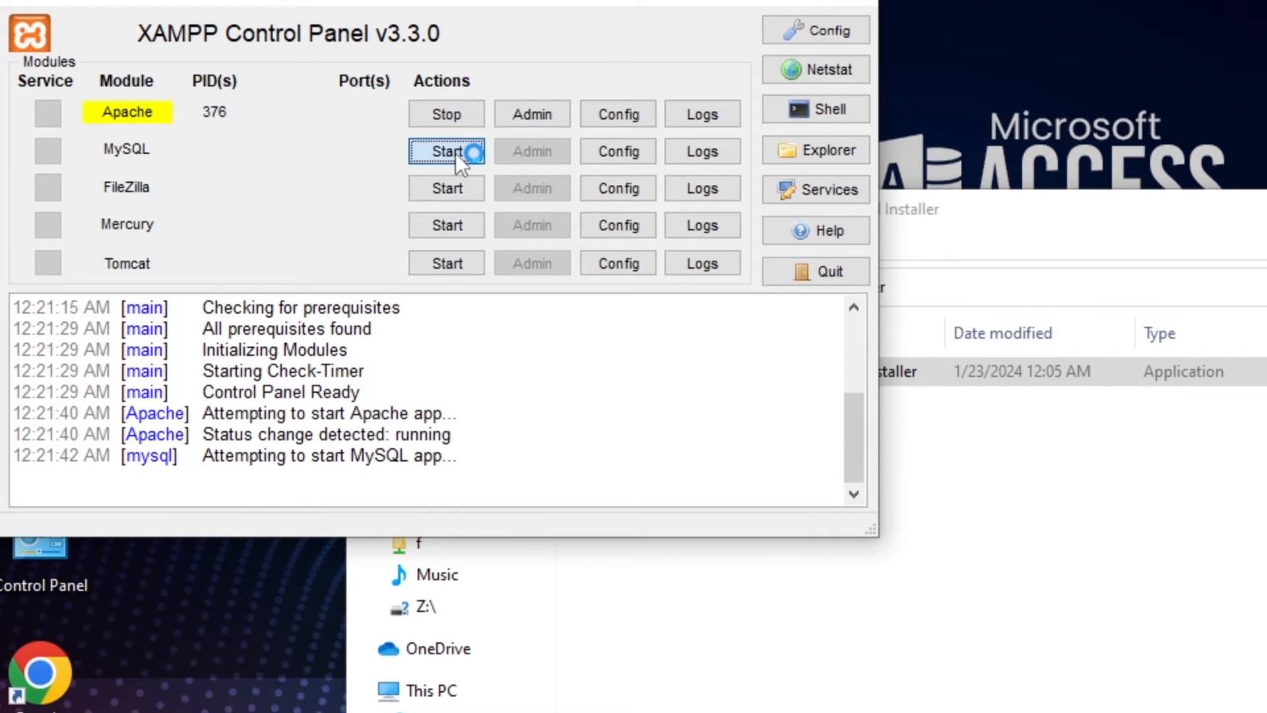
pyautogui.click(446, 151)
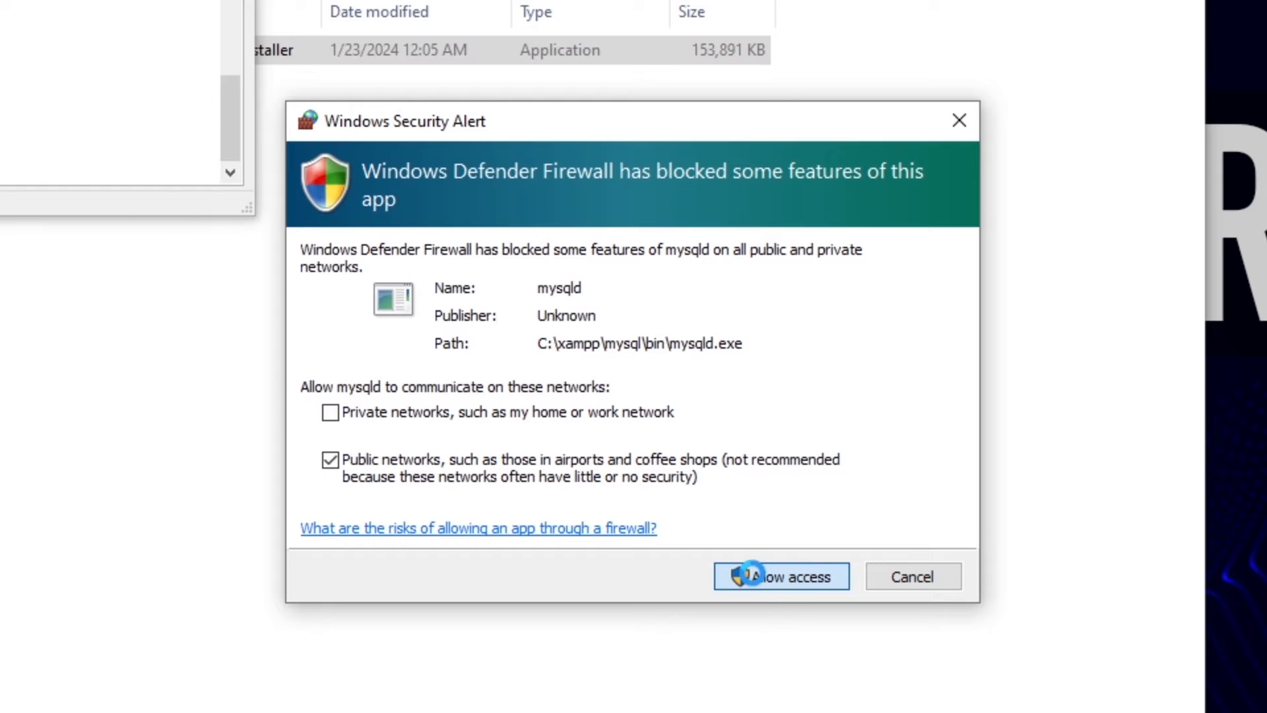
pyautogui.click(781, 577)
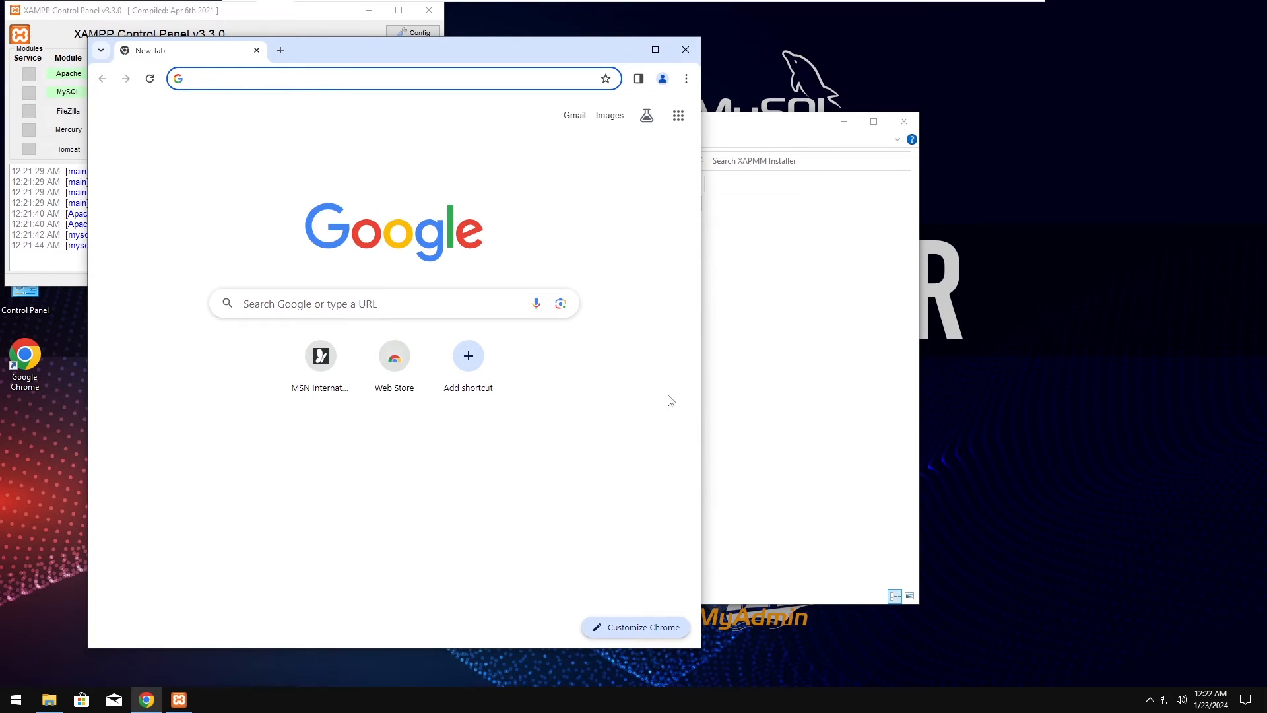
# Step: Load localhost/phpmyadmin in Chrome to reach the local MariaDB server
pyautogui.click(392, 79)
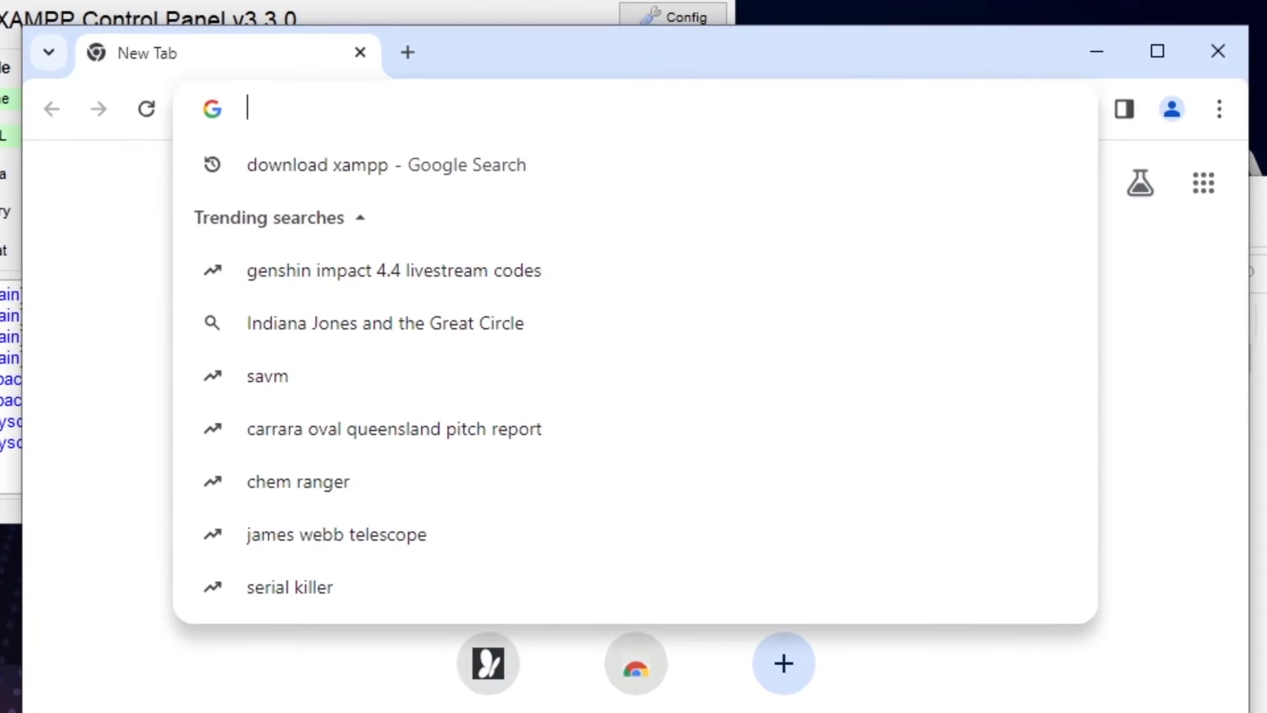
pyautogui.write('localhost/dashboard/')
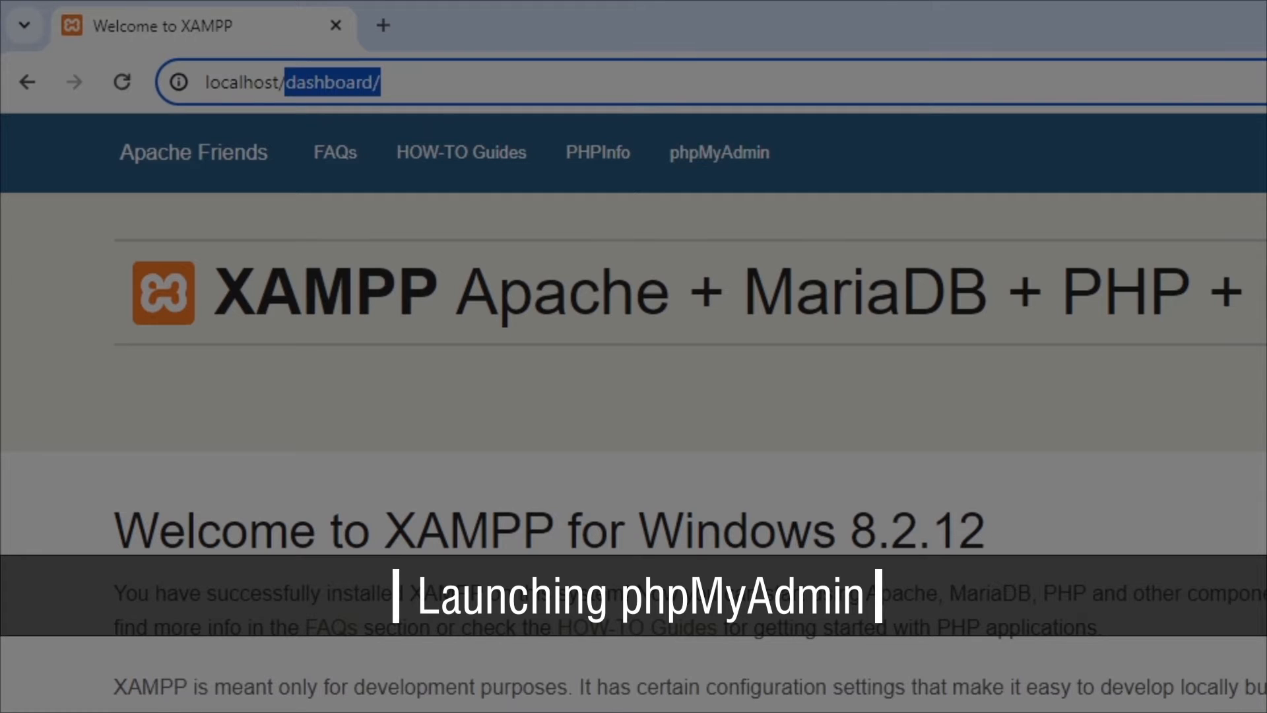
pyautogui.write('localhost/phpmyadm')
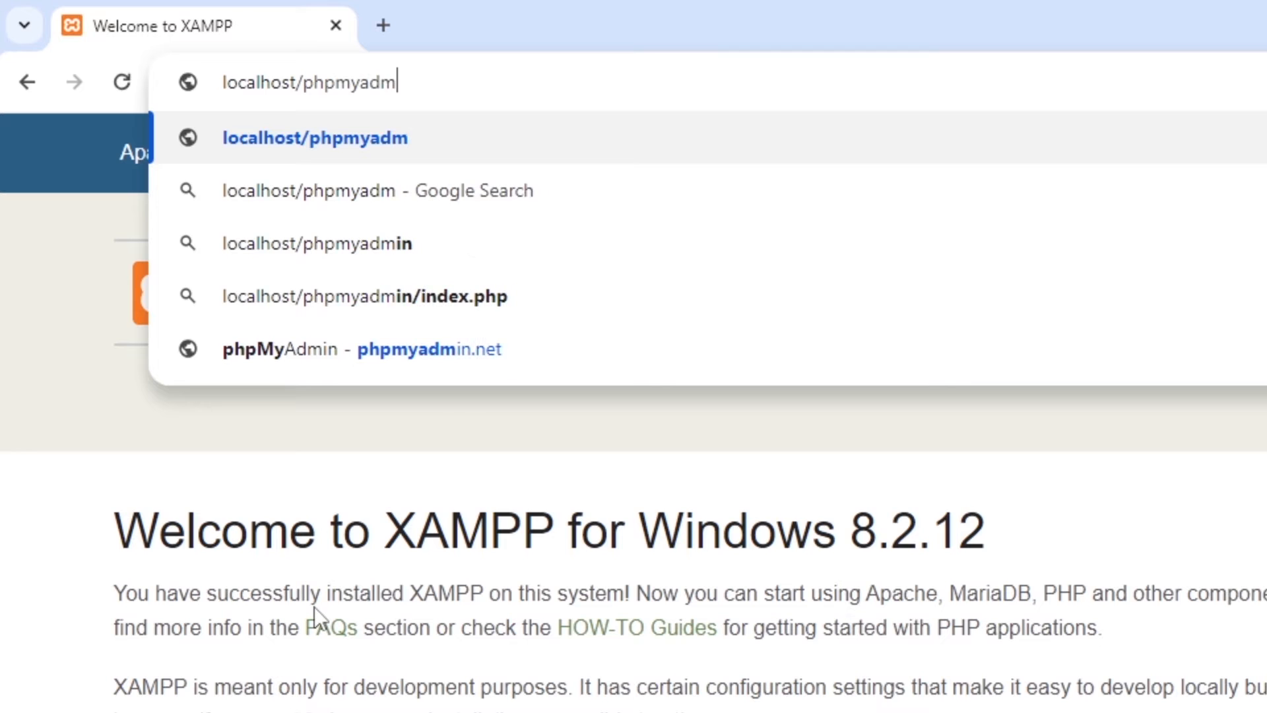
pyautogui.write('in/')
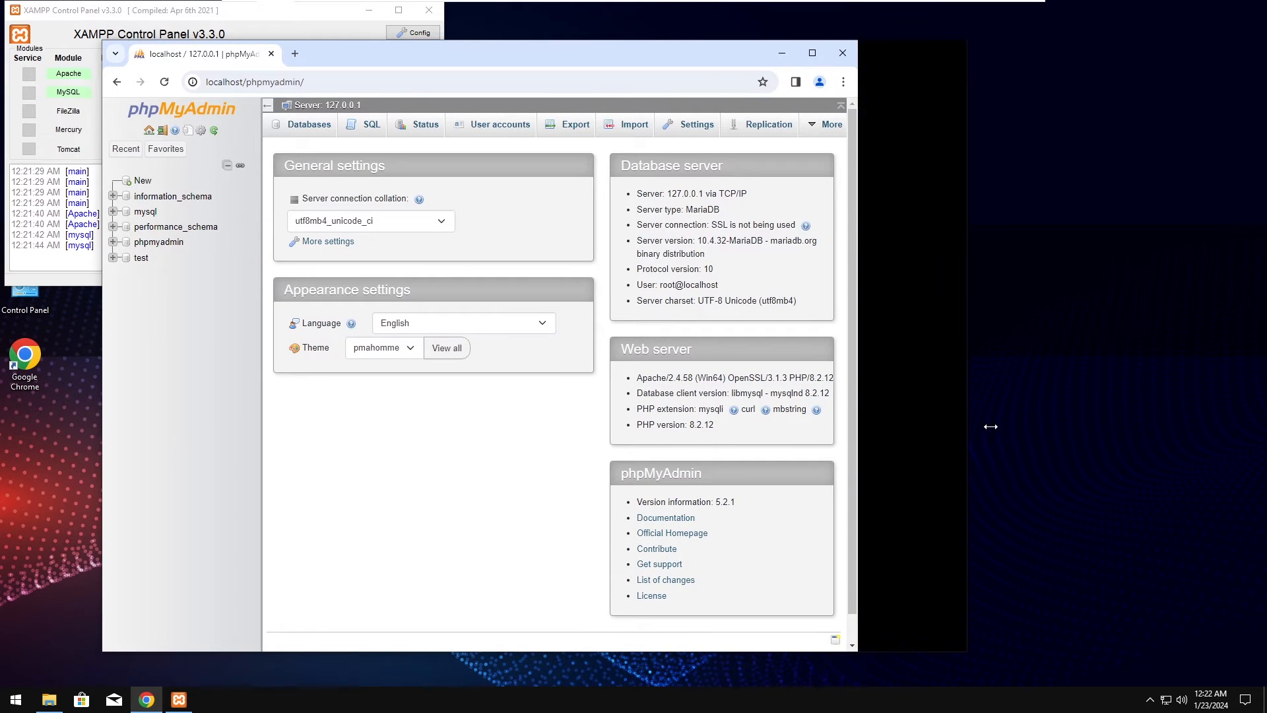
# Step: Create a database named 'mydatabase' from the phpMyAdmin Databases tab
pyautogui.click(811, 52)
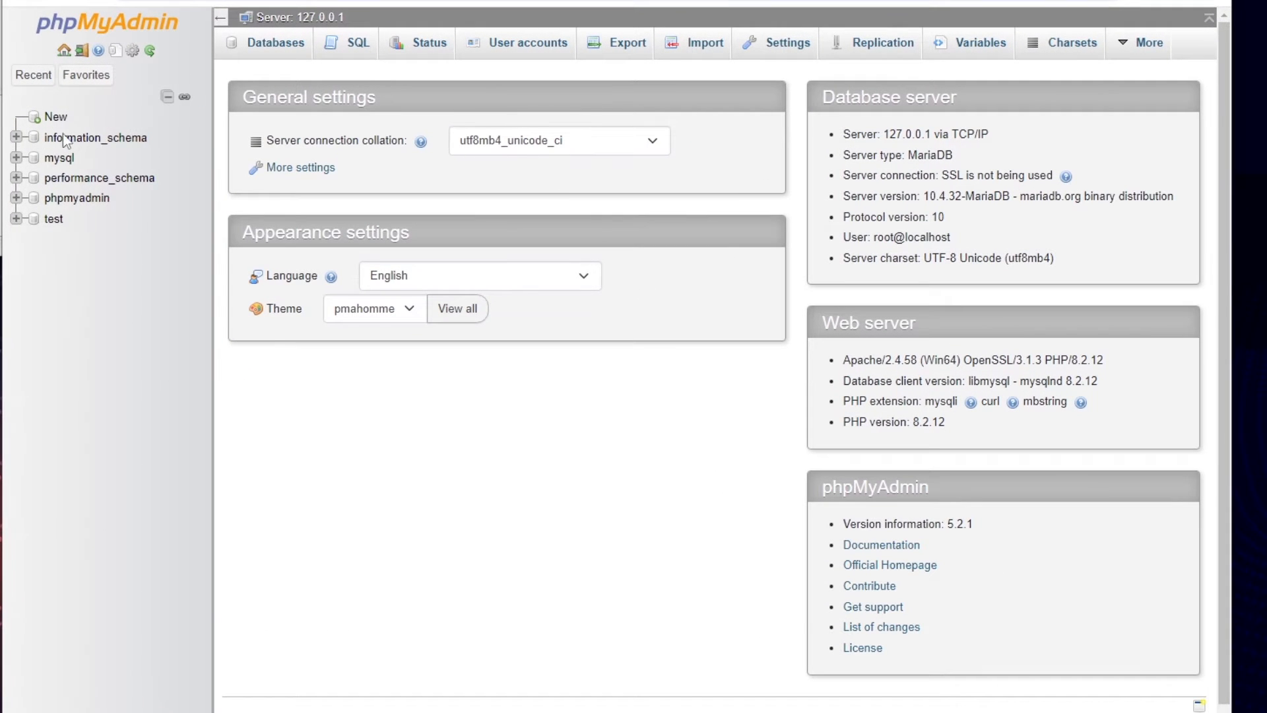
pyautogui.moveTo(81, 267)
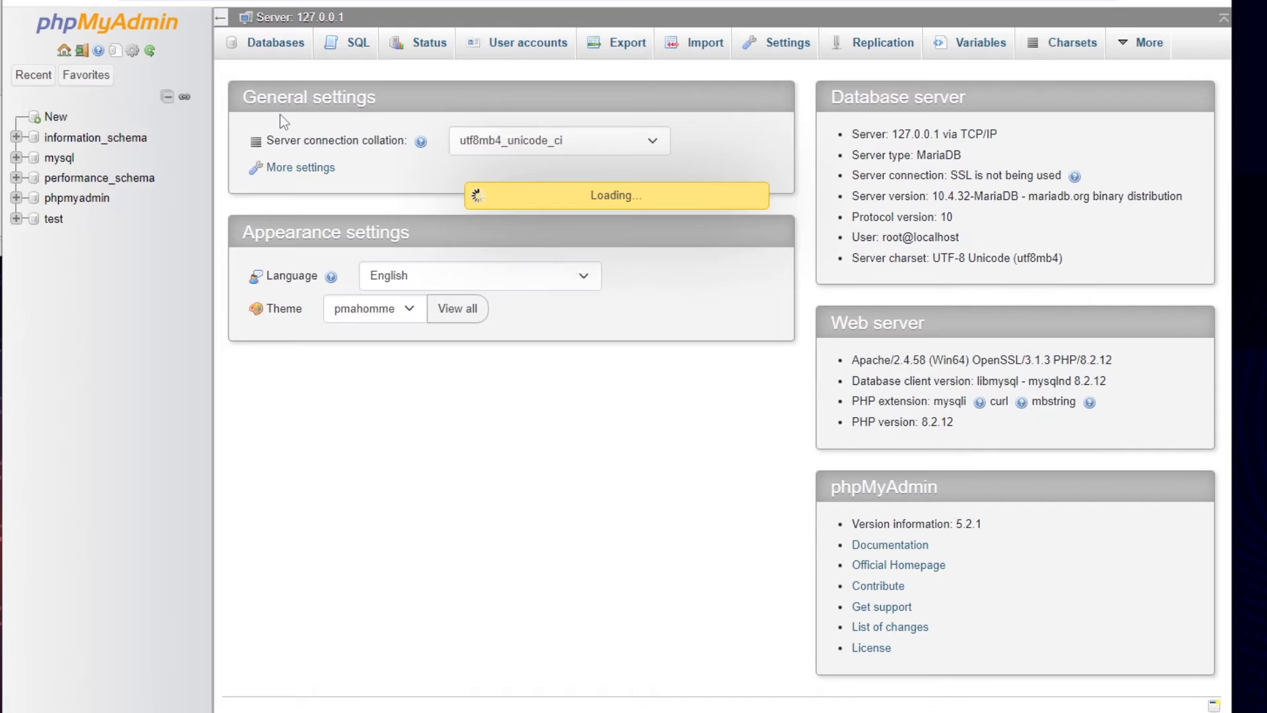
pyautogui.click(275, 42)
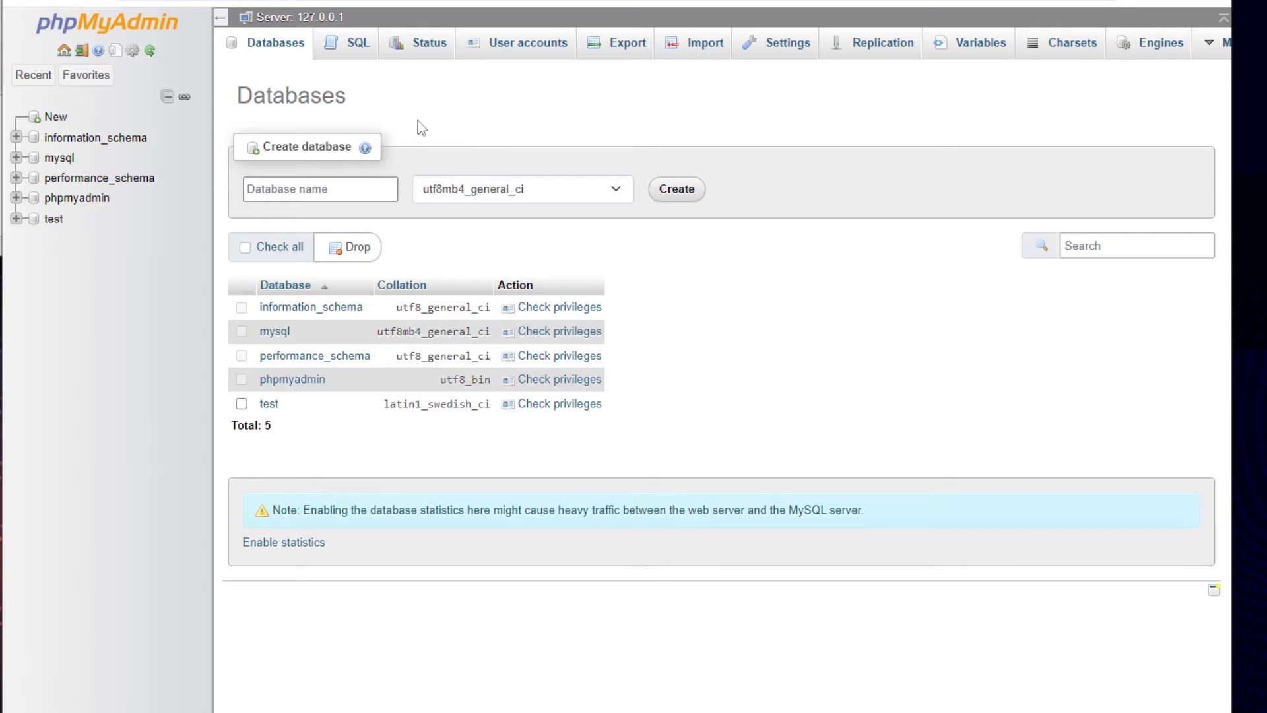
pyautogui.write('m')
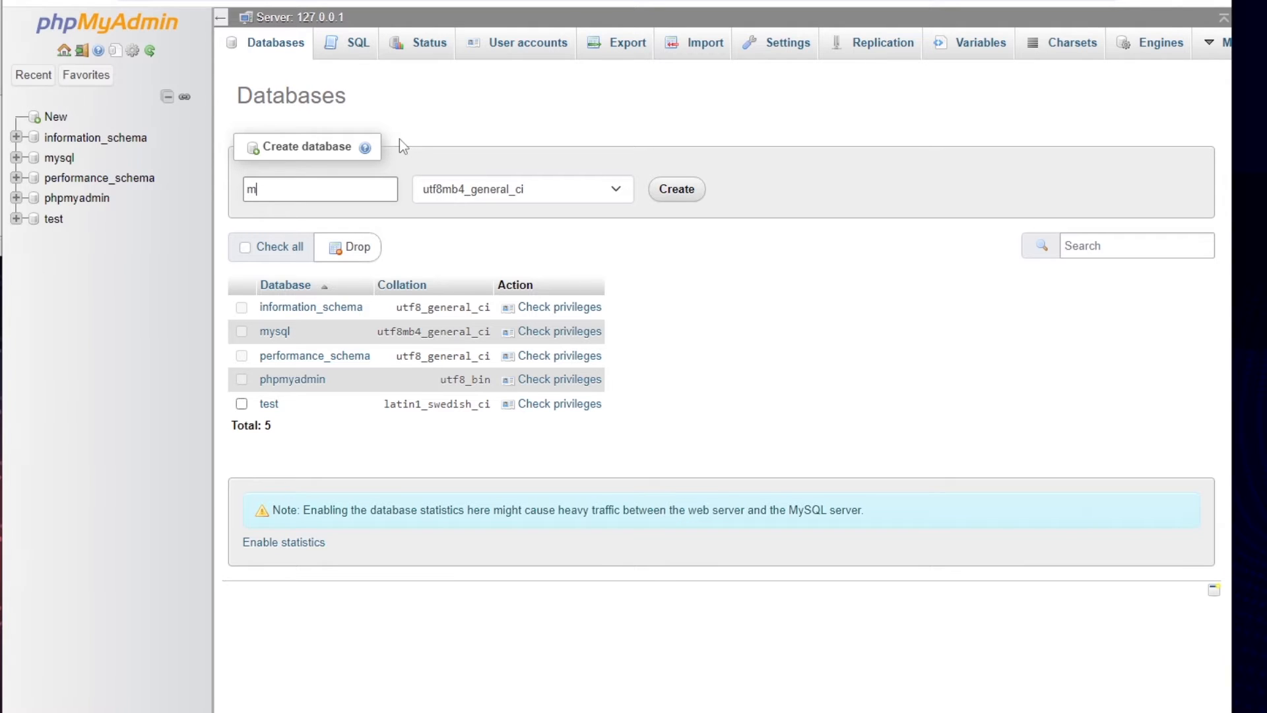
pyautogui.write('ydatabase')
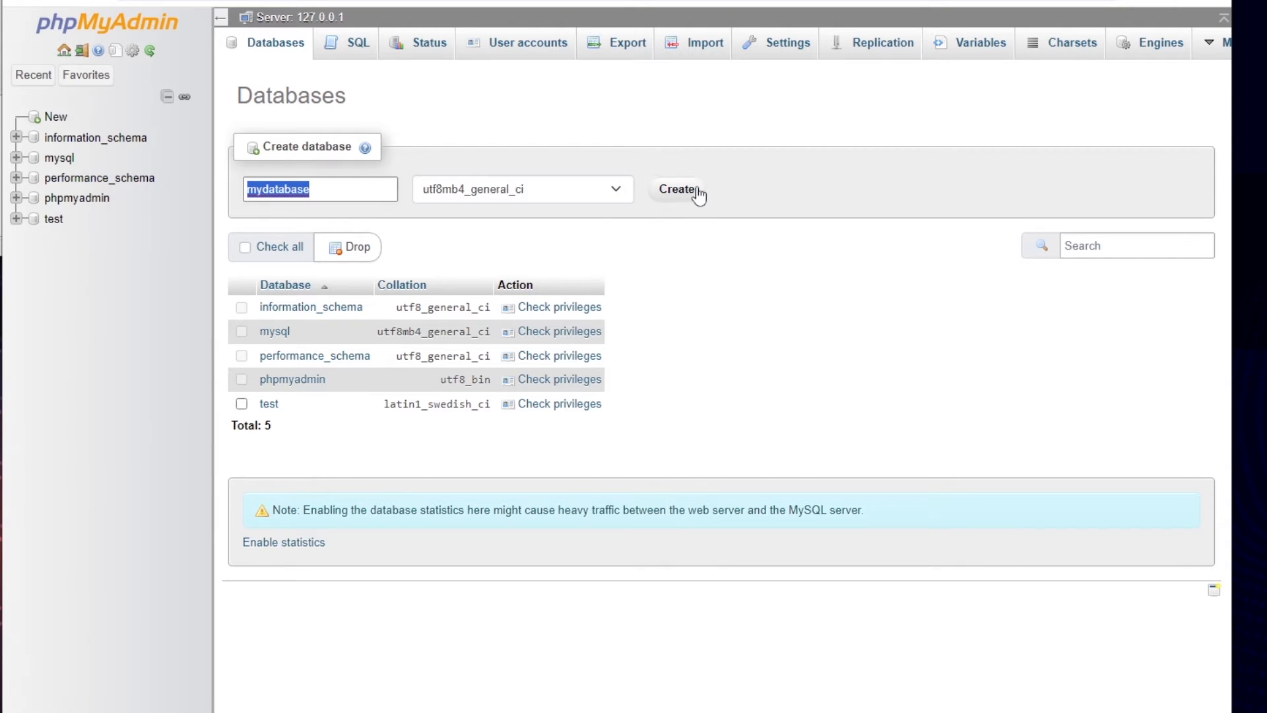
pyautogui.click(677, 190)
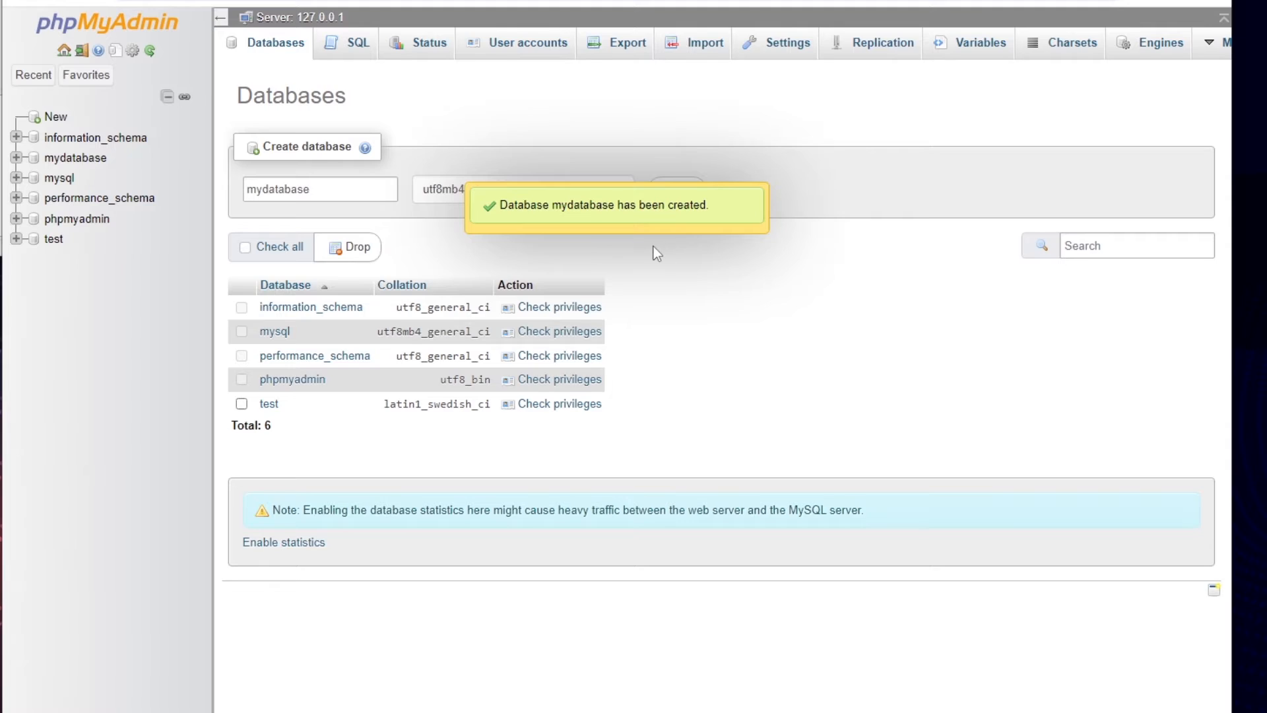
# Step: Start table tbl_customer in mydatabase with columns tid, tname, tcity and tamount
pyautogui.click(74, 158)
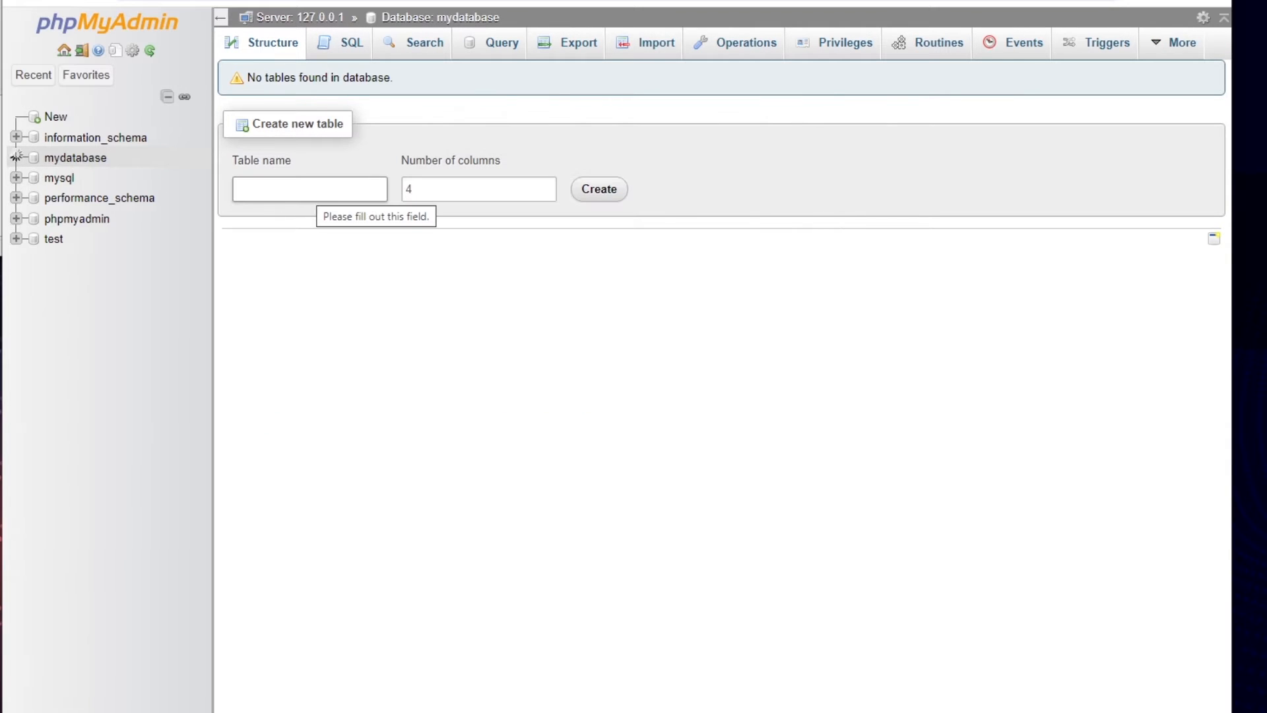
pyautogui.write('tbl_')
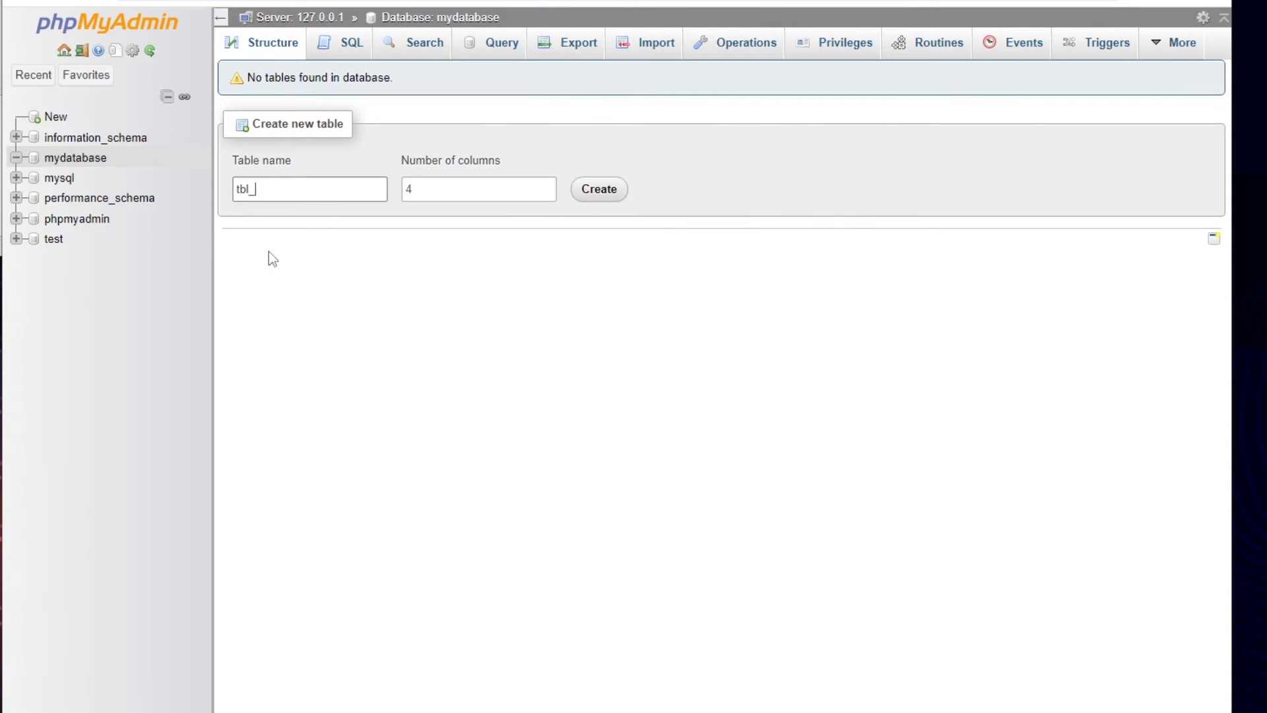
pyautogui.click(598, 190)
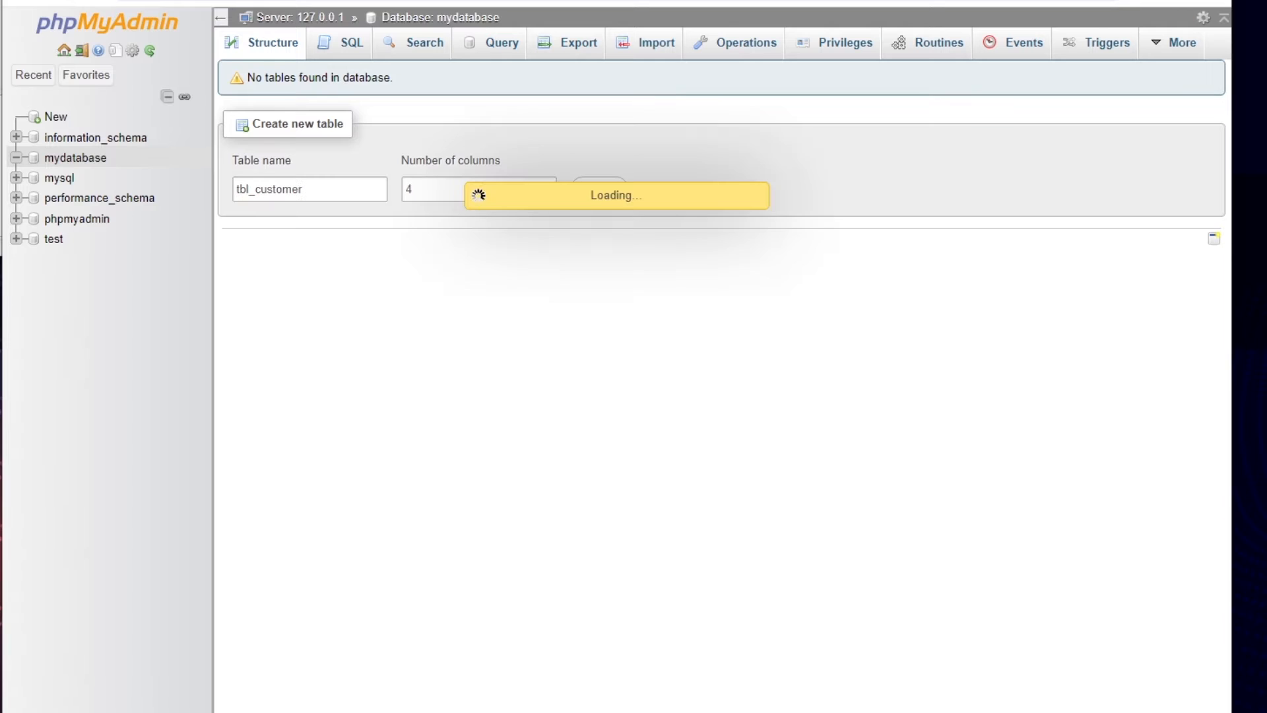
pyautogui.click(602, 189)
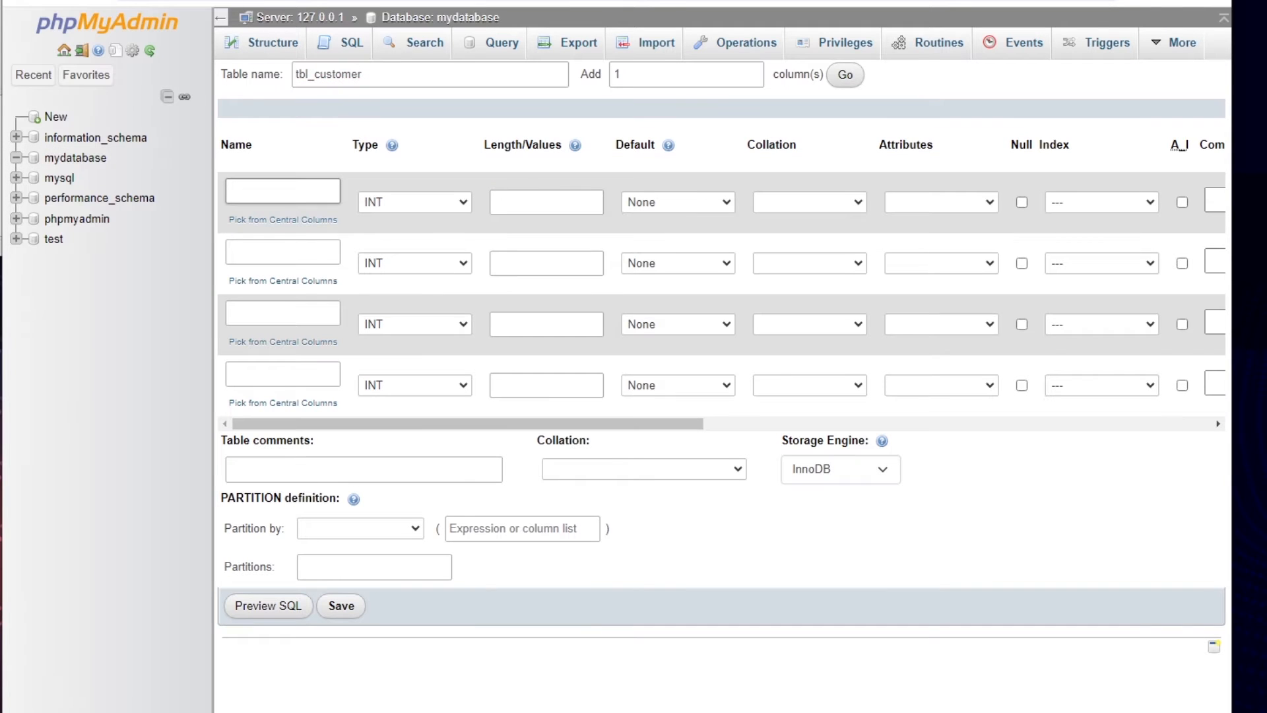
pyautogui.write('tid')
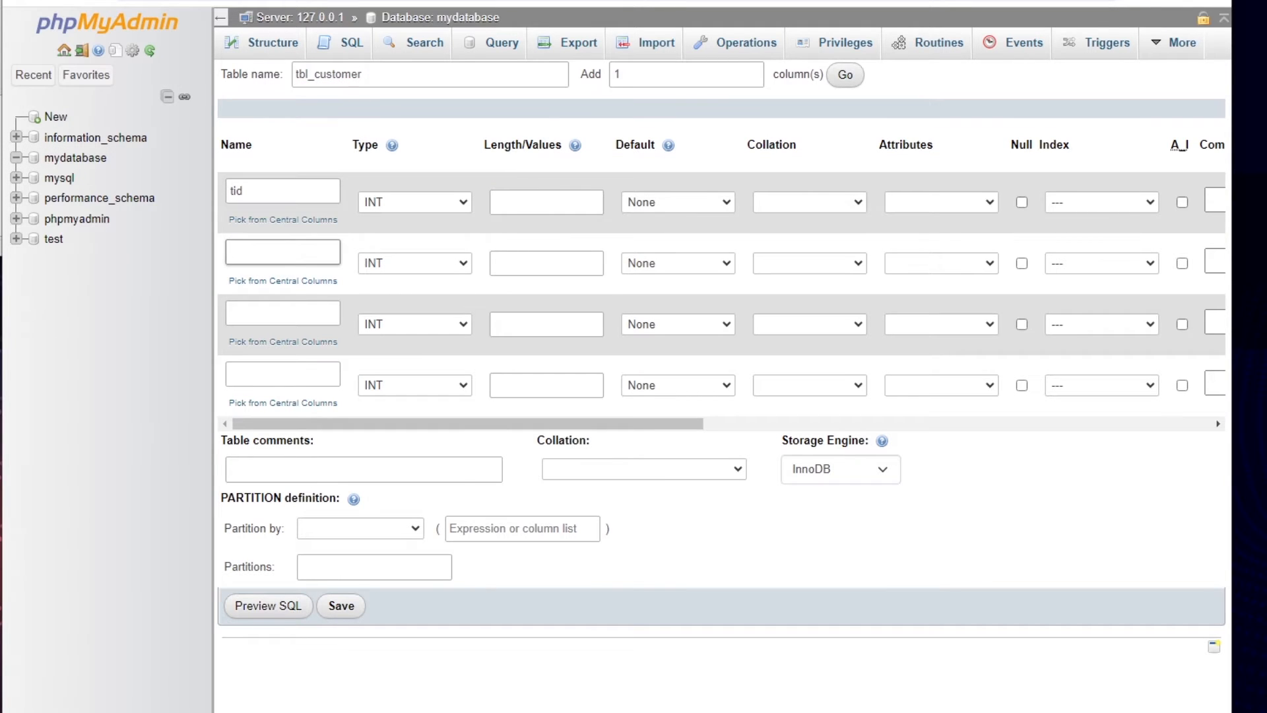
pyautogui.write('tname')
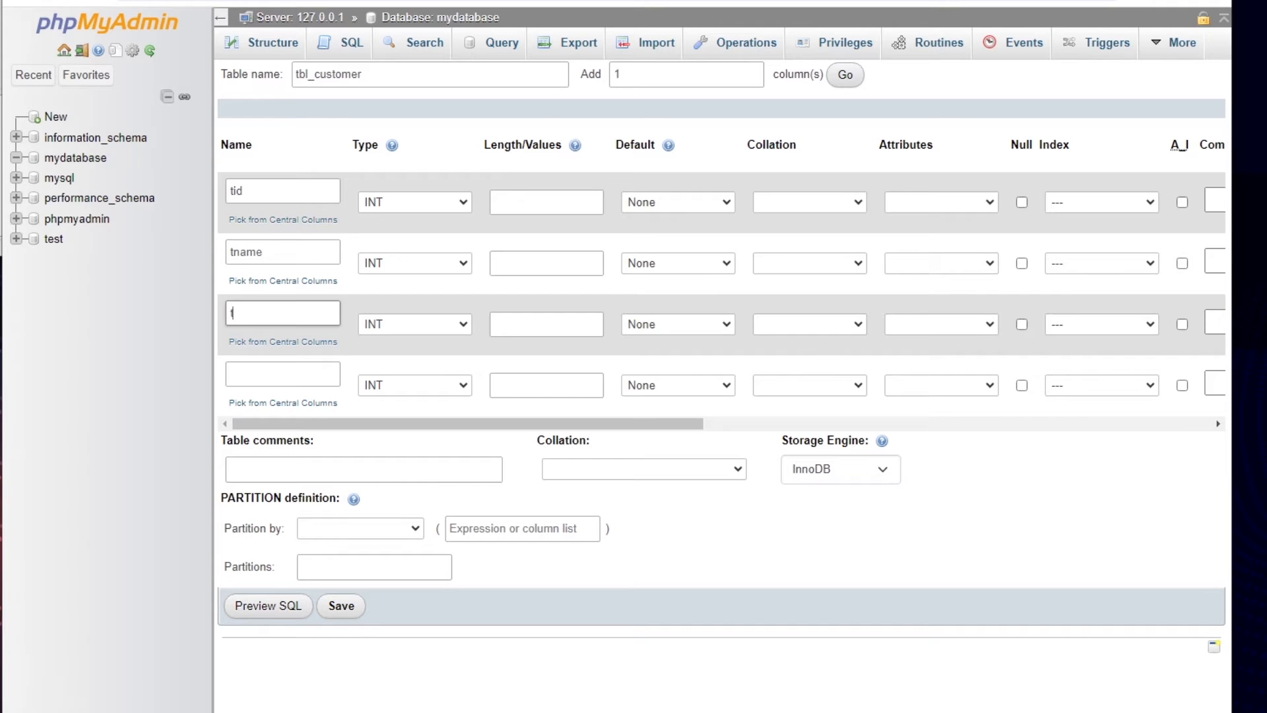
pyautogui.write('tamount')
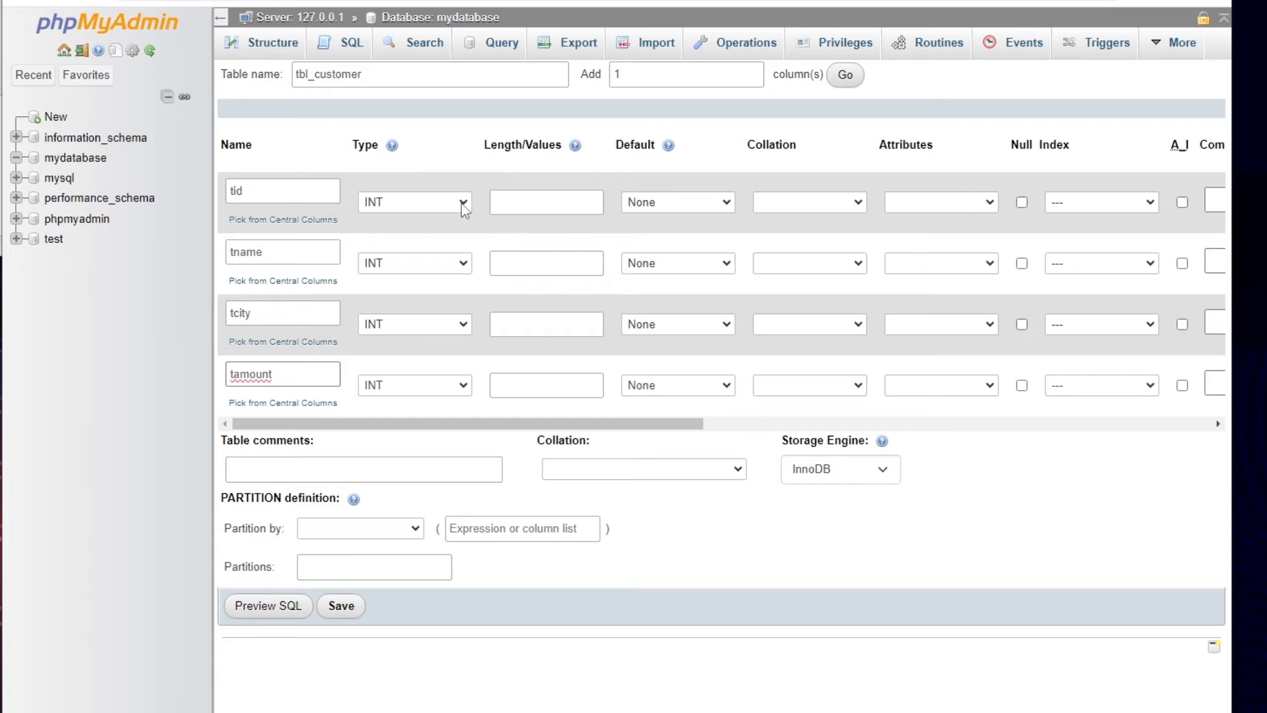
# Step: Make tid an auto-increment primary key, set column types, tamount length 10,2, and save
pyautogui.click(1022, 202)
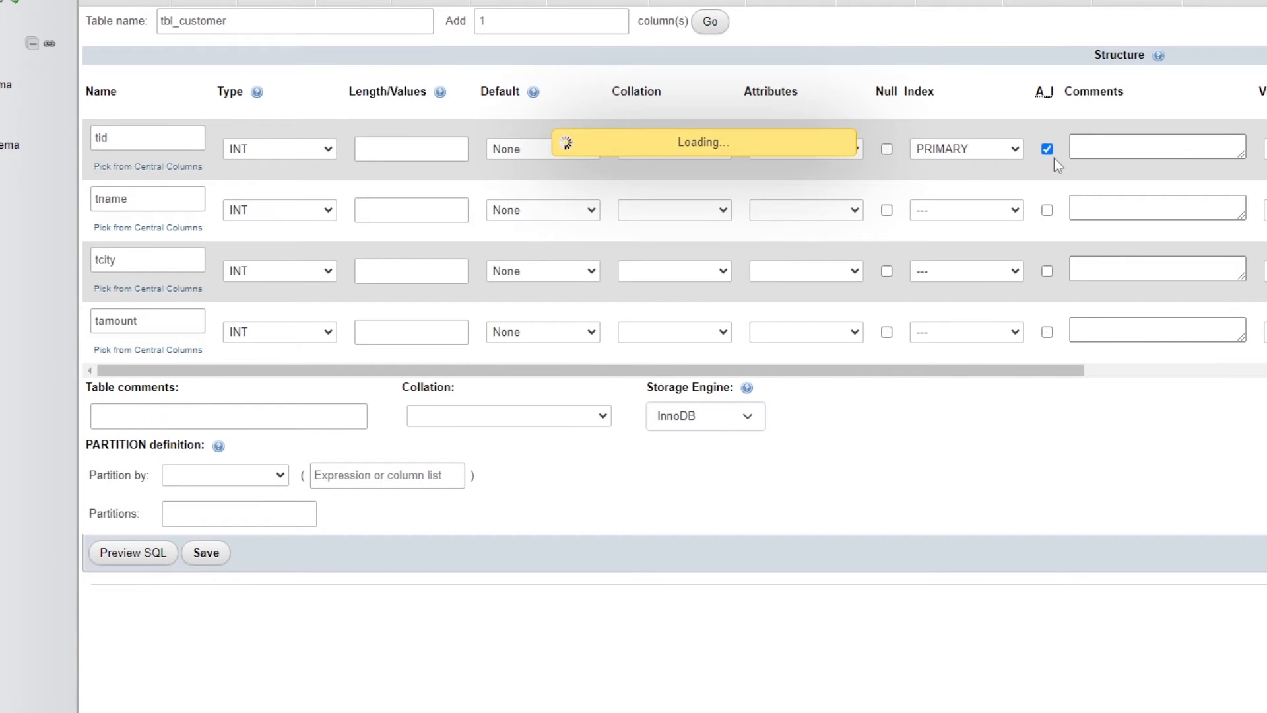
pyautogui.click(278, 210)
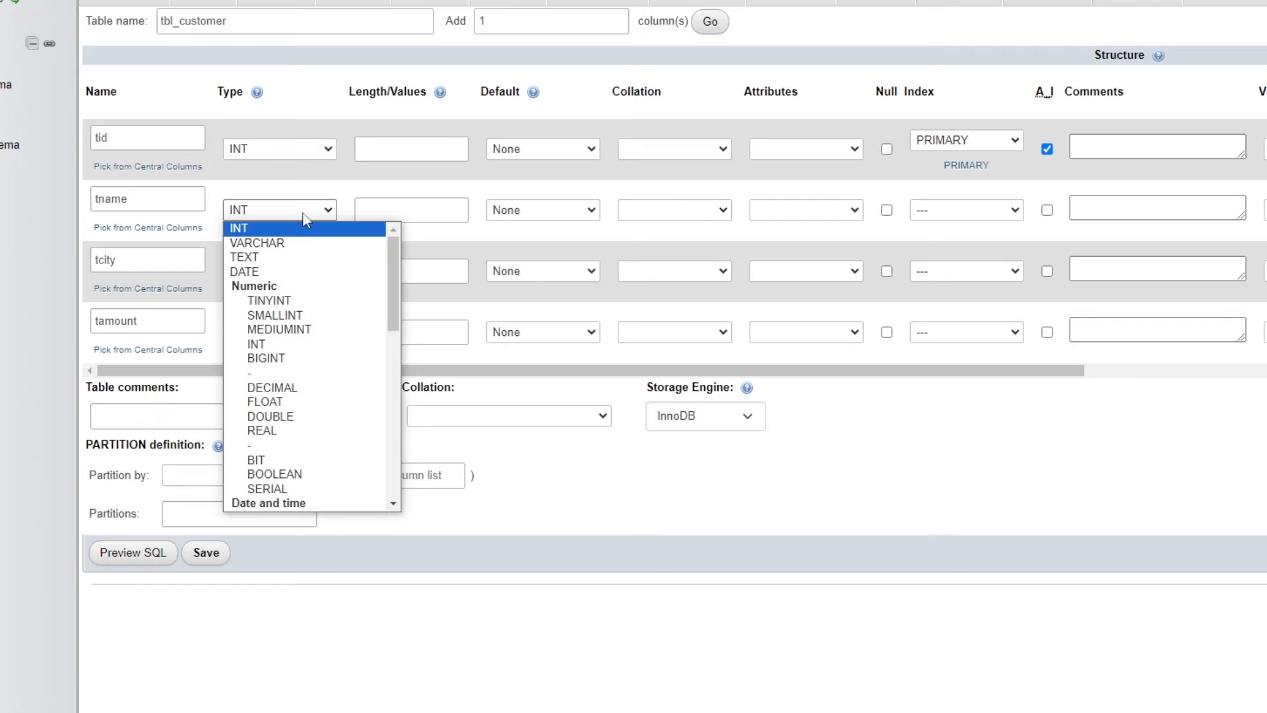
pyautogui.click(256, 243)
pyautogui.write('200')
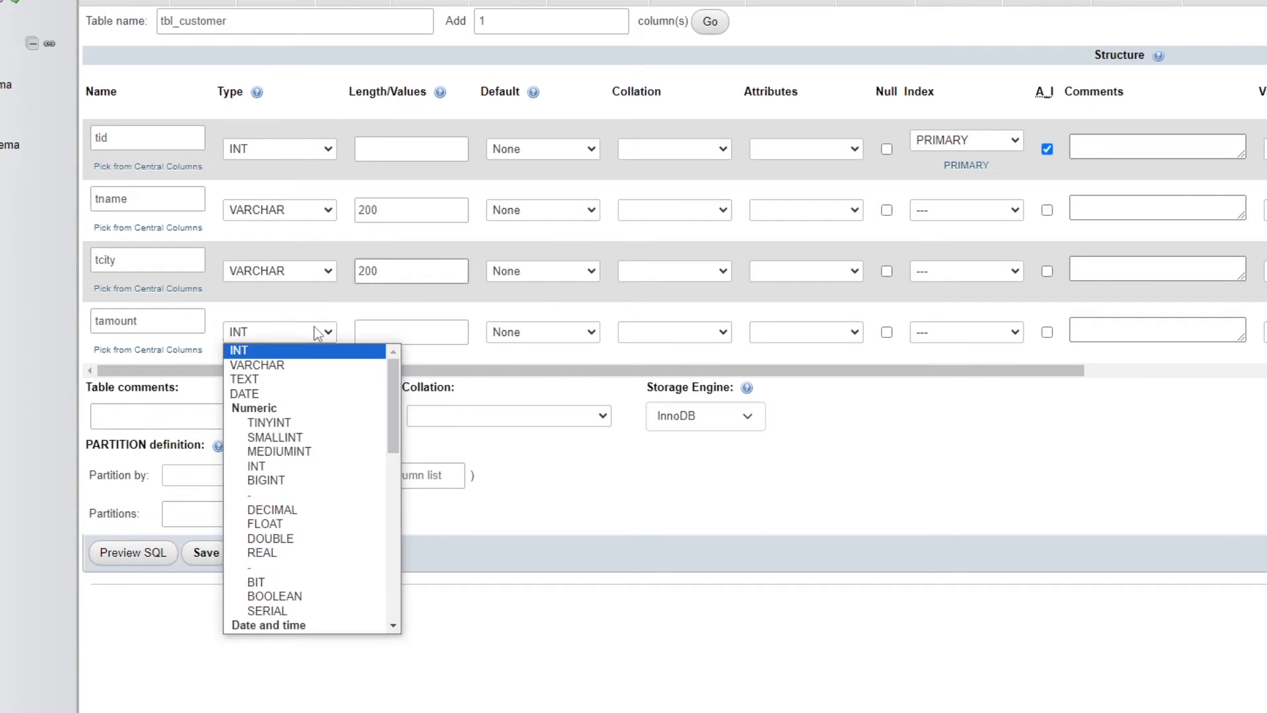
pyautogui.click(272, 510)
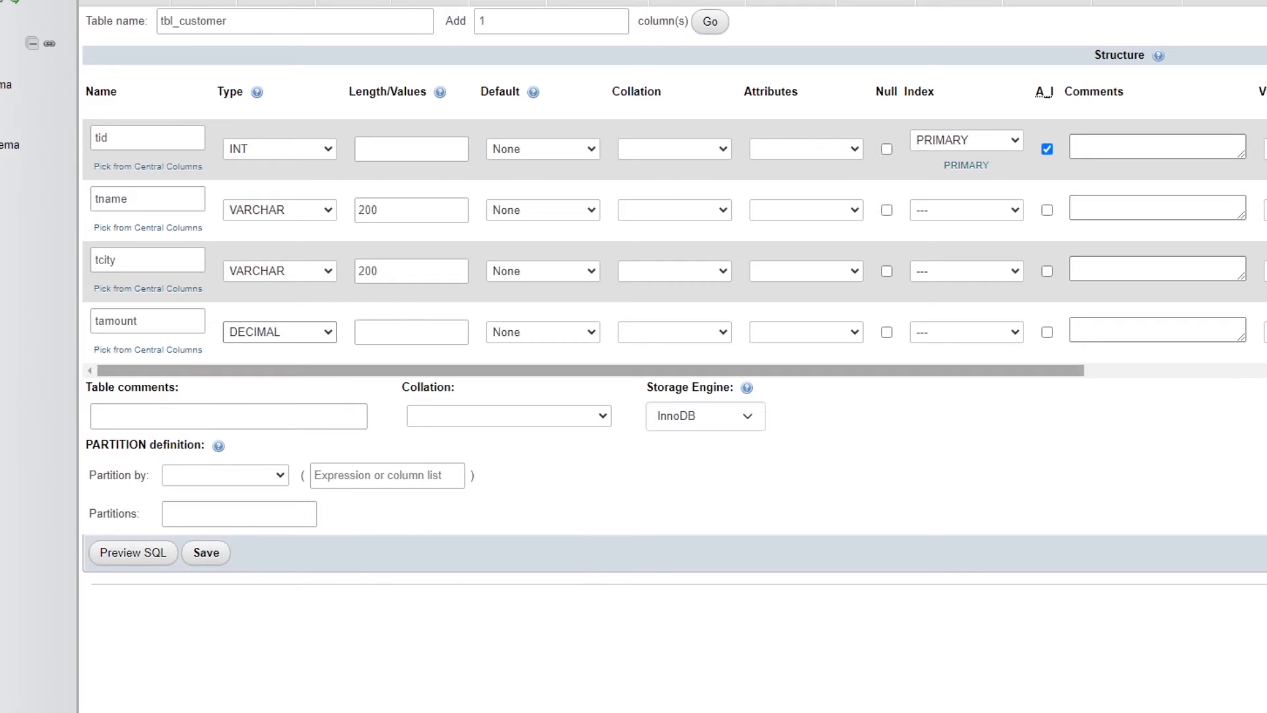
pyautogui.write('10,2')
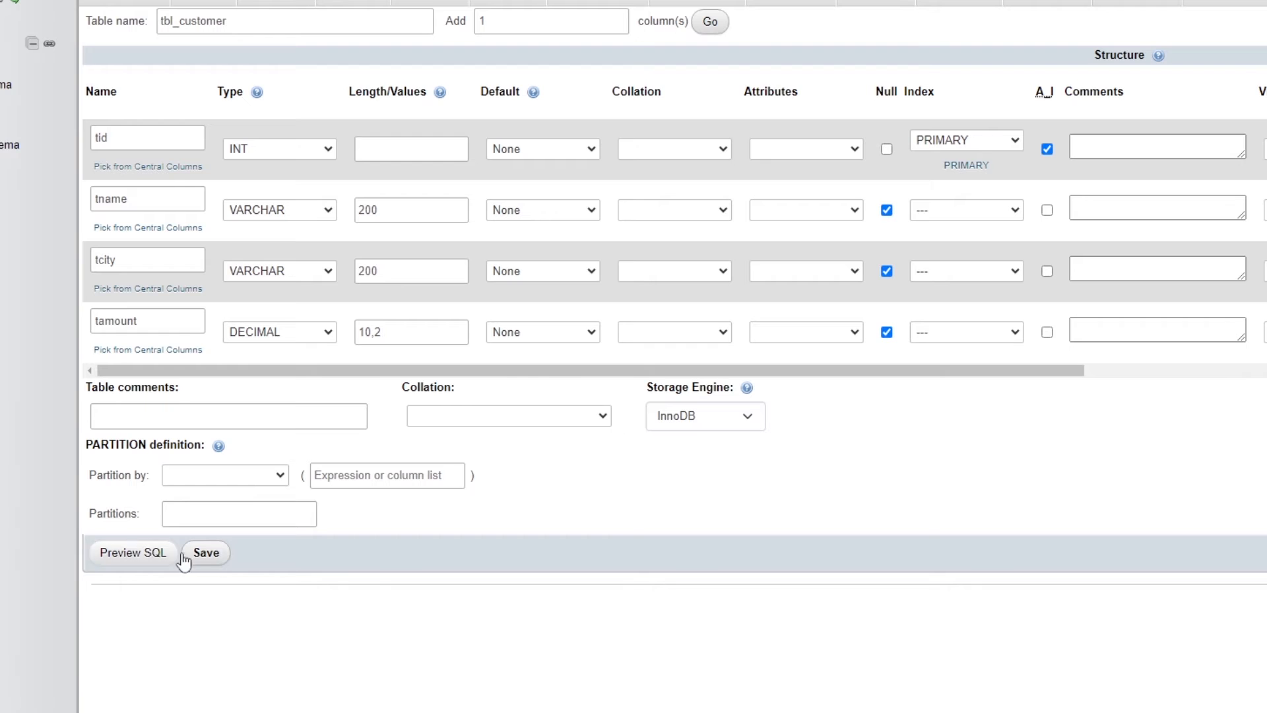
pyautogui.click(205, 553)
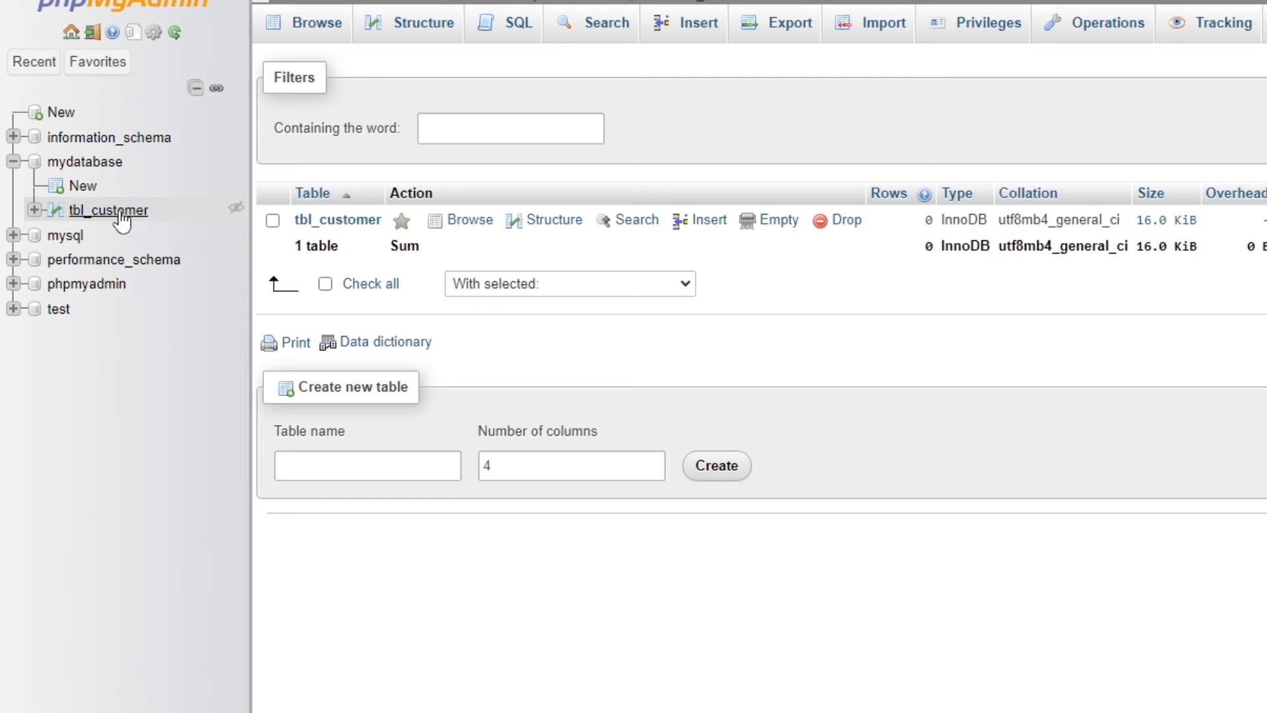
# Step: Open tbl_customer, browse its empty result set, and bring up the Insert form
pyautogui.click(423, 23)
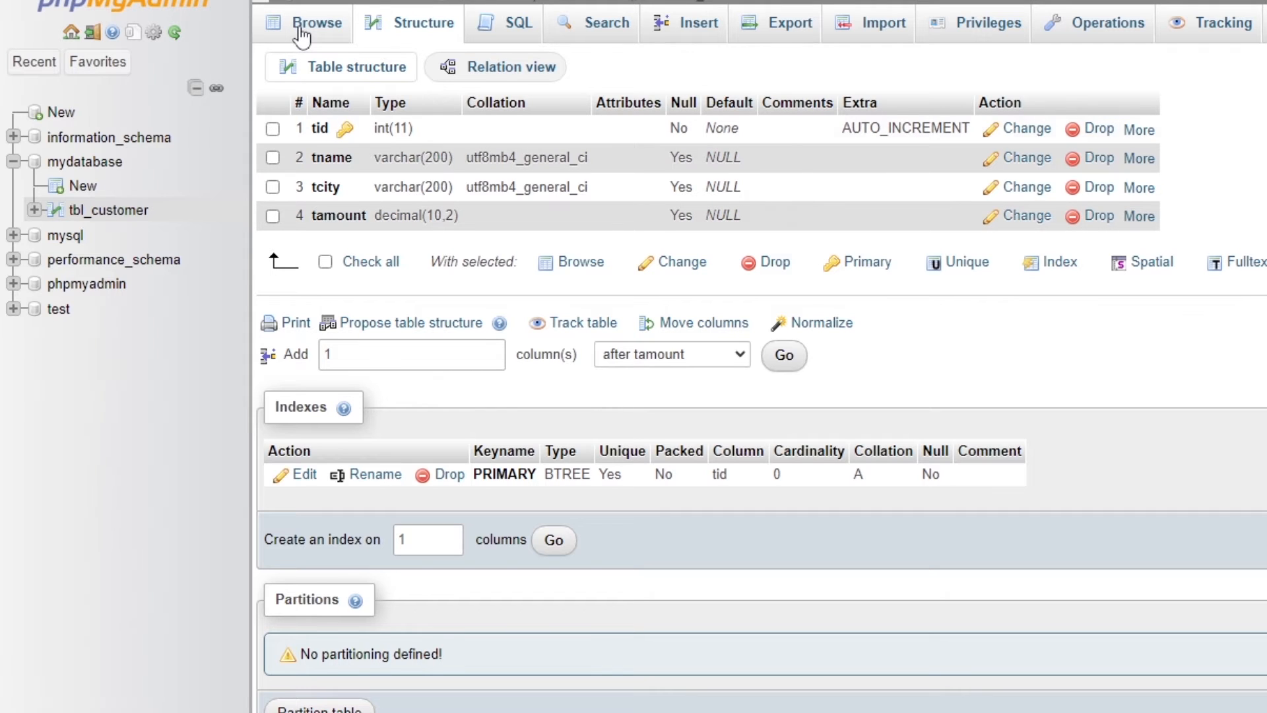
pyautogui.click(318, 24)
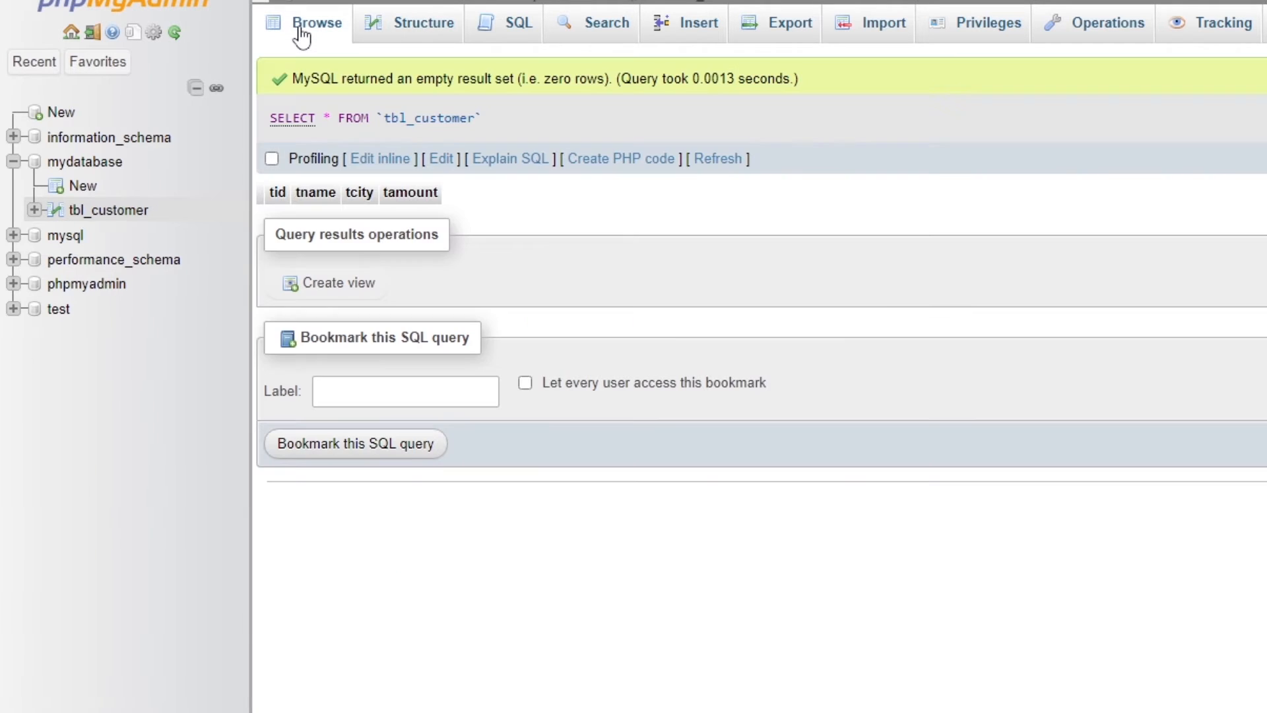
pyautogui.moveTo(358, 216)
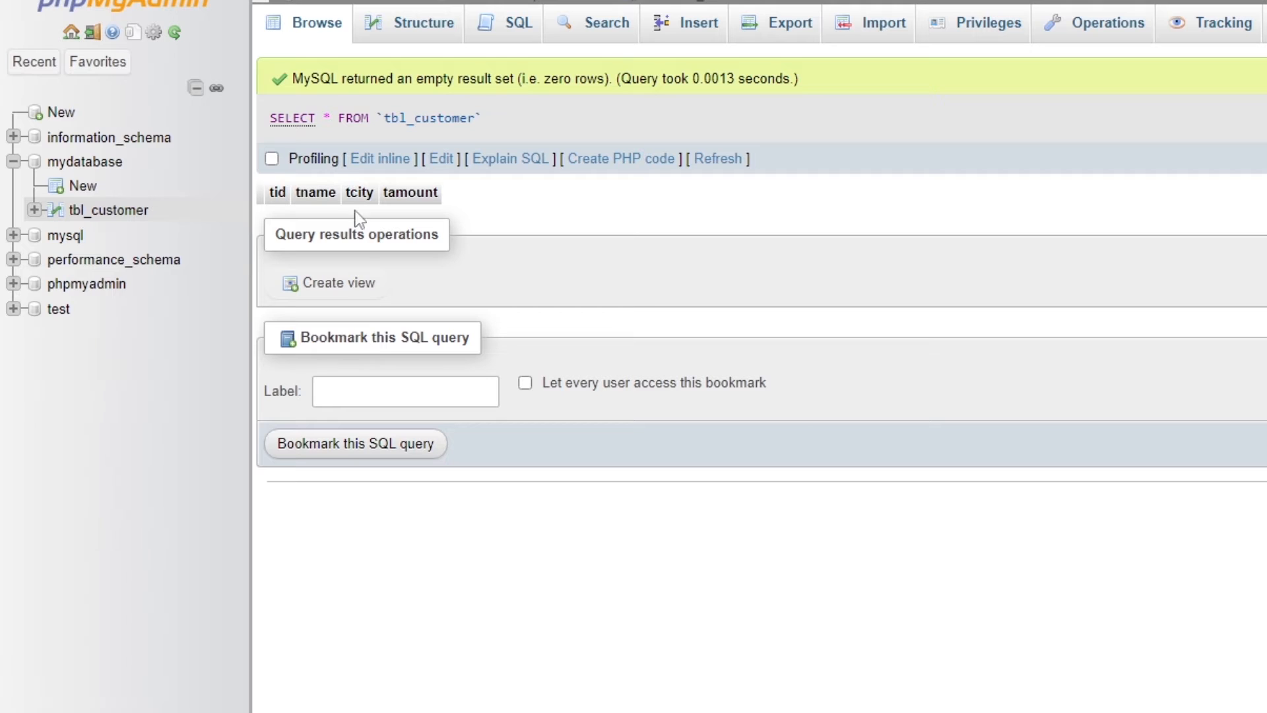
pyautogui.moveTo(457, 215)
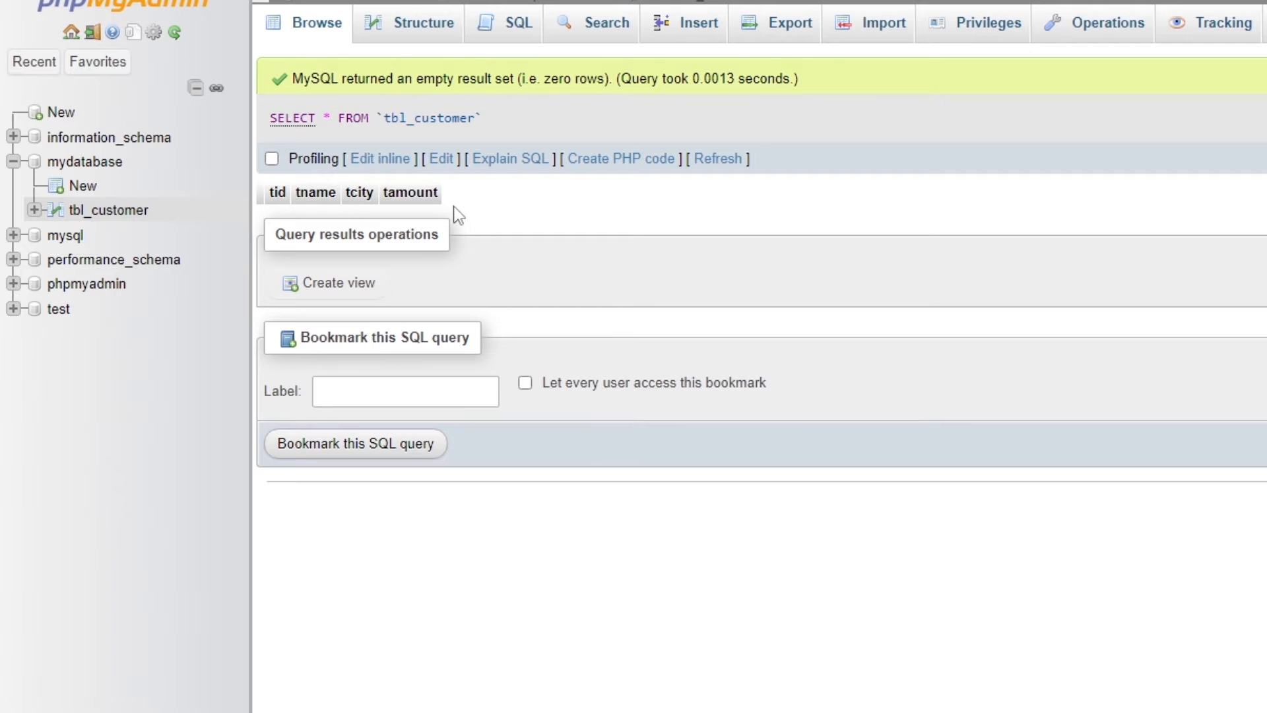
pyautogui.click(696, 22)
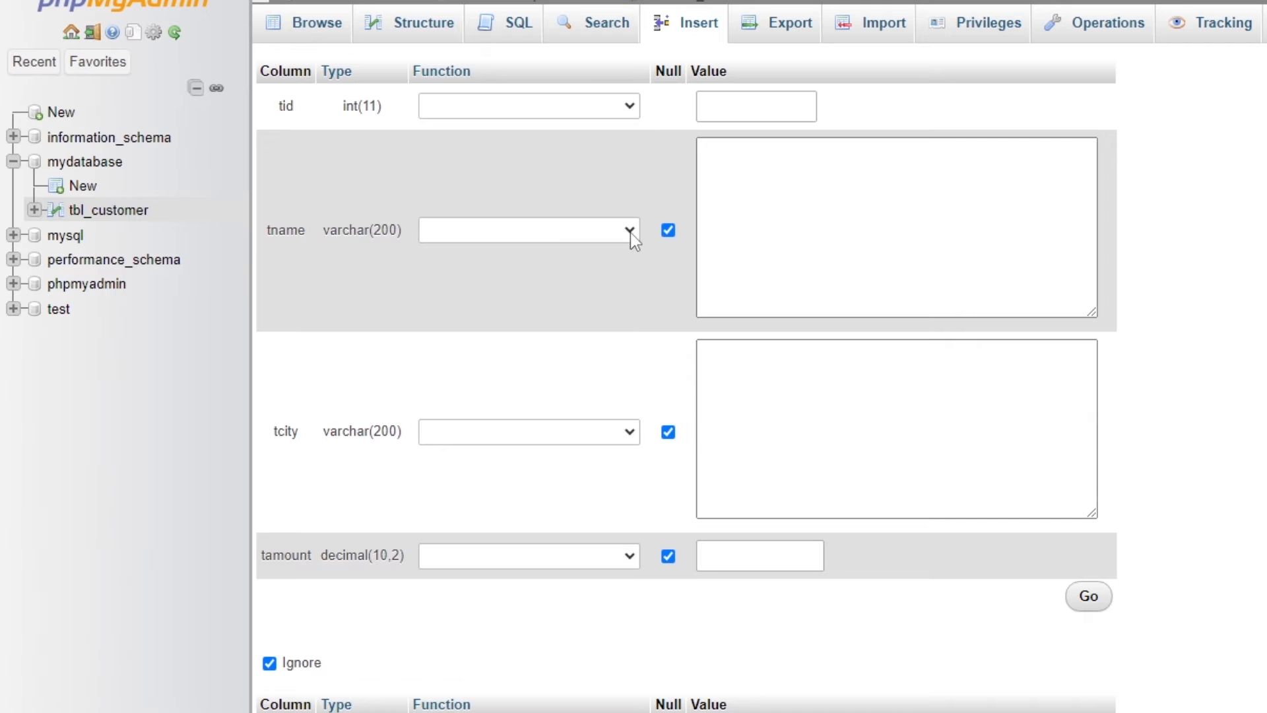
# Step: Insert a customer row with tname myfirstname, tcity anycity and tamount 1200.00
pyautogui.click(895, 234)
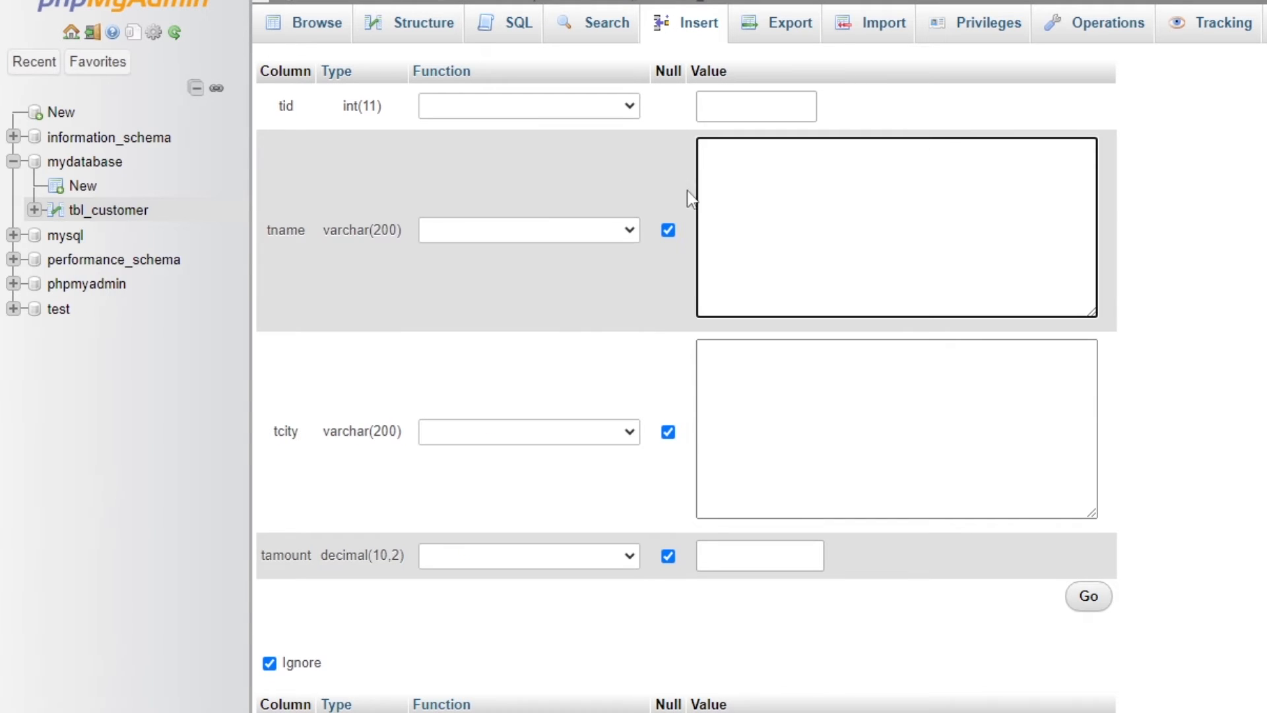
pyautogui.write('myfirstname')
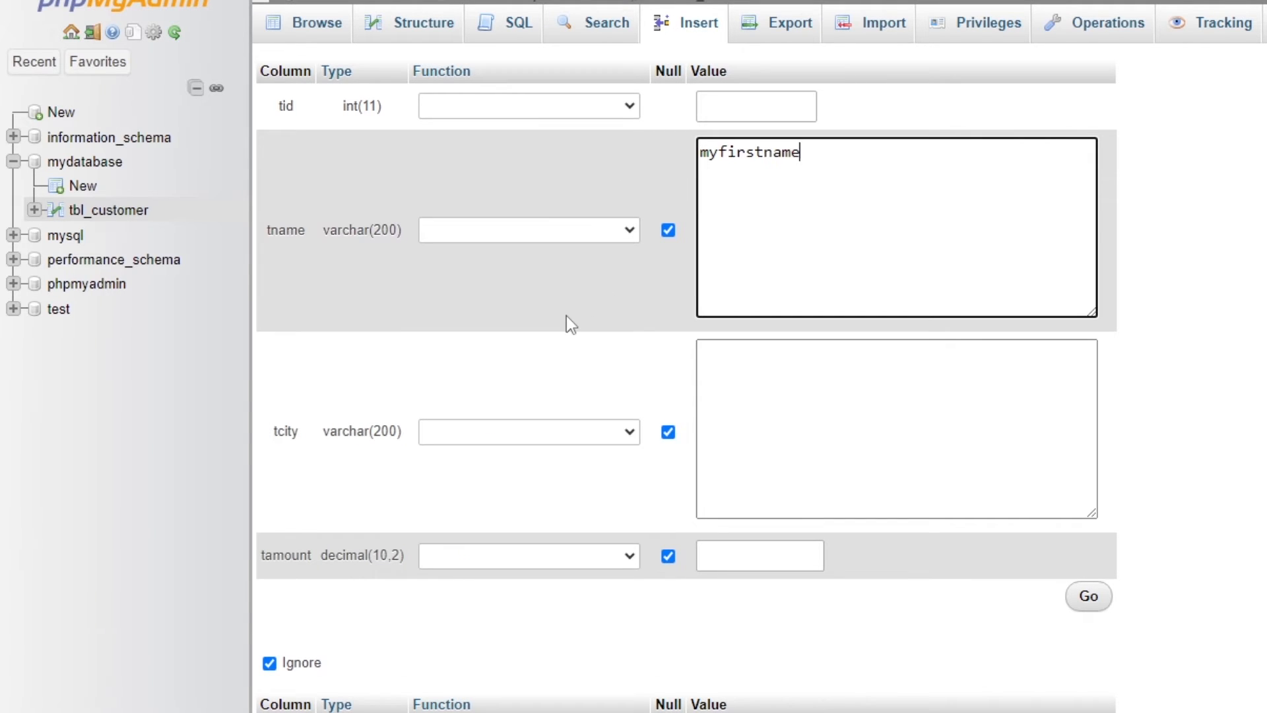
pyautogui.click(667, 230)
pyautogui.write('1200')
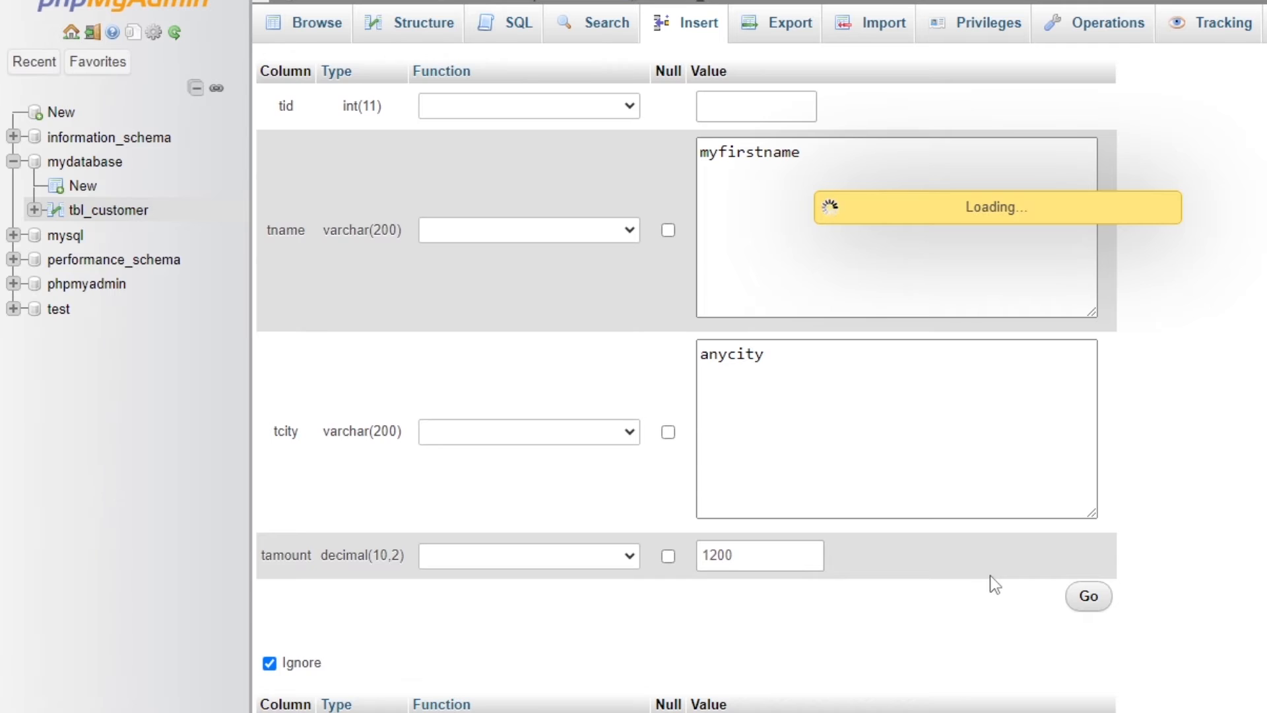
pyautogui.click(1088, 596)
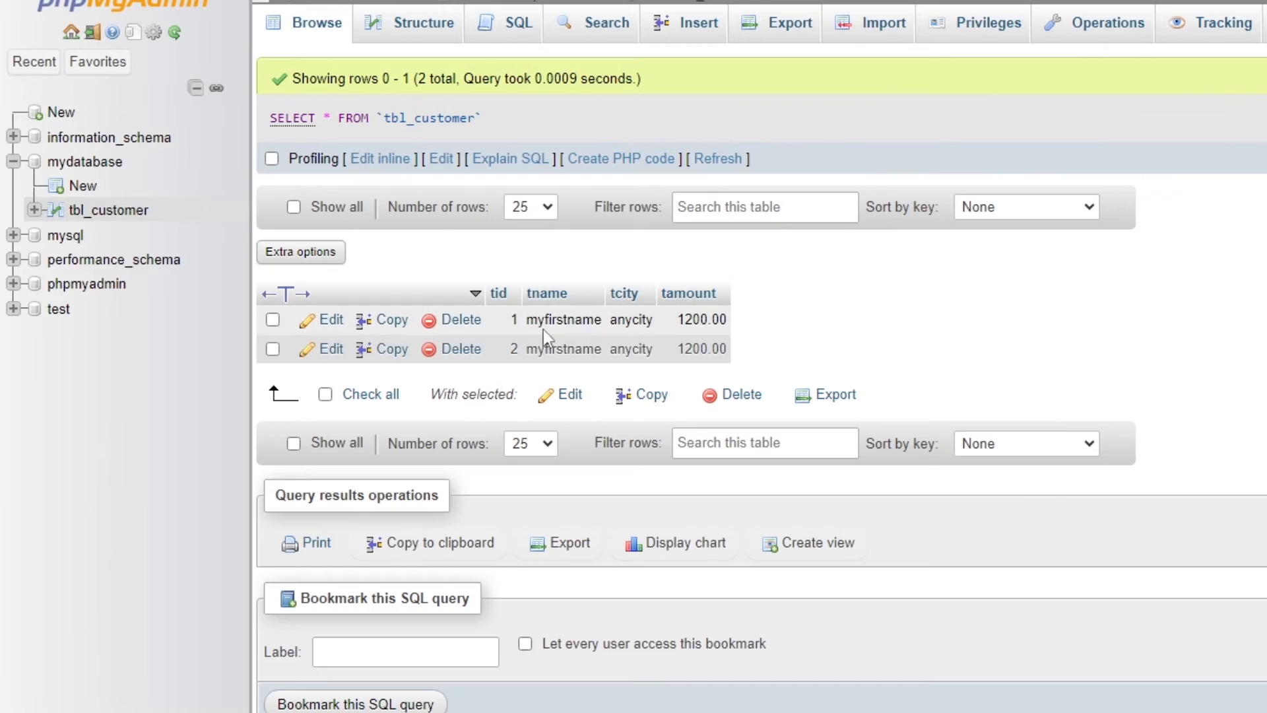
pyautogui.moveTo(440, 286)
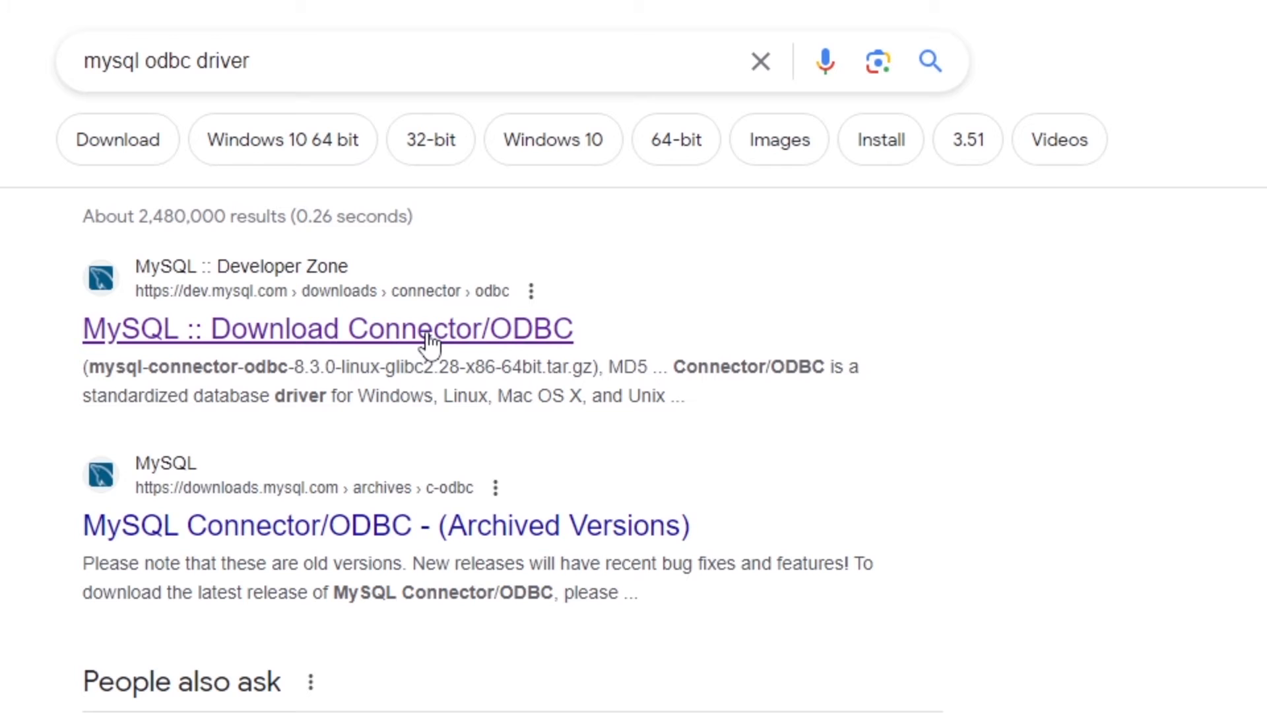
# Step: Download the Connector/ODBC 8.3.0 64-bit MSI installer without signing in, then run it
pyautogui.click(326, 326)
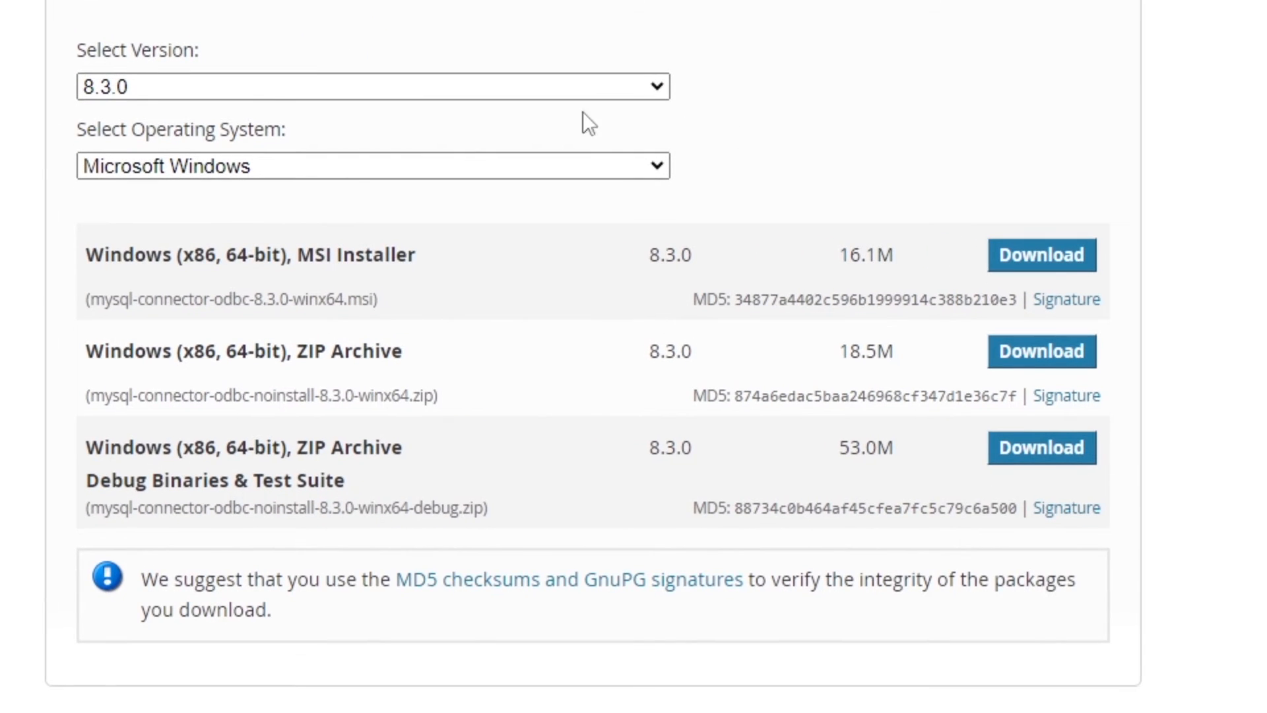
pyautogui.moveTo(973, 275)
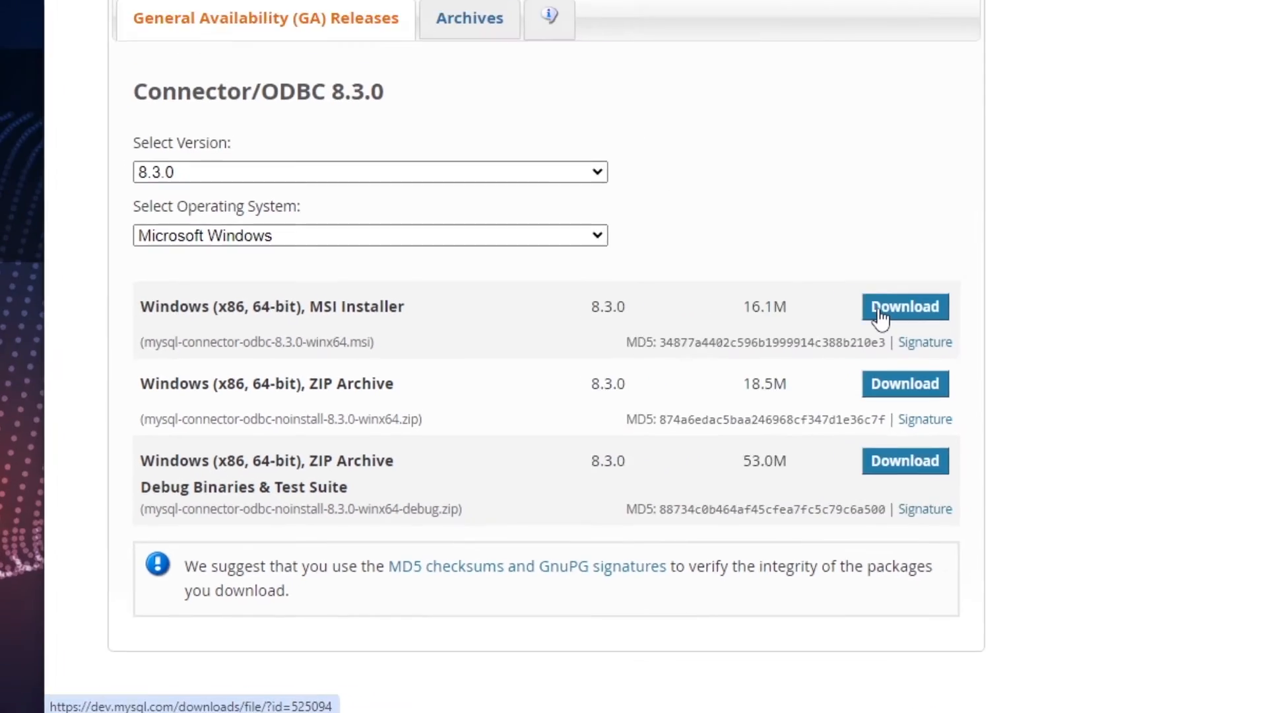
pyautogui.click(905, 307)
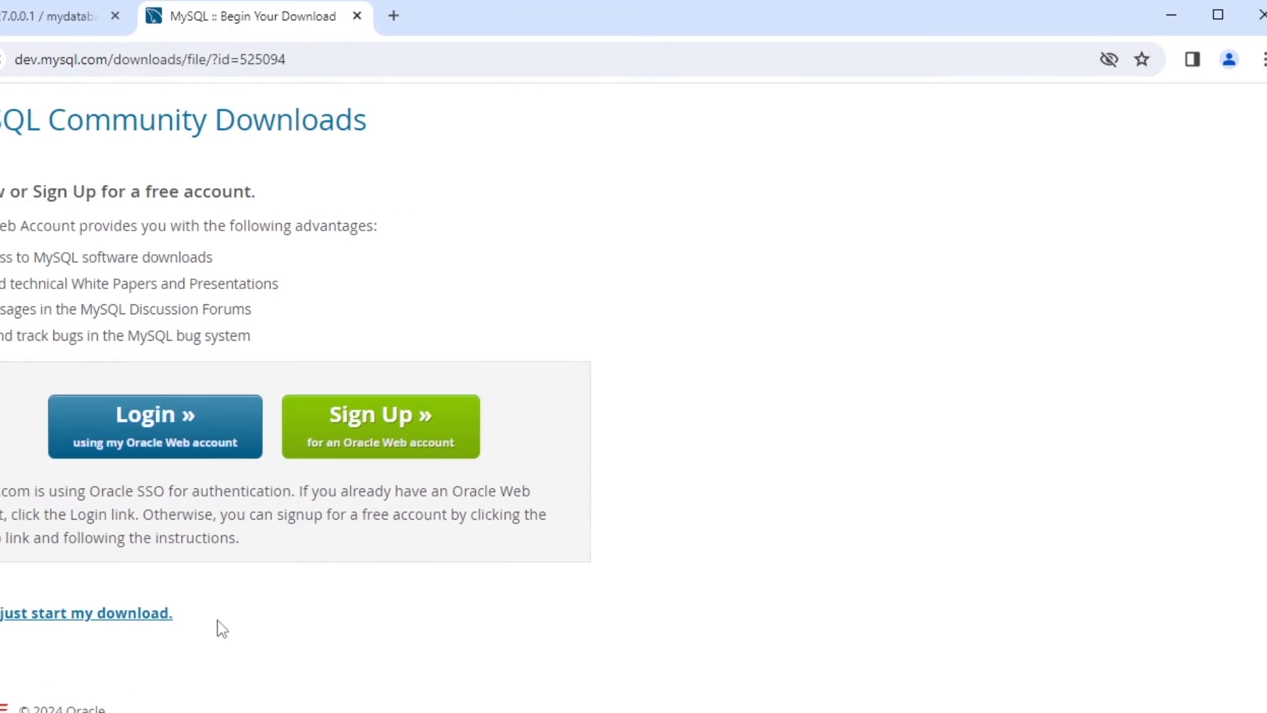
pyautogui.click(85, 613)
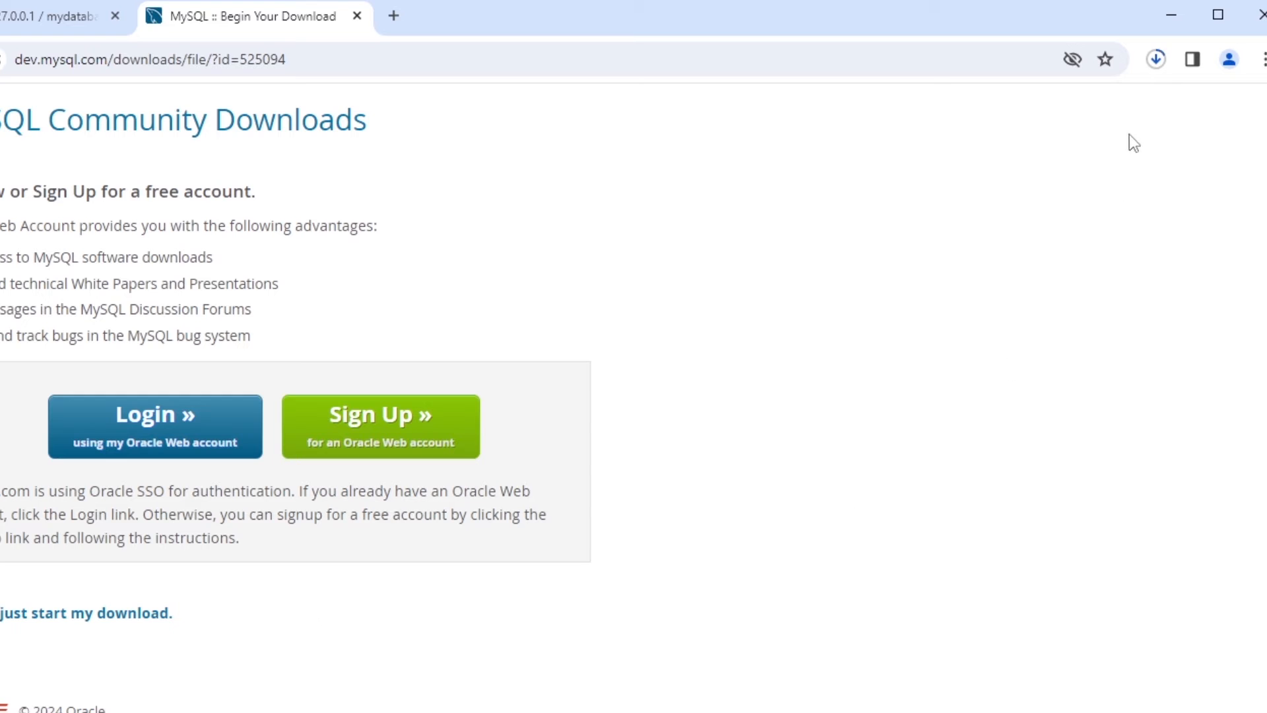
pyautogui.click(1158, 58)
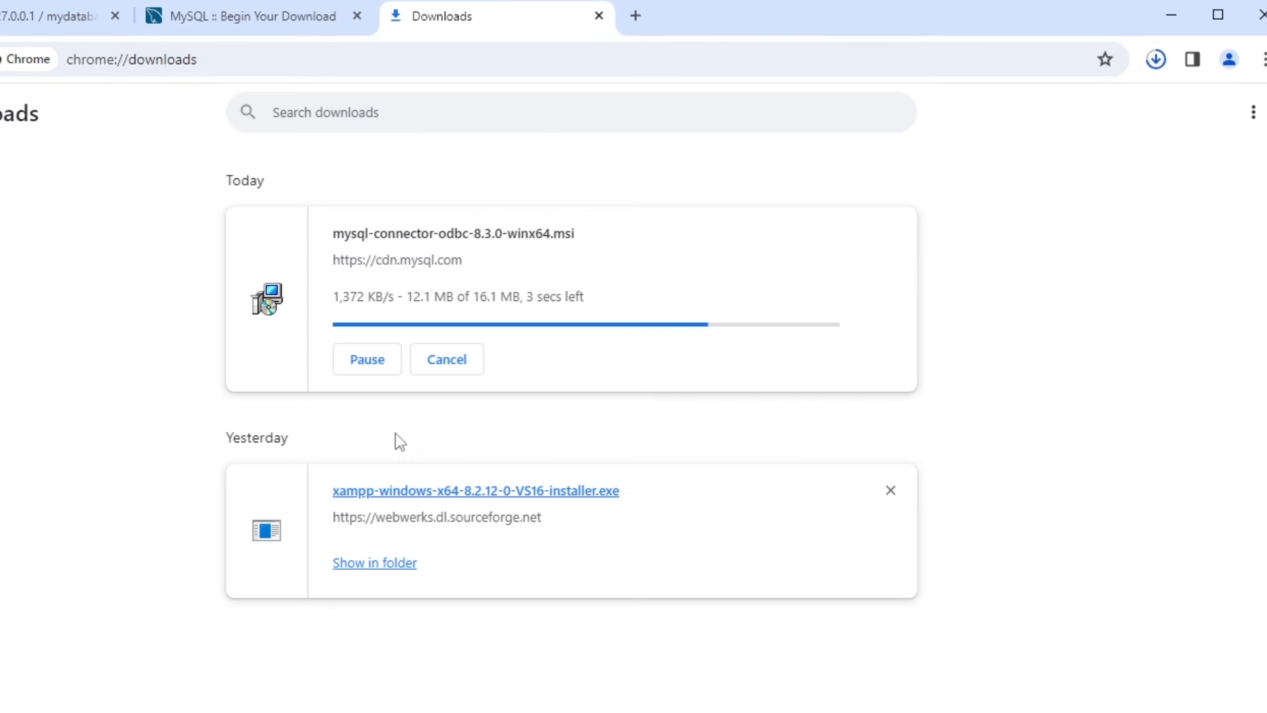
pyautogui.click(891, 491)
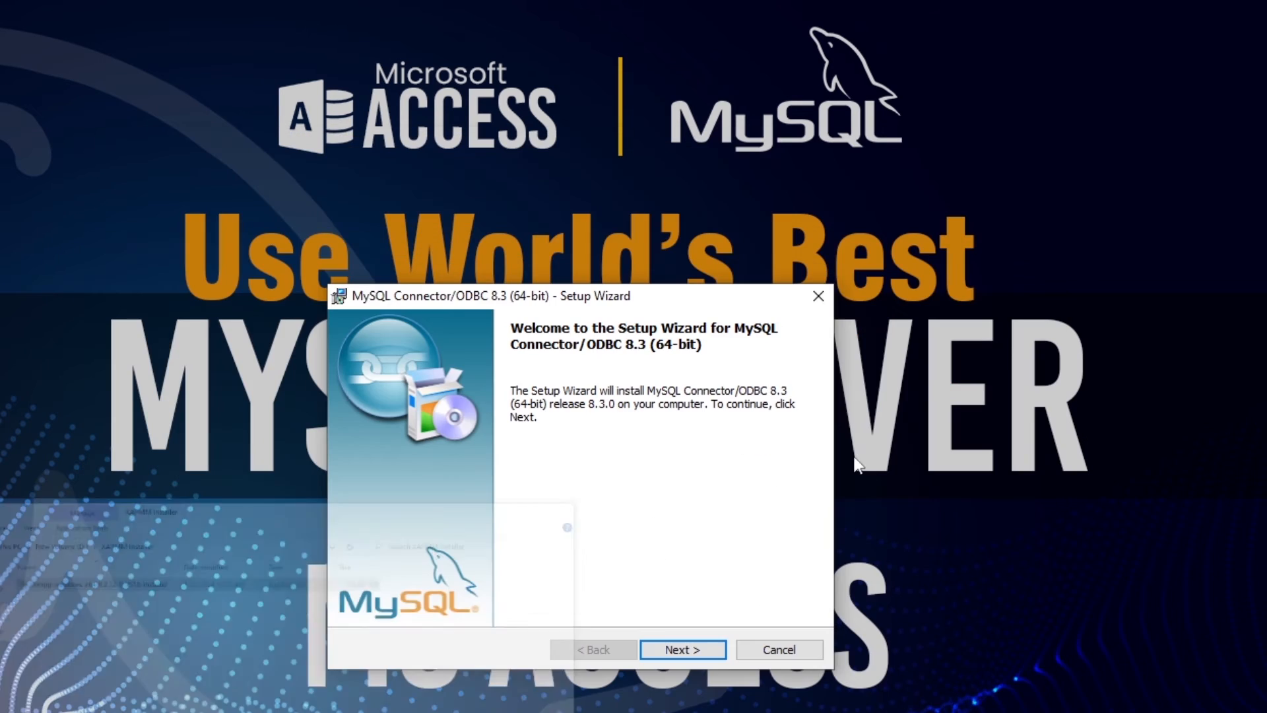
# Step: Install Connector/ODBC 8.3 64-bit: accept the license, keep Typical setup, approve UAC
pyautogui.click(682, 650)
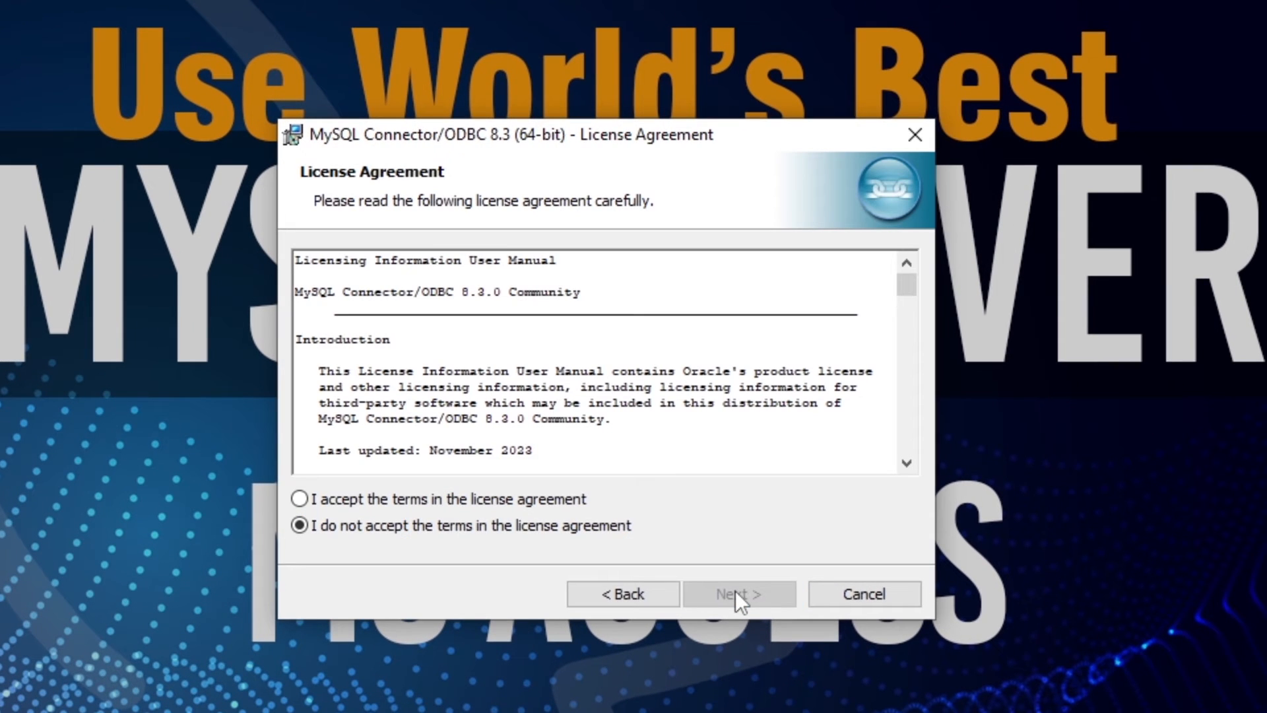
pyautogui.click(740, 594)
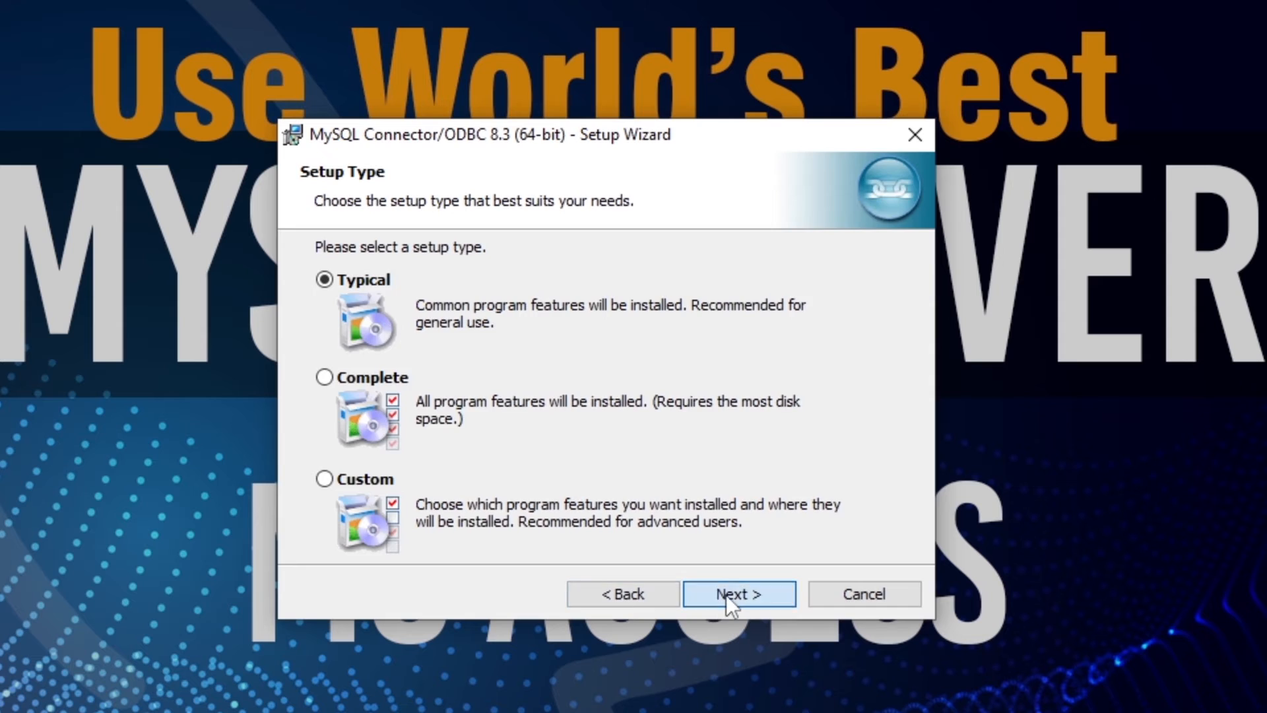
pyautogui.click(739, 593)
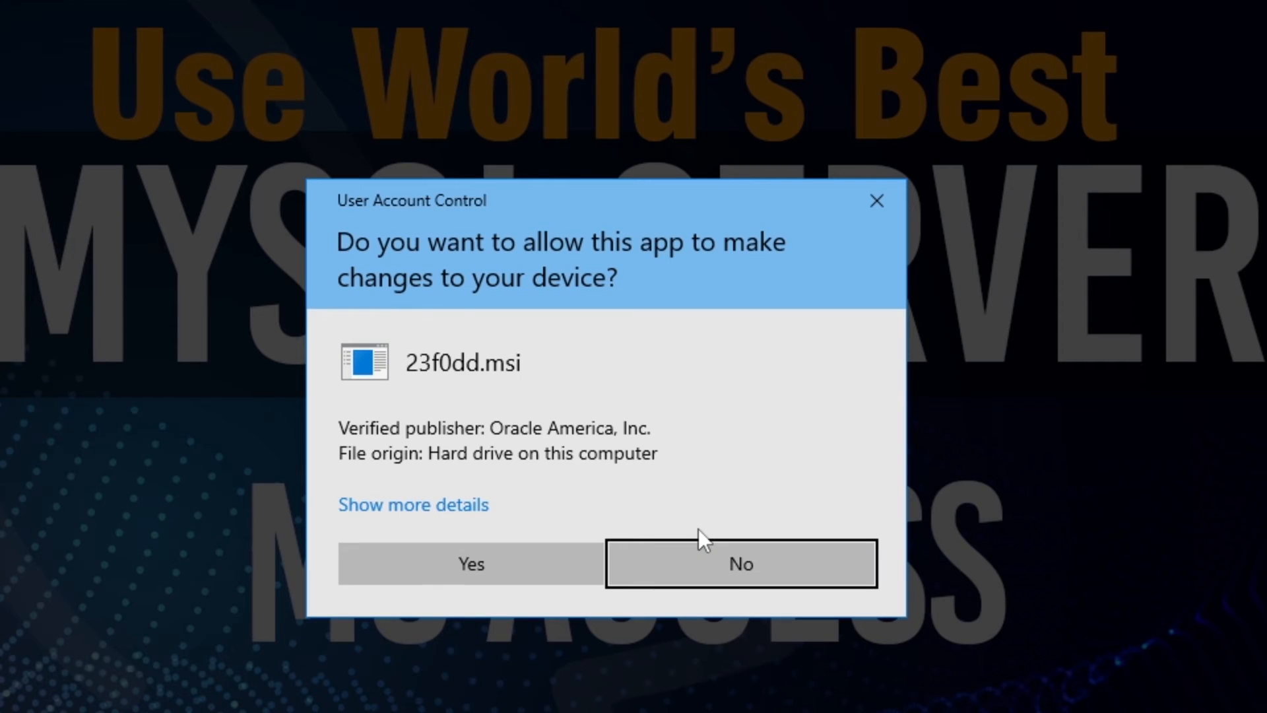
pyautogui.click(470, 564)
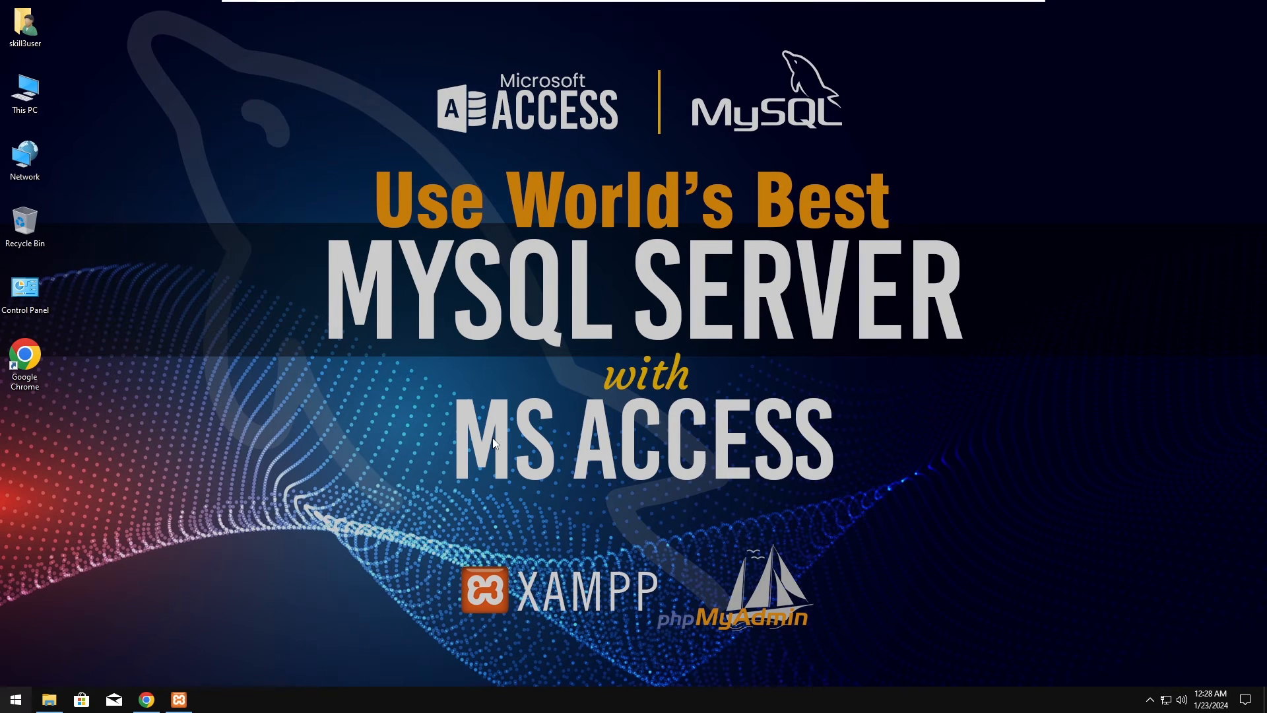
# Step: Open ODBC Data Source Administrator and add a user DSN using MySQL ODBC 8.3 ANSI Driver
pyautogui.write('odb')
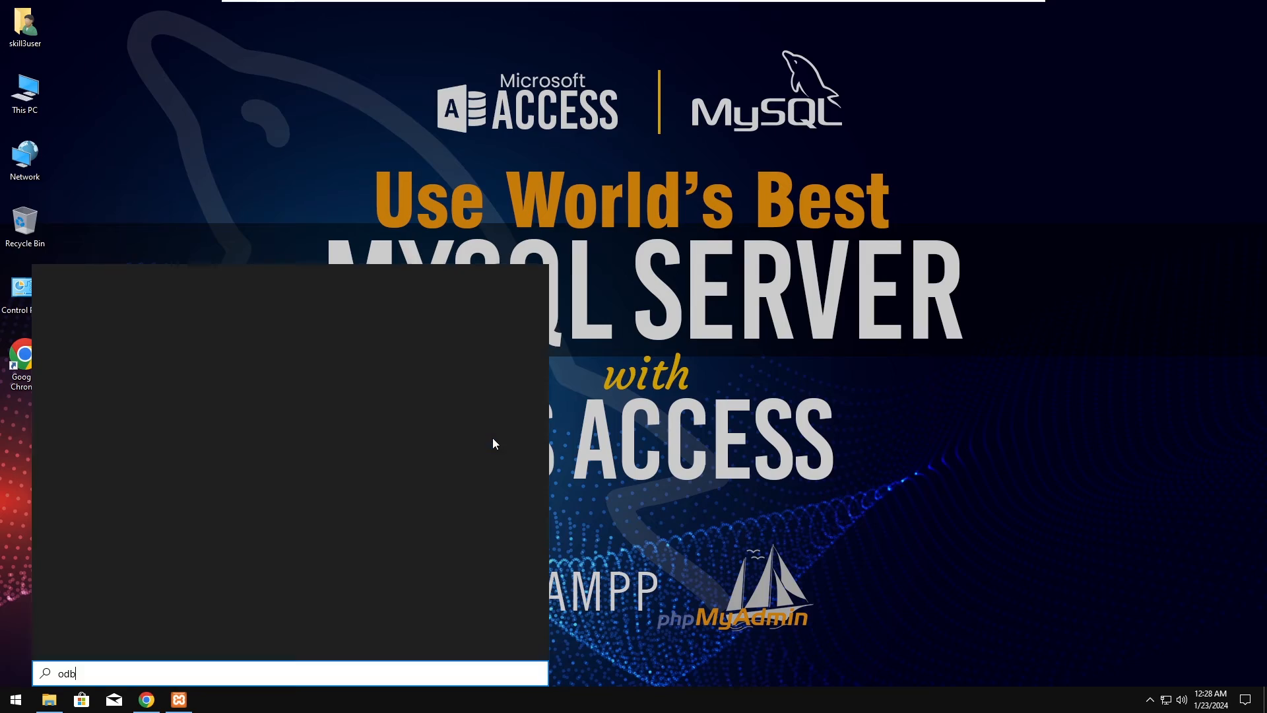
pyautogui.write('c')
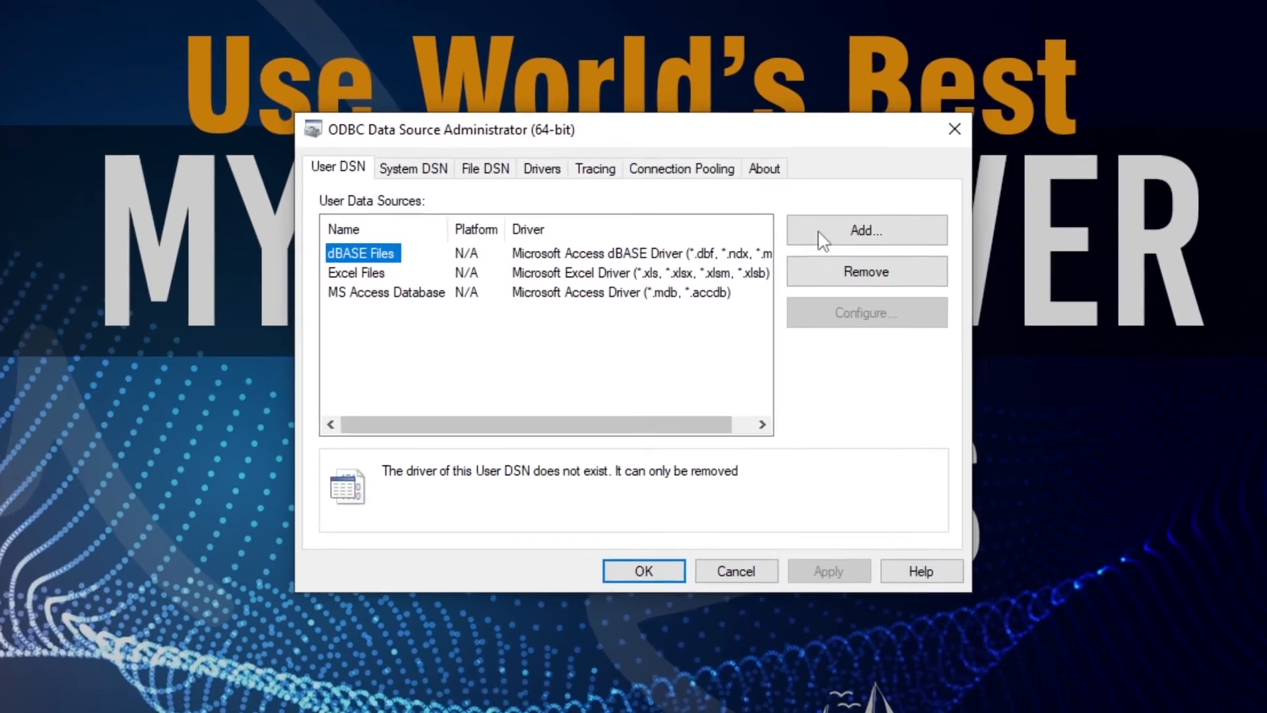
pyautogui.click(866, 231)
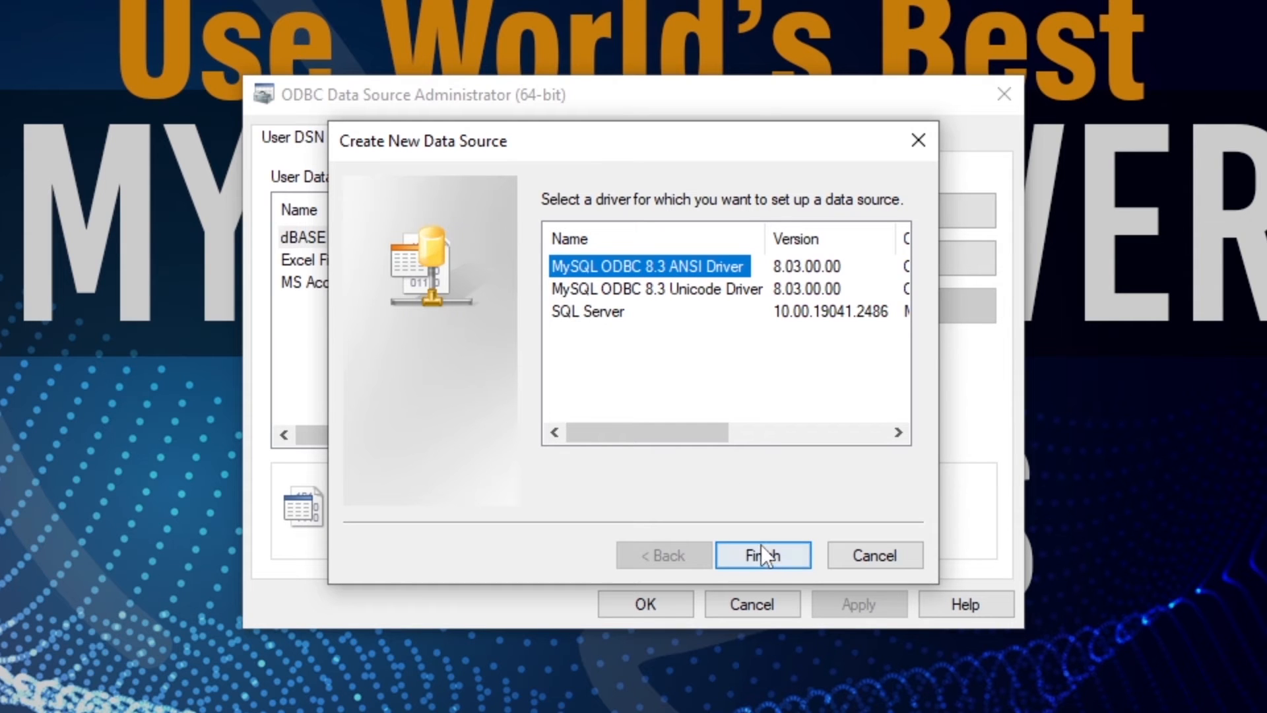
pyautogui.click(763, 555)
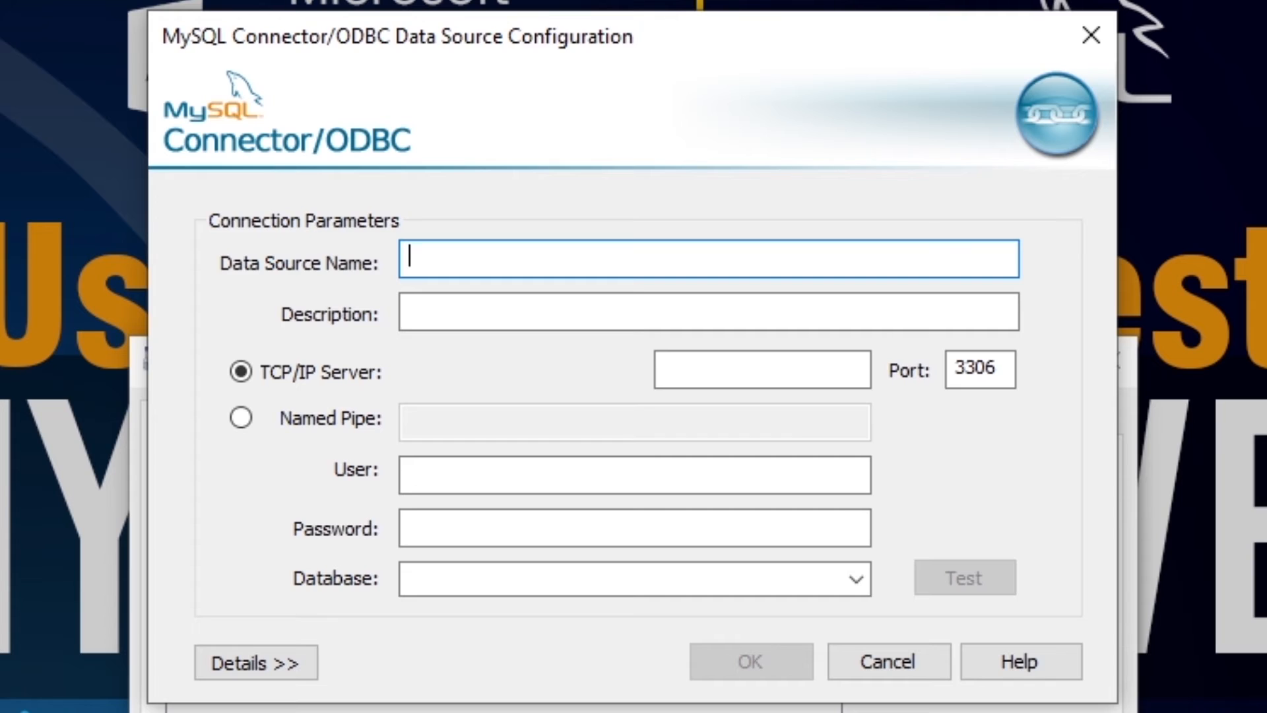
# Step: Configure DSN 'mySQL Conn' for localhost, user root, database mydatabase, and test it successfully
pyautogui.write('mySQL Conn')
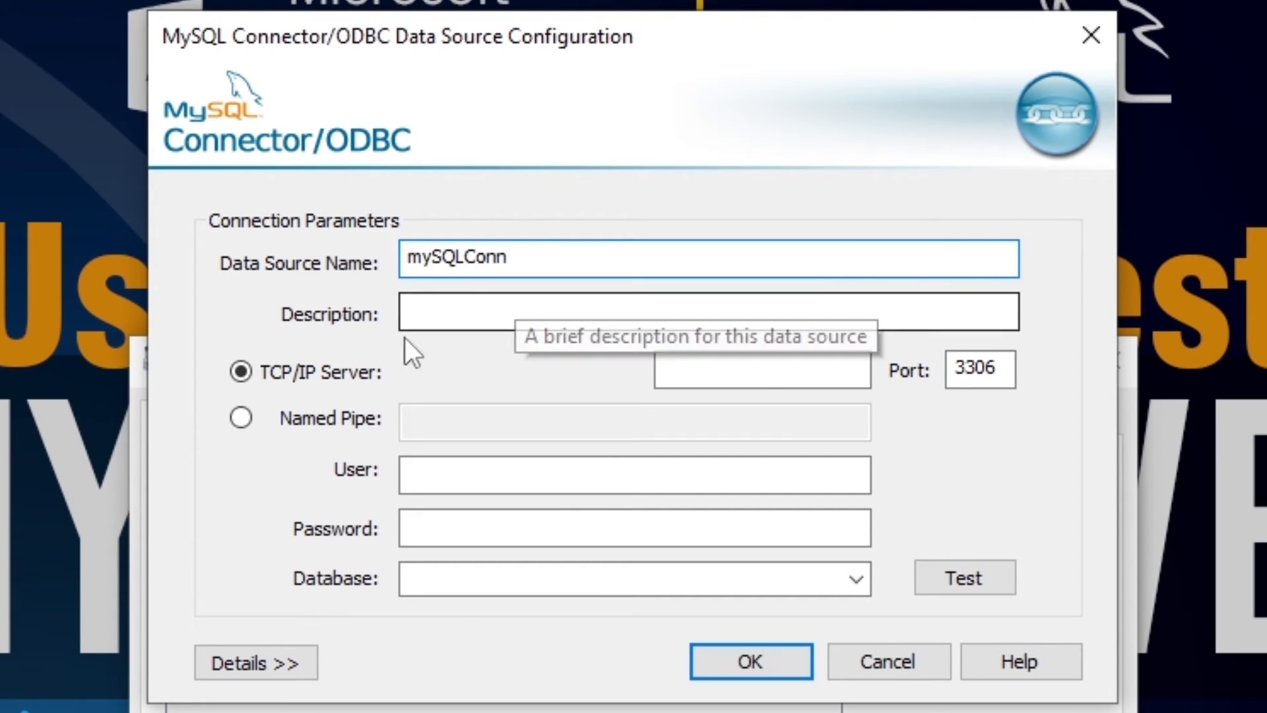
pyautogui.write('localhost')
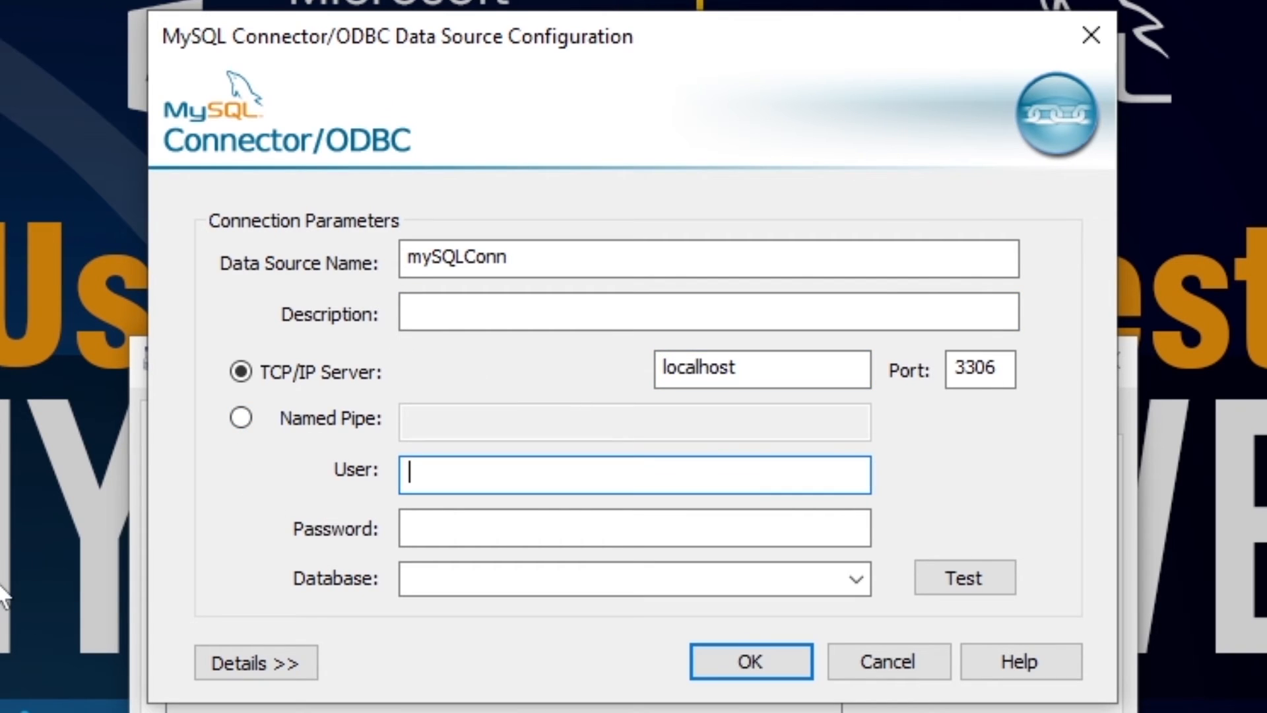
pyautogui.write('root')
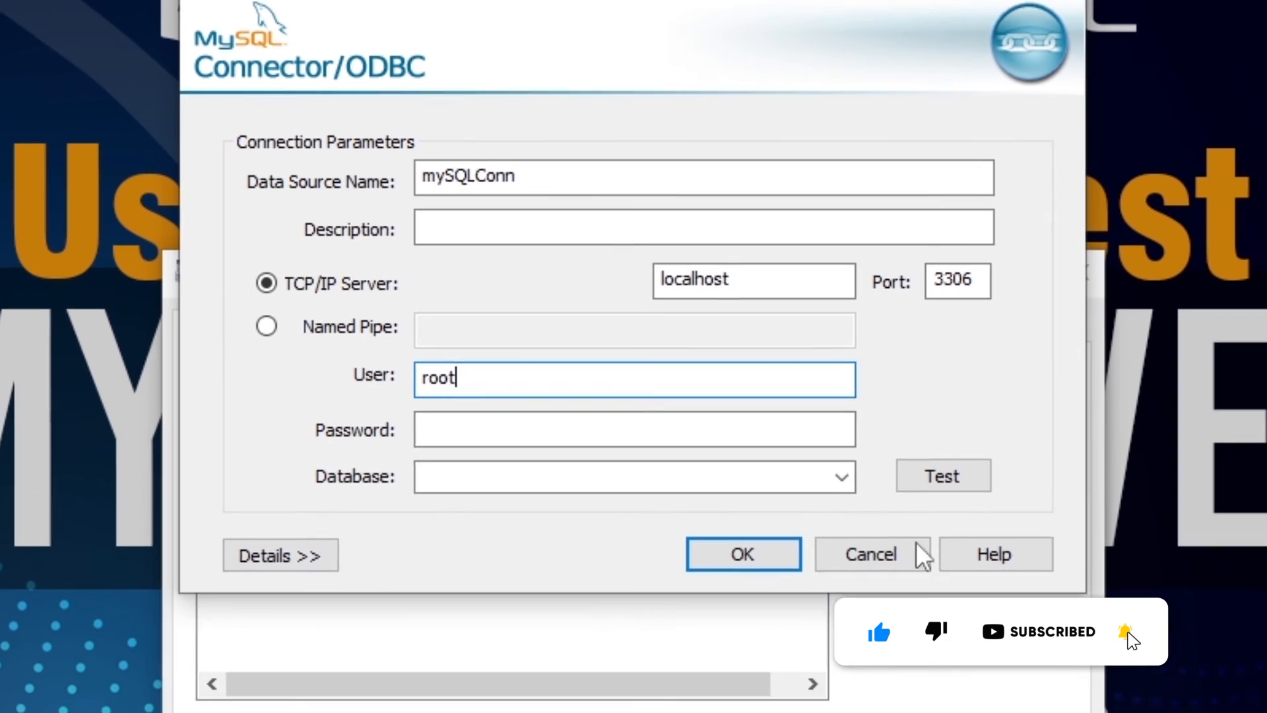
pyautogui.click(840, 478)
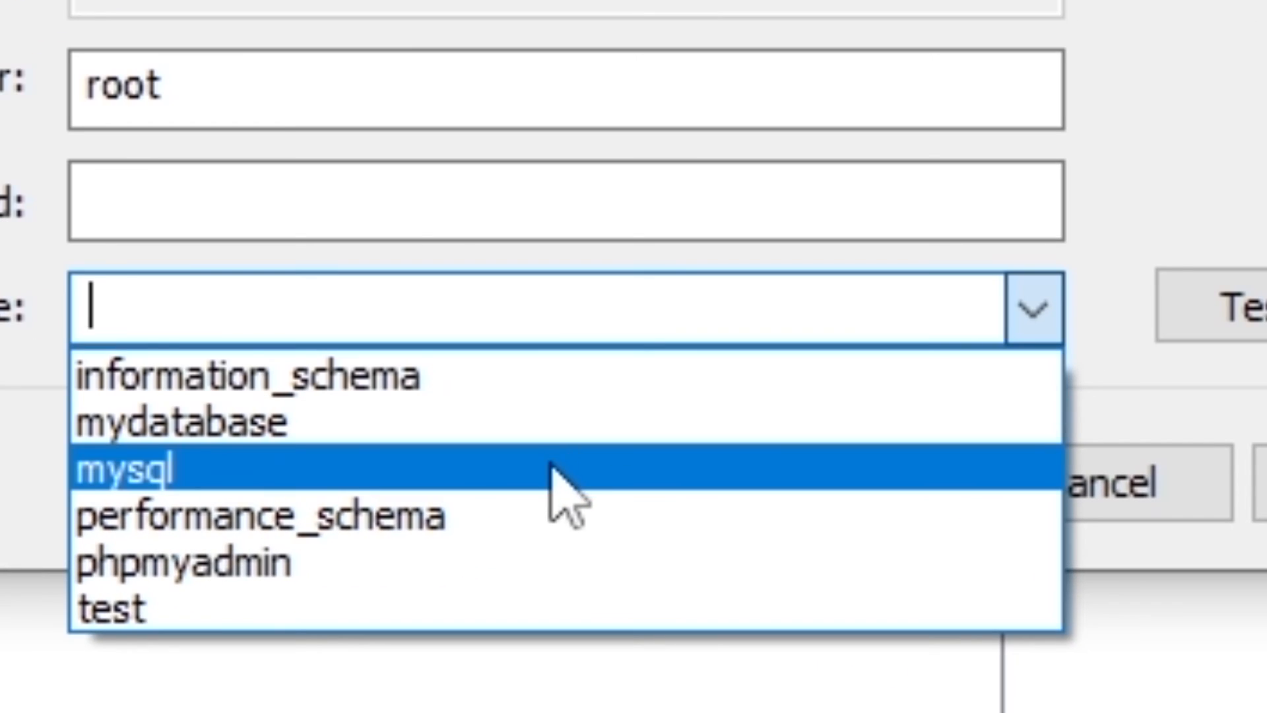
pyautogui.click(181, 423)
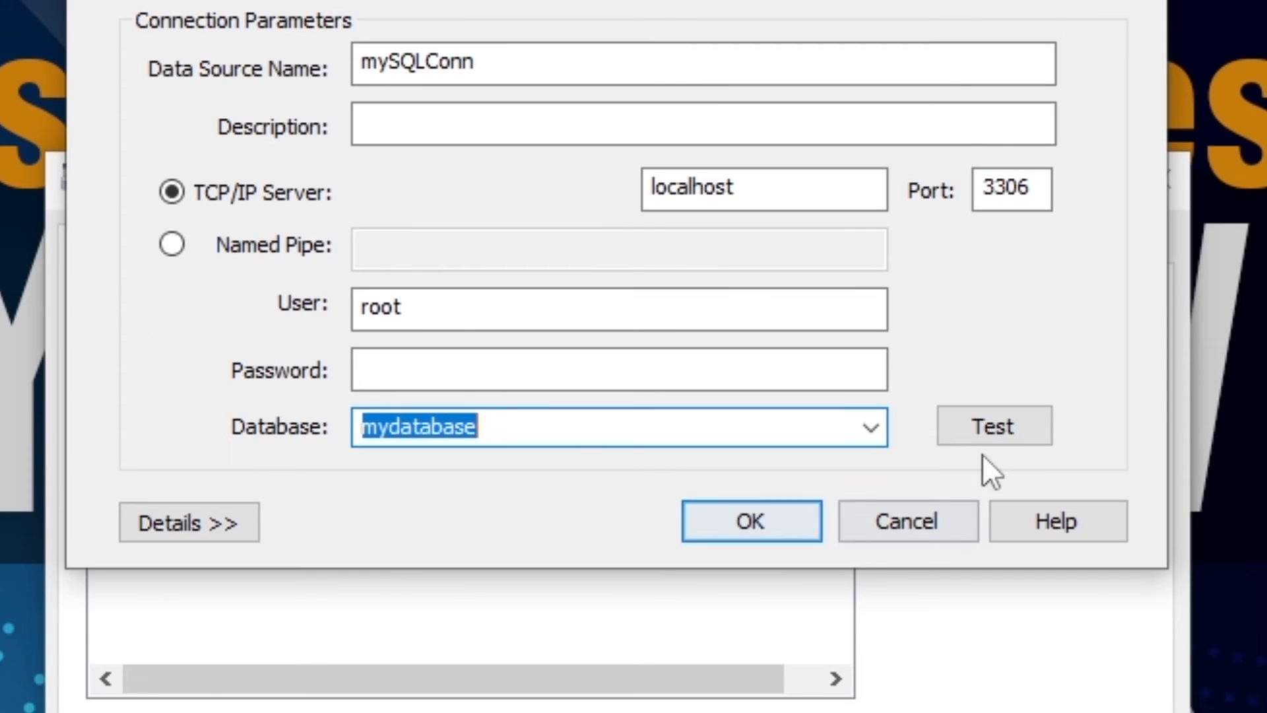
pyautogui.click(993, 425)
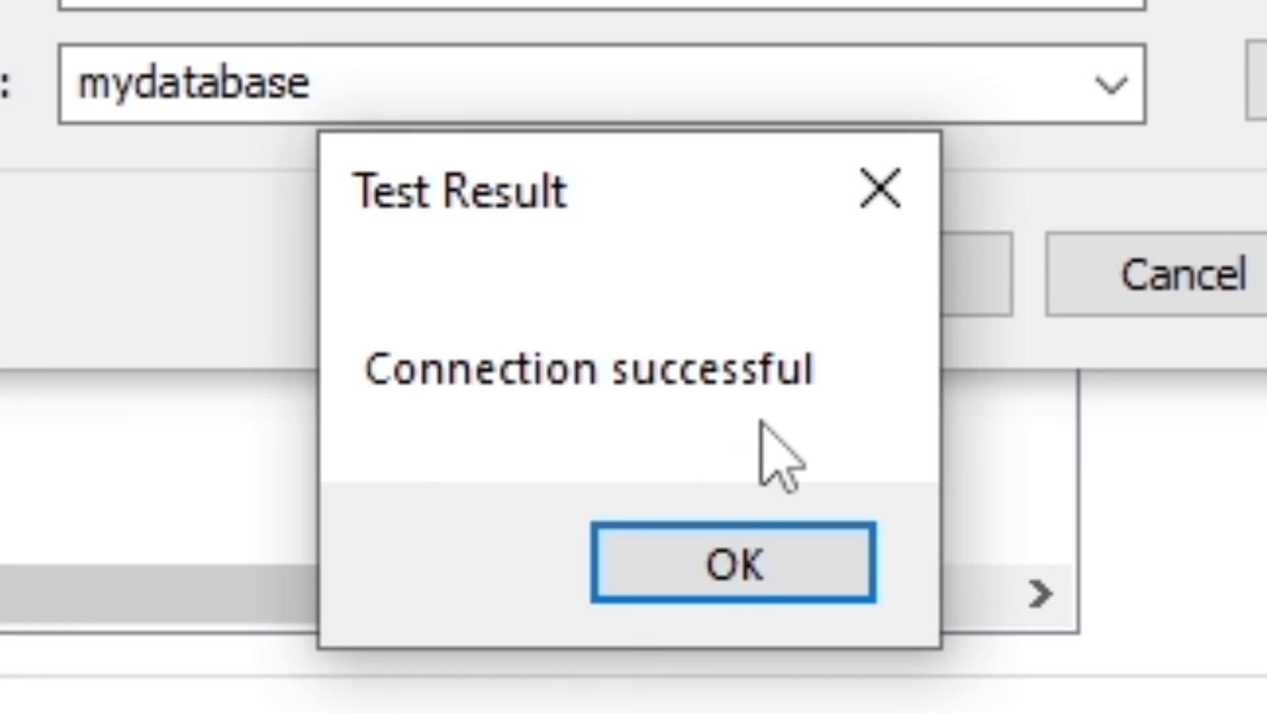
pyautogui.click(735, 567)
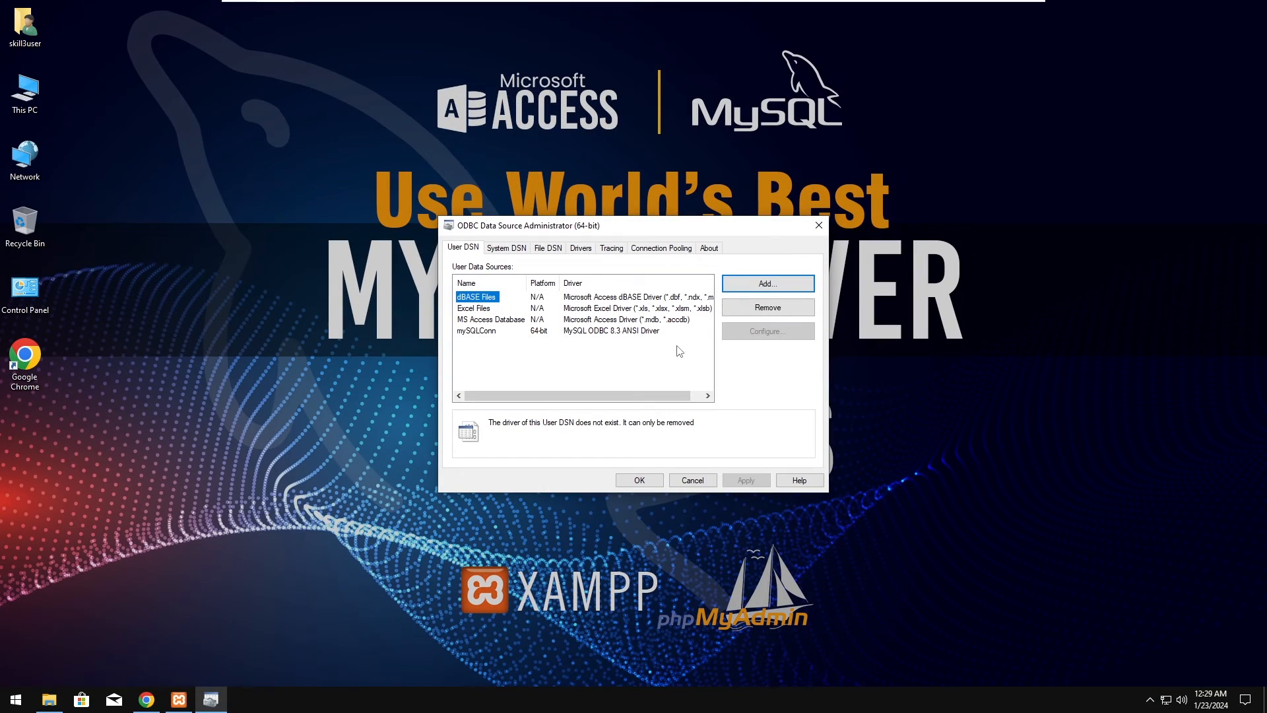
# Step: Close ODBC Administrator, then create the NreDB Access database on the desktop and open it
pyautogui.click(477, 330)
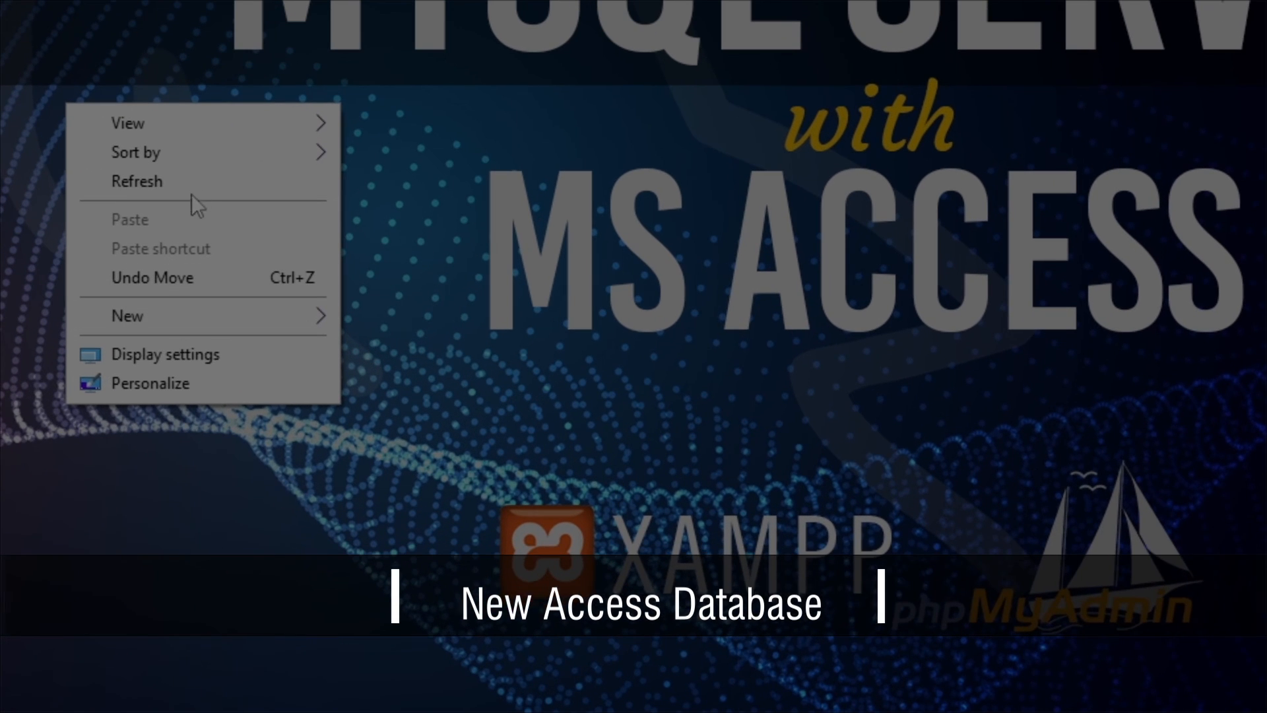
pyautogui.click(126, 123)
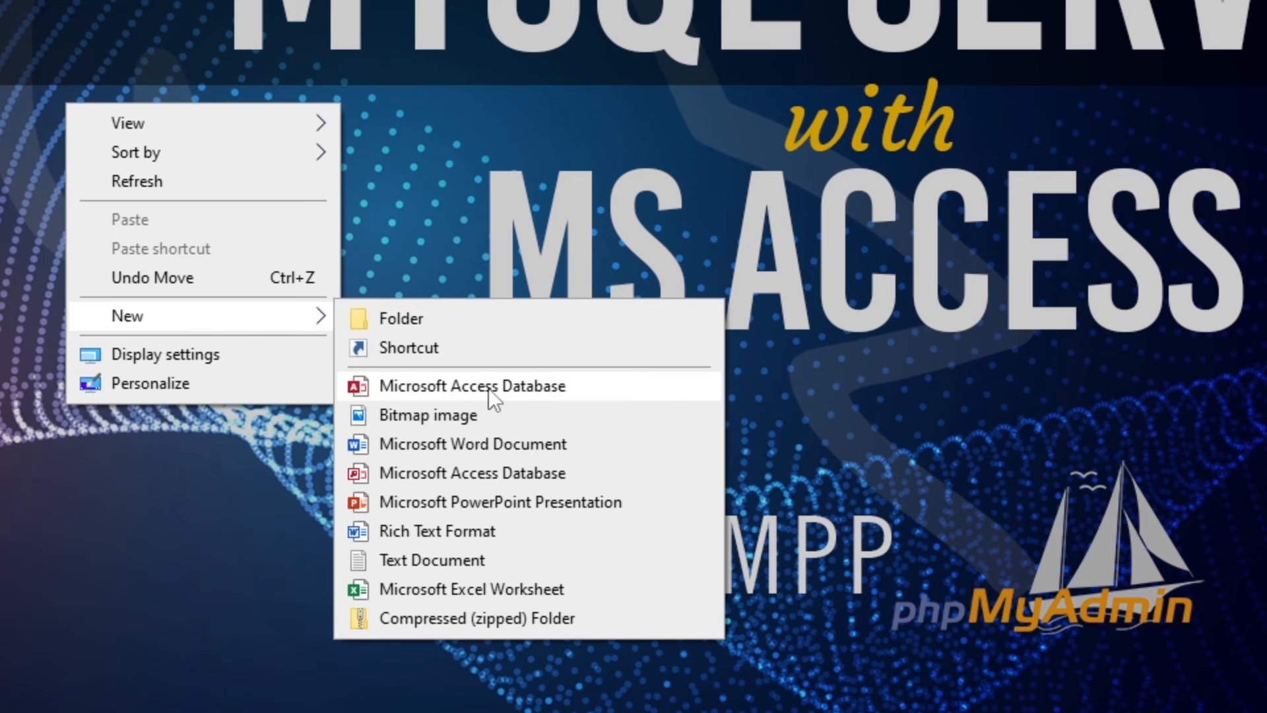
pyautogui.click(470, 386)
pyautogui.write('NreDB')
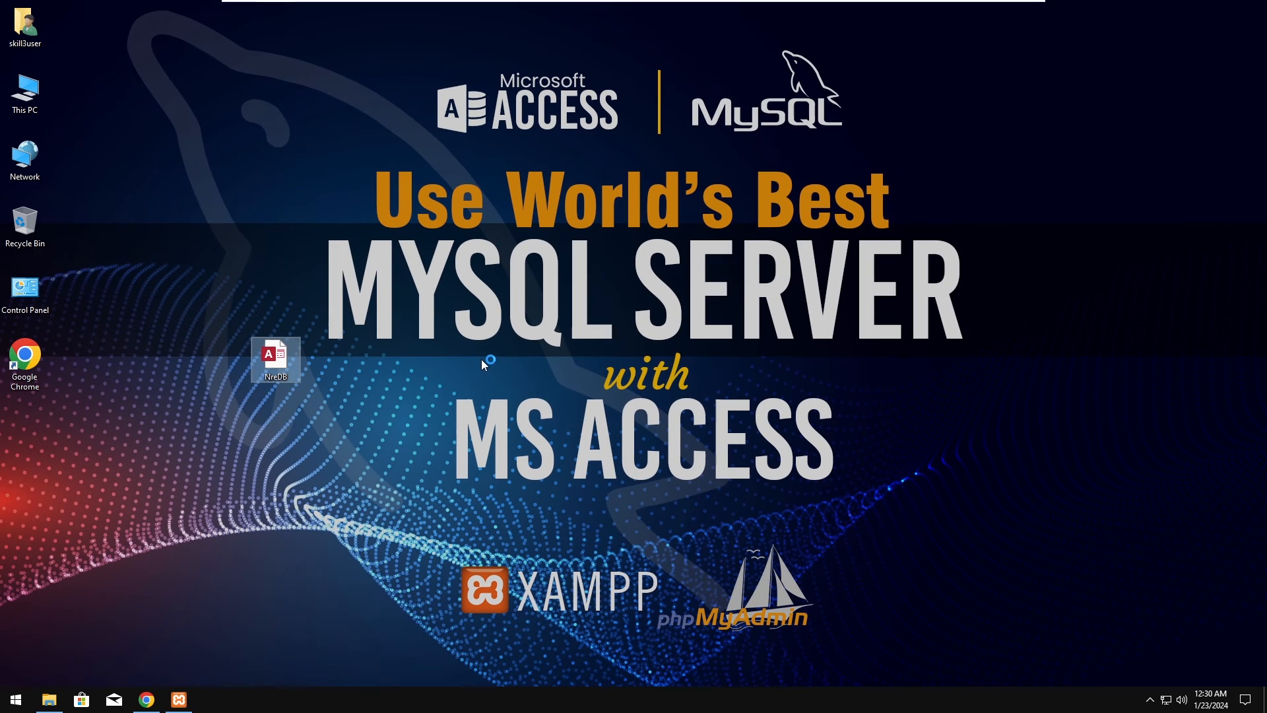
pyautogui.doubleClick(275, 355)
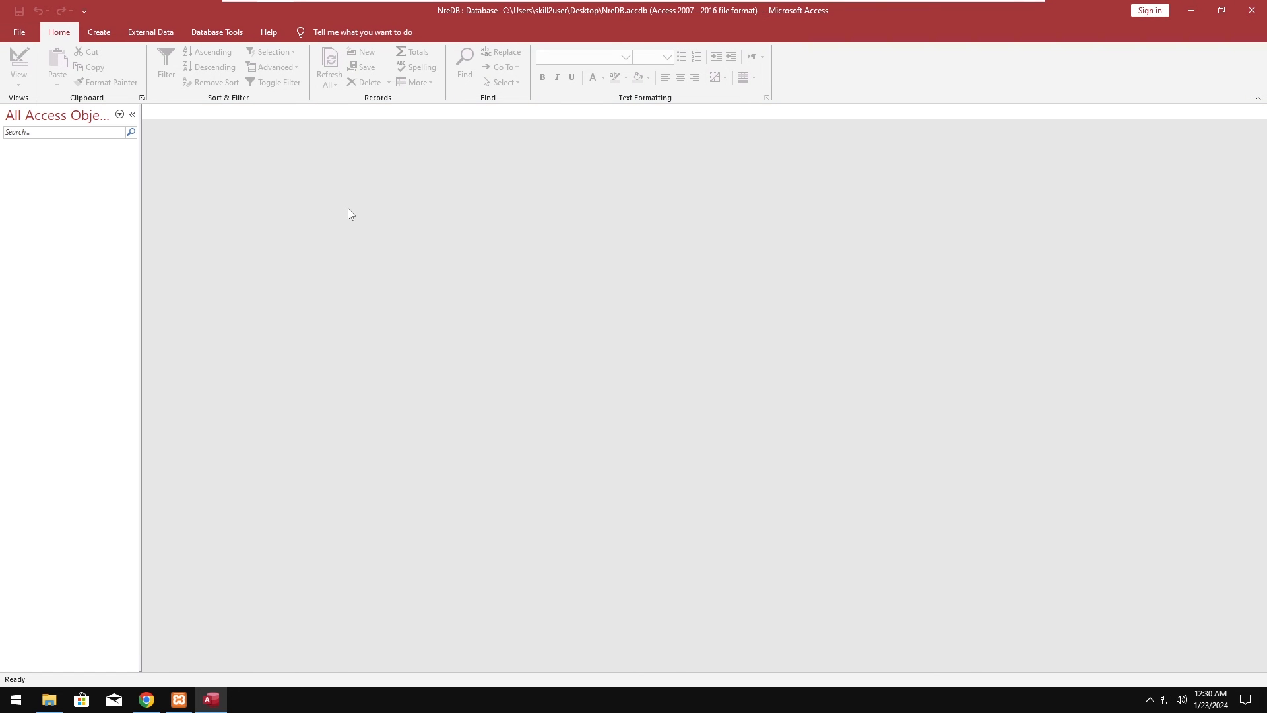
pyautogui.moveTo(299, 186)
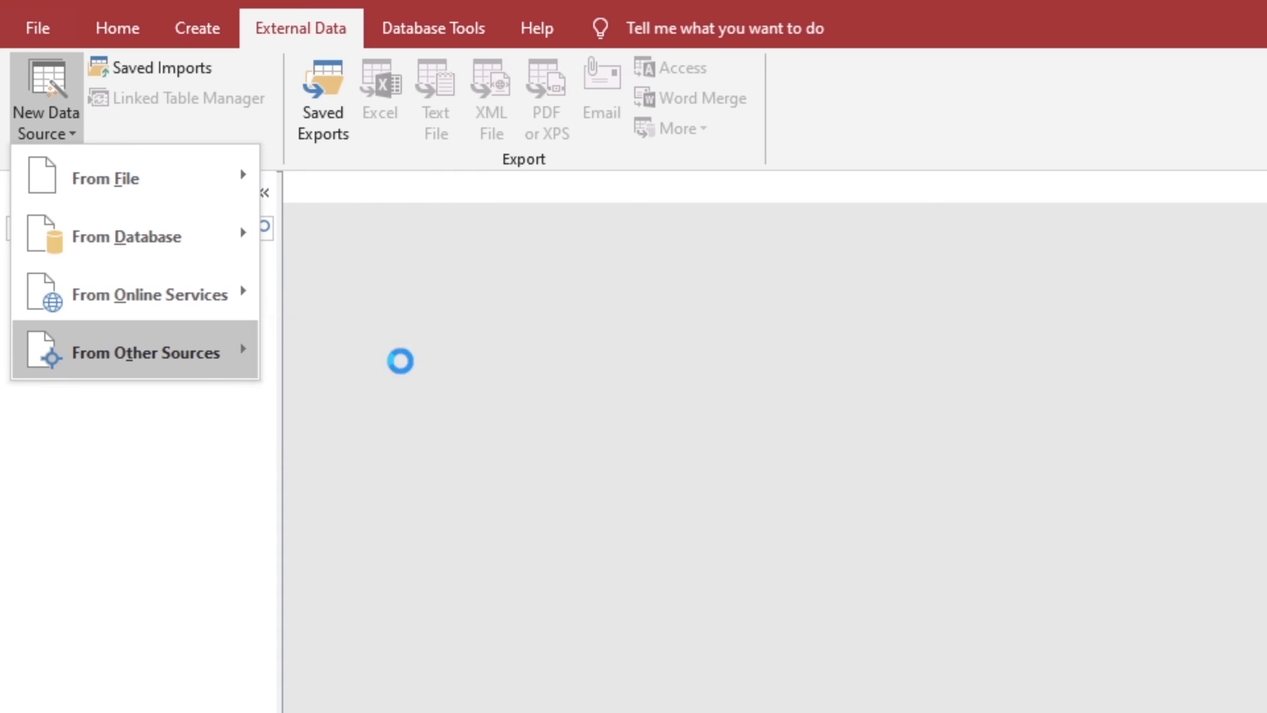
# Step: Link tbl_customer into NreDB through ODBC using the mySQLConn data source
pyautogui.click(146, 352)
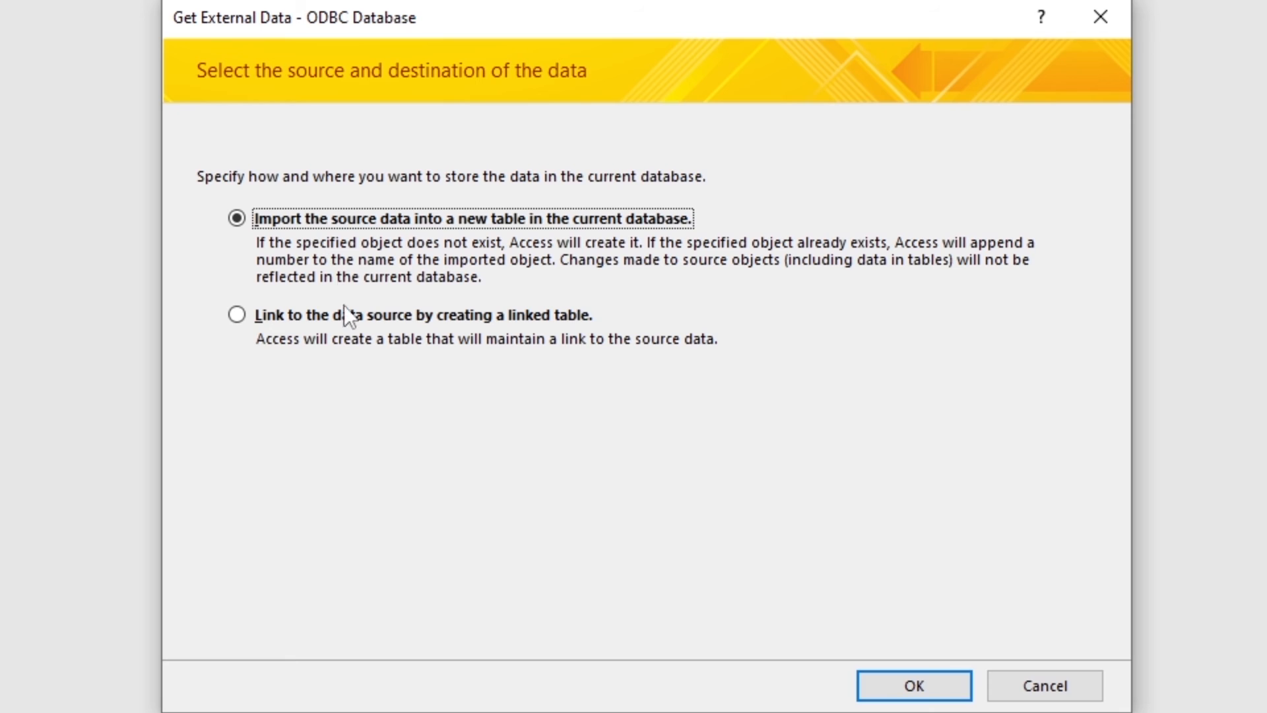
pyautogui.click(914, 685)
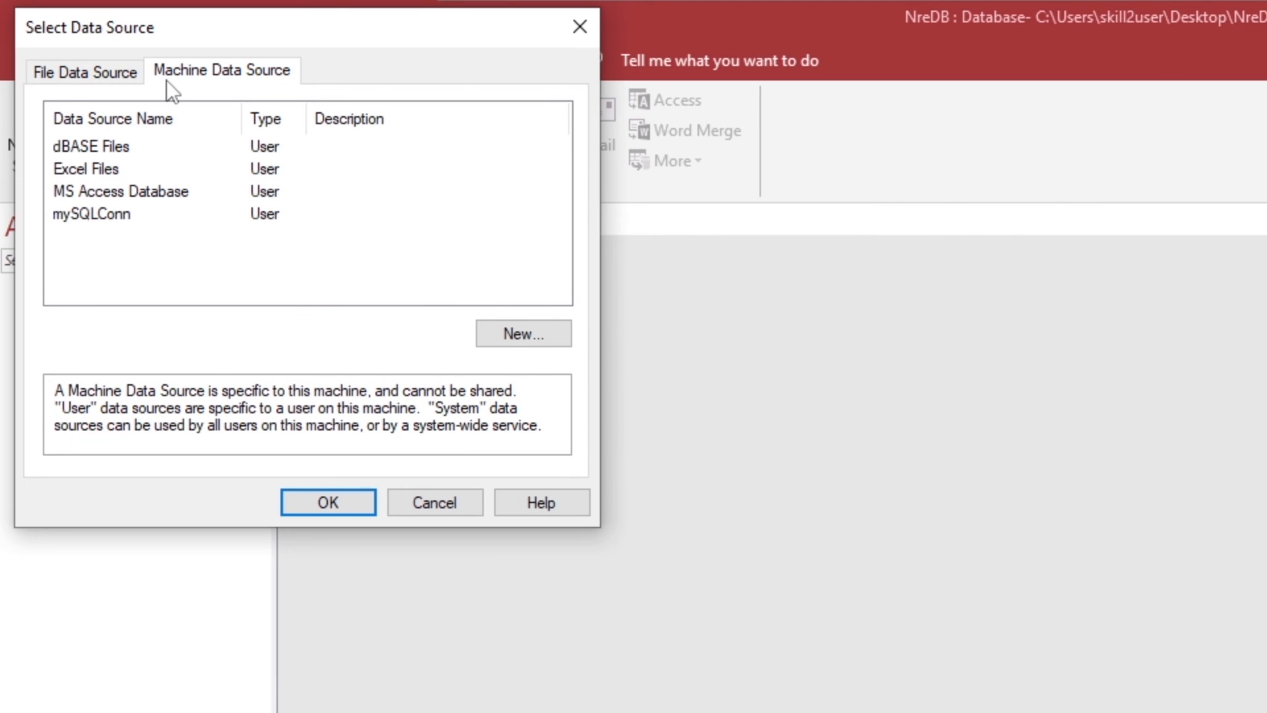
pyautogui.click(89, 213)
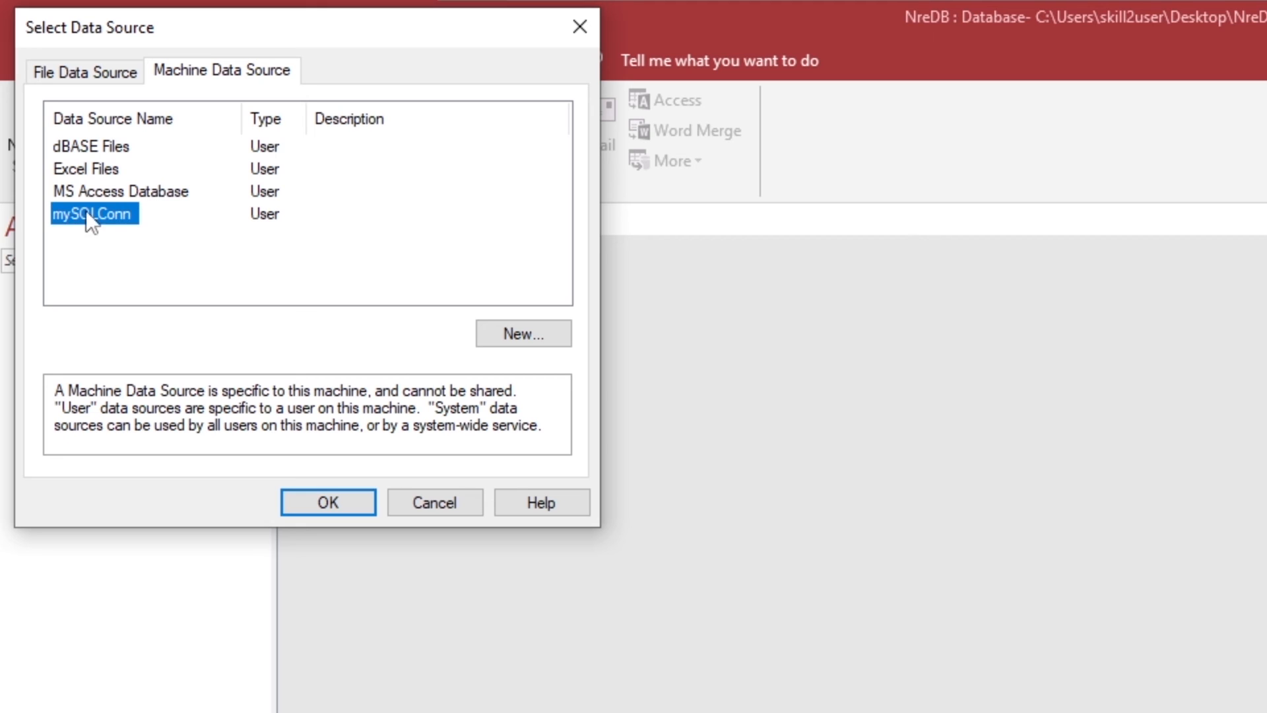
pyautogui.click(328, 503)
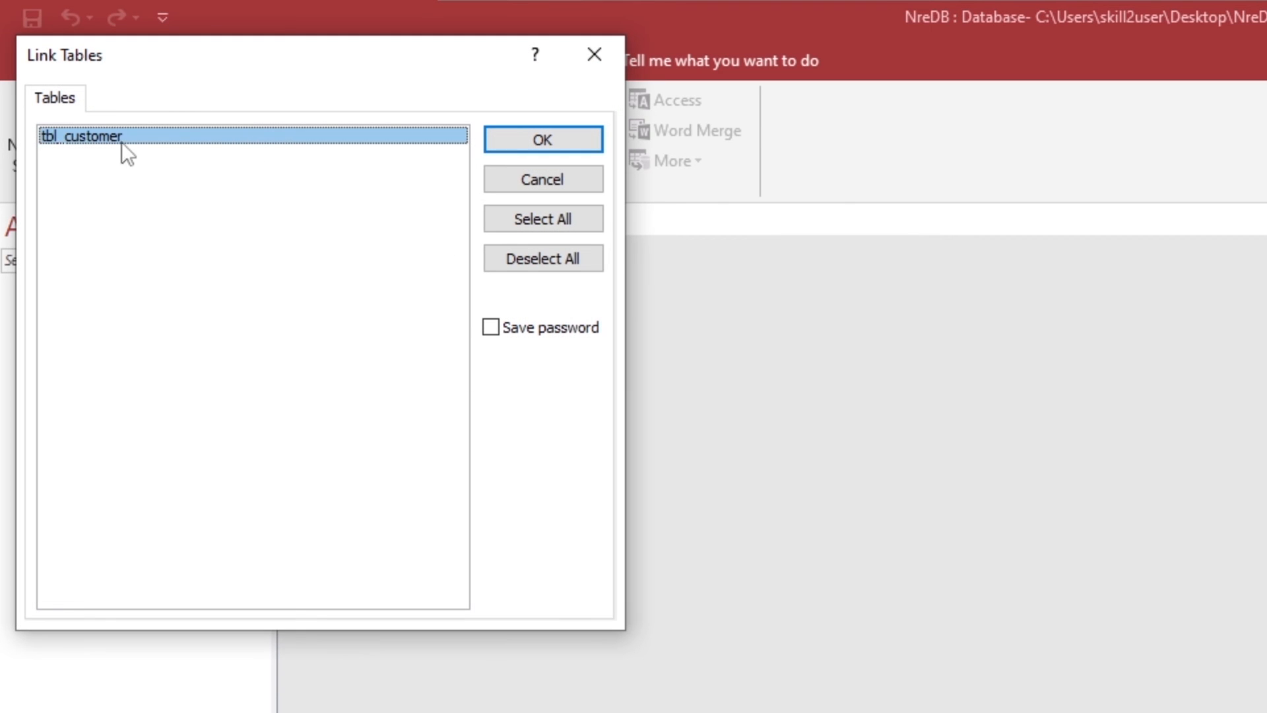
pyautogui.click(543, 139)
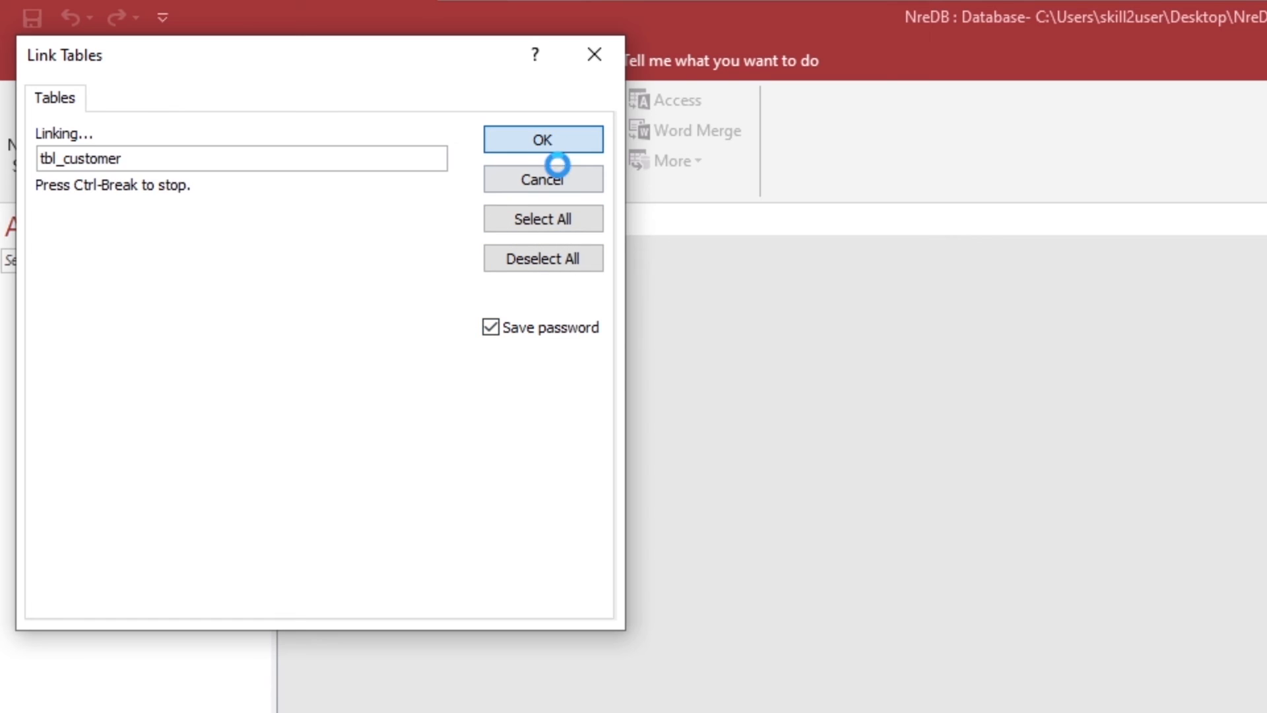
pyautogui.click(543, 139)
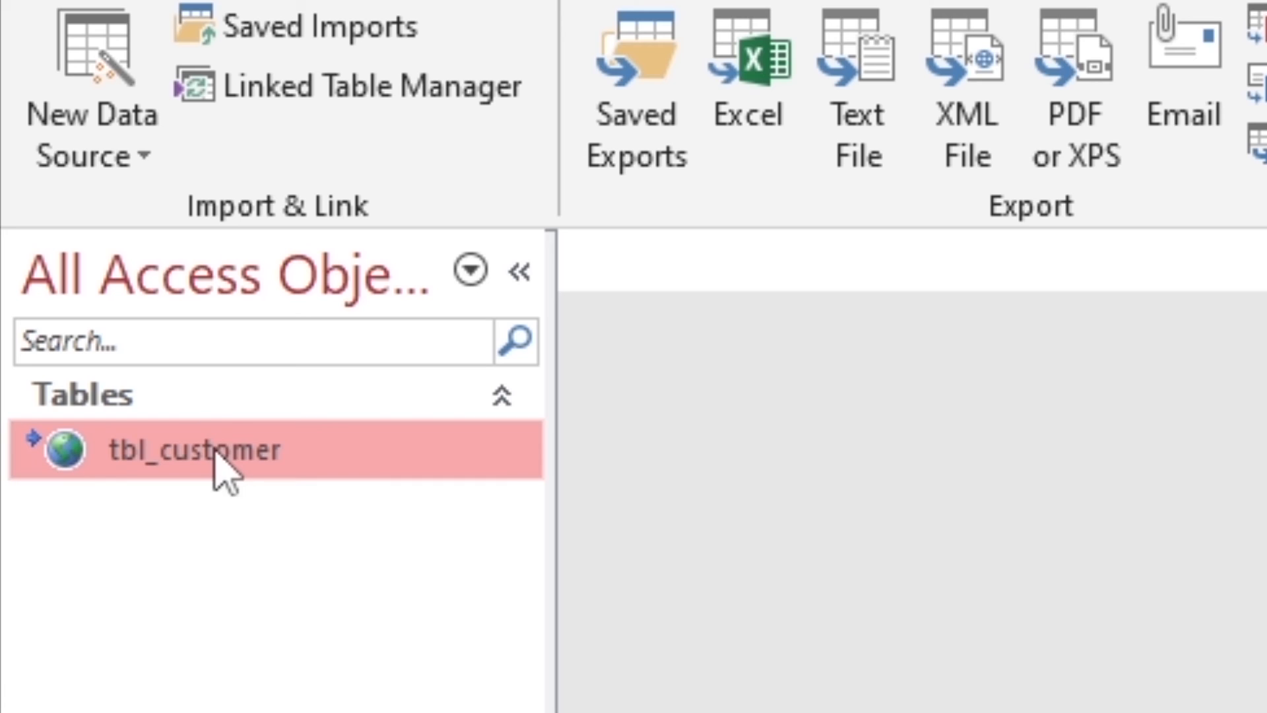
# Step: Open linked tbl_customer to view its rows and type 'robi' into a new record's tname
pyautogui.doubleClick(191, 450)
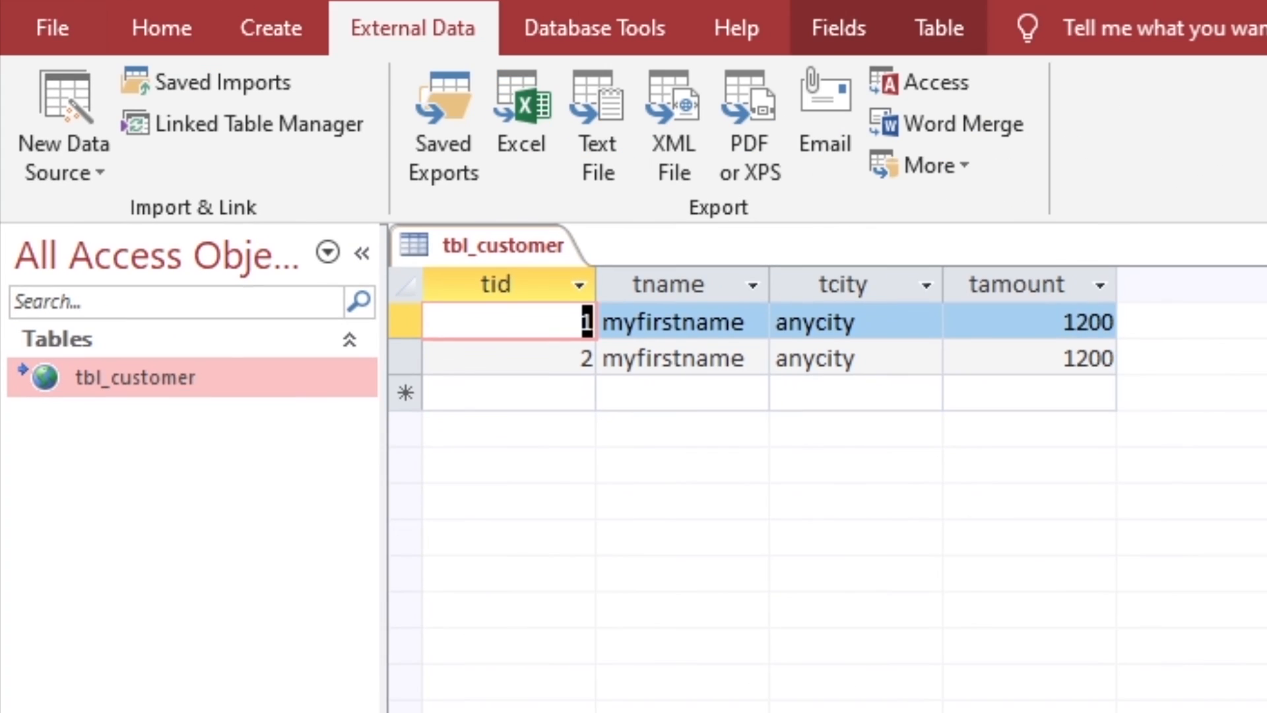
pyautogui.click(678, 394)
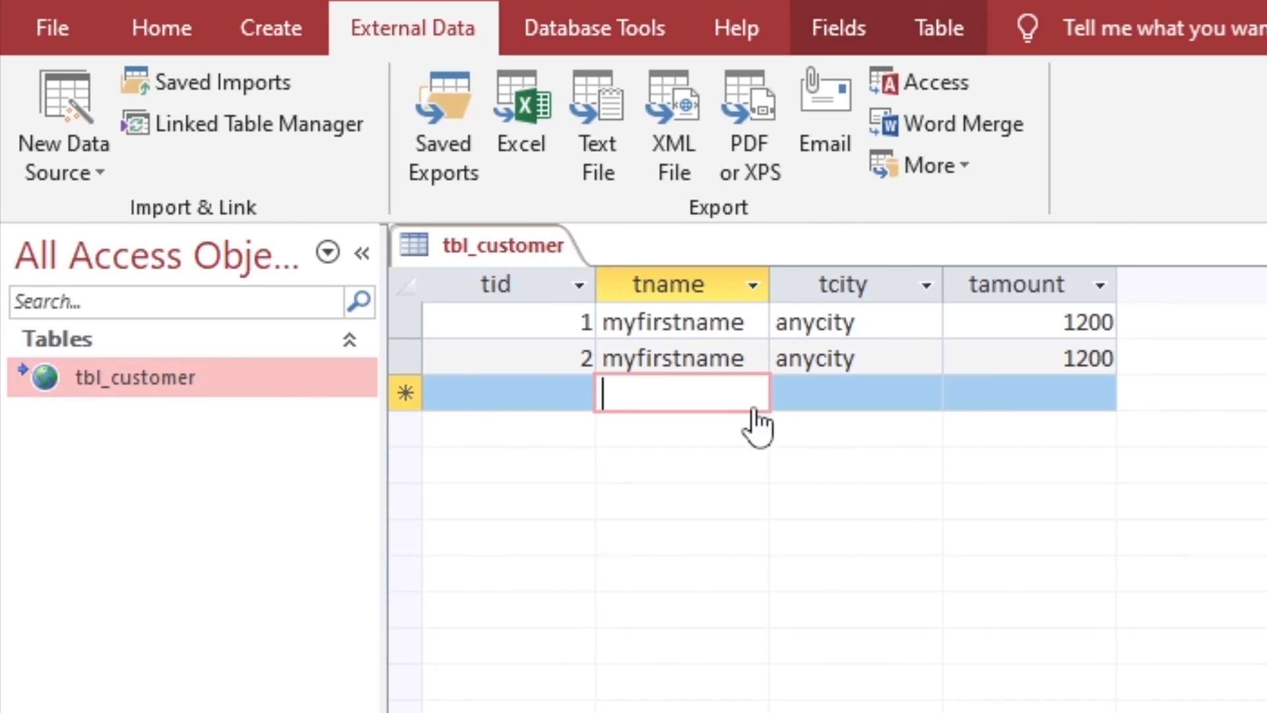
pyautogui.write('robi')
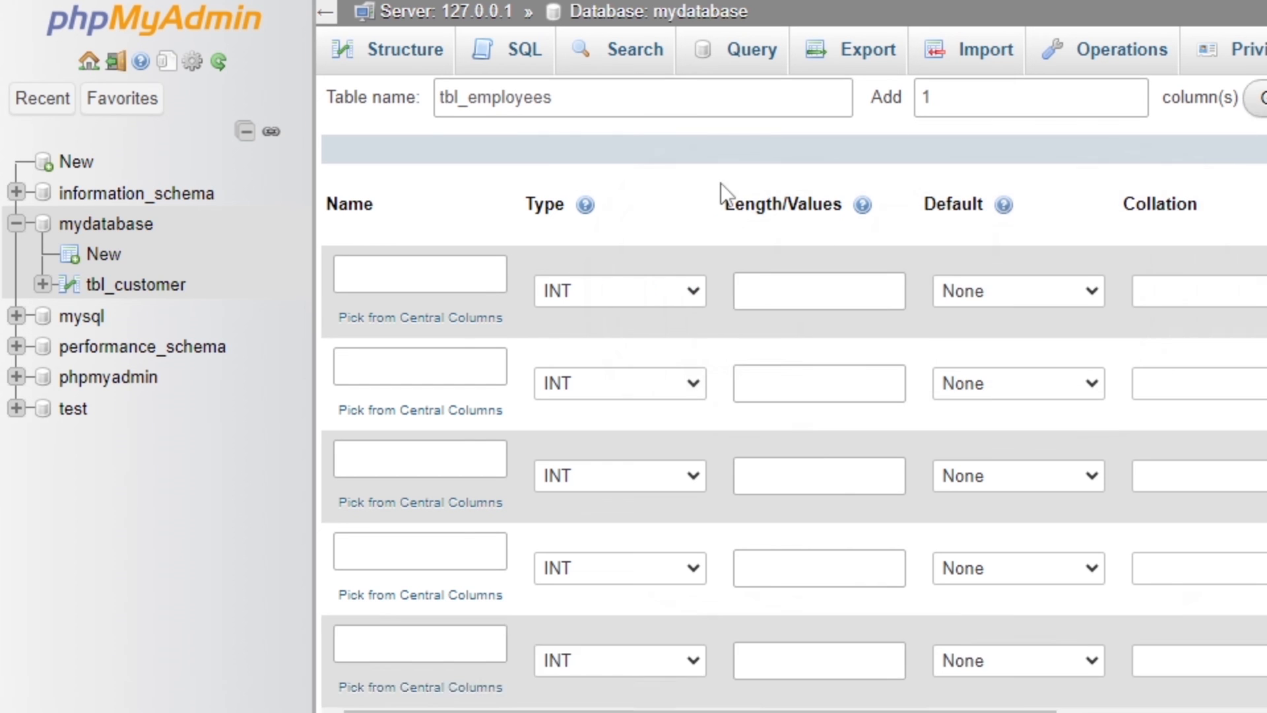
# Step: Enter tbl_employees column details and open the Type dropdown for the eage column
pyautogui.write('eaddress')
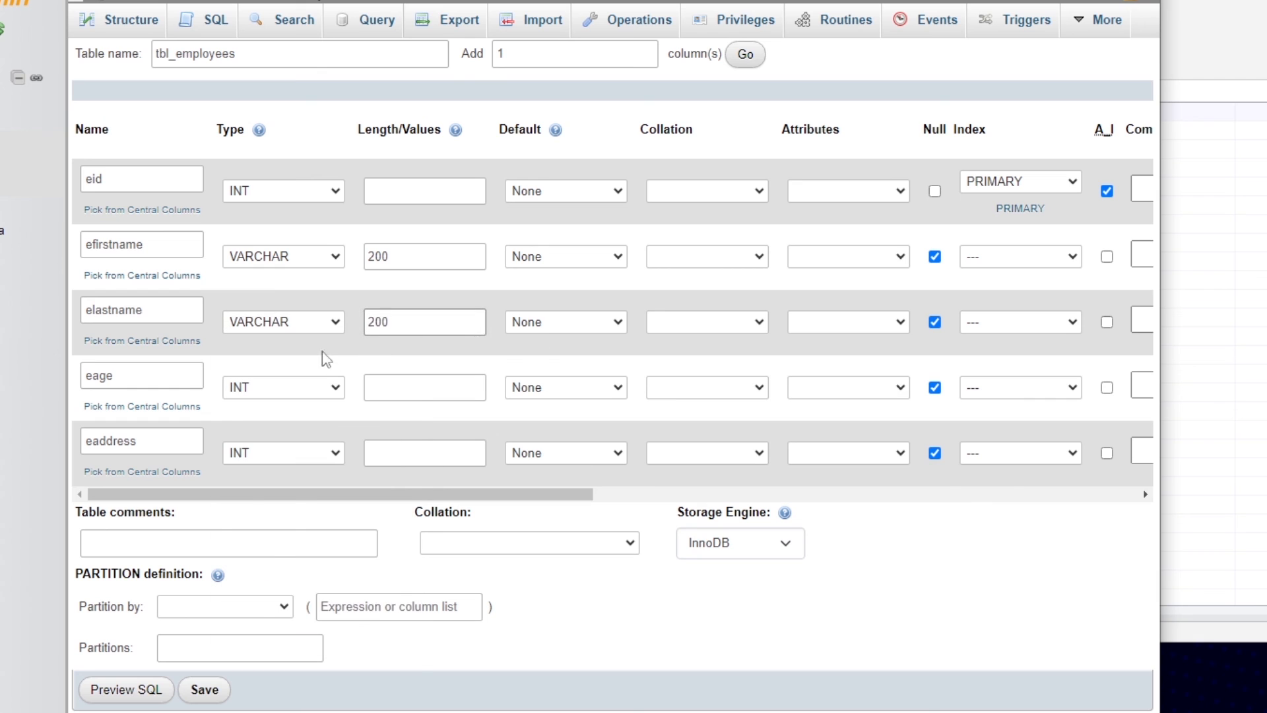
pyautogui.click(283, 387)
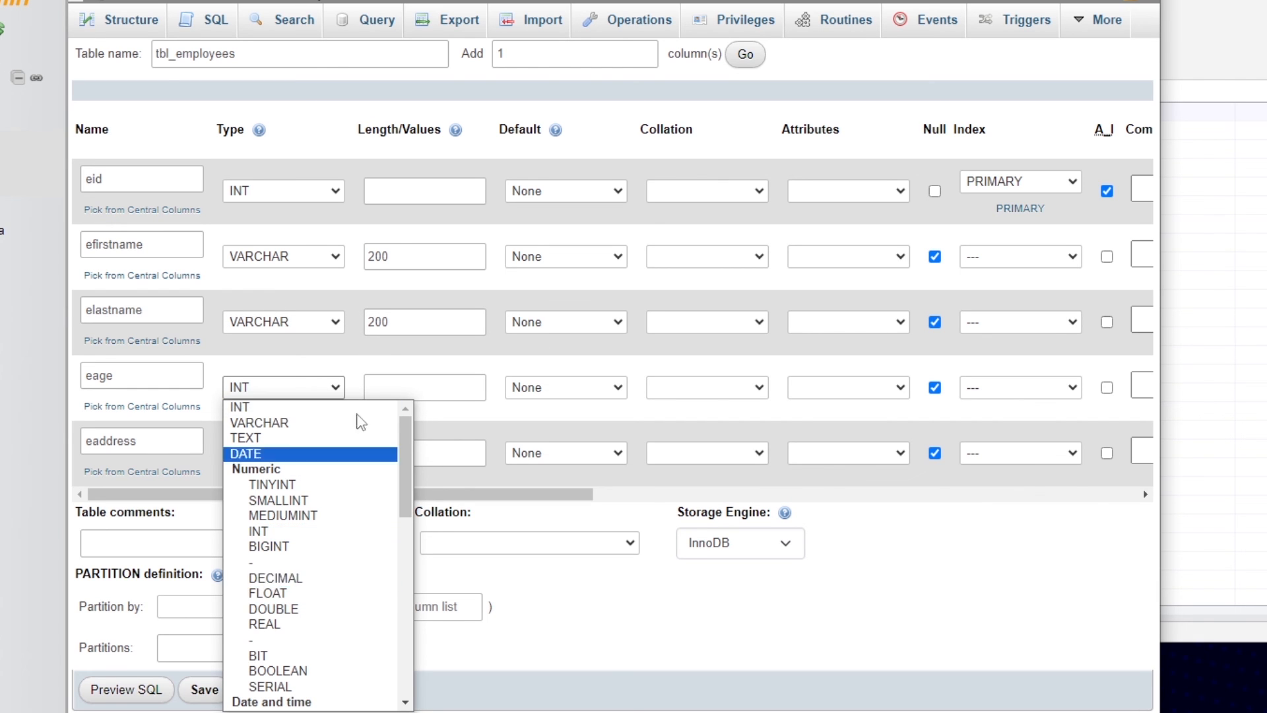